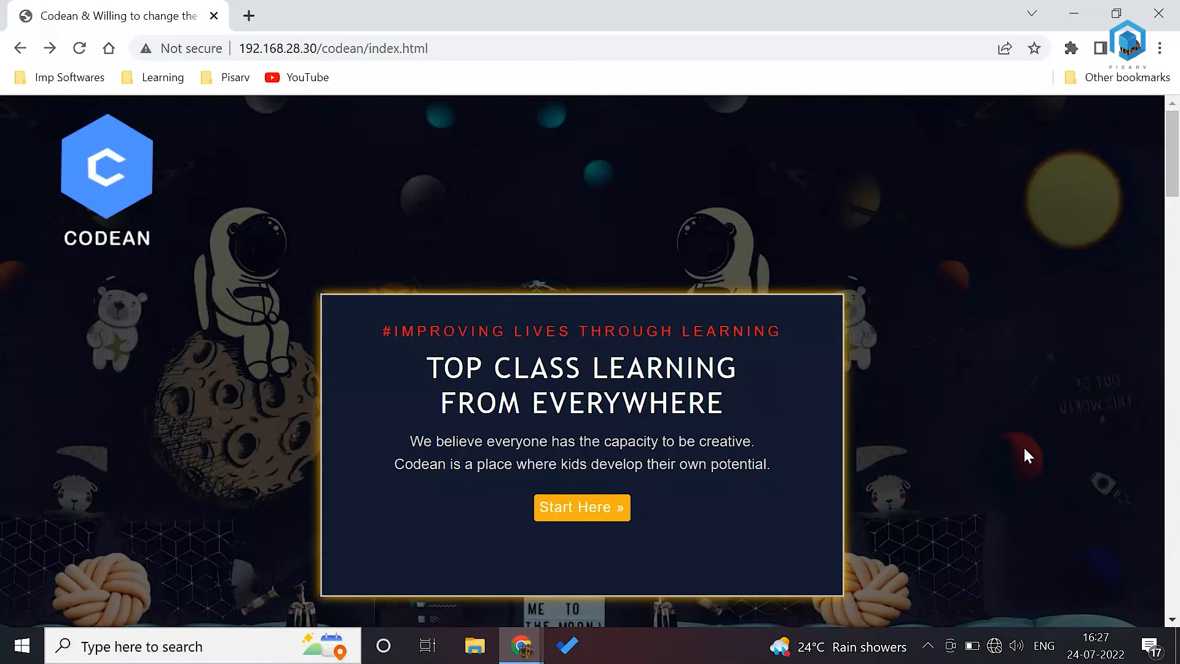
- Enter the Visual Programming course and its Class 1 activities page
{"action": "scroll", "scroll_direction": "down", "scroll_amount": 3}
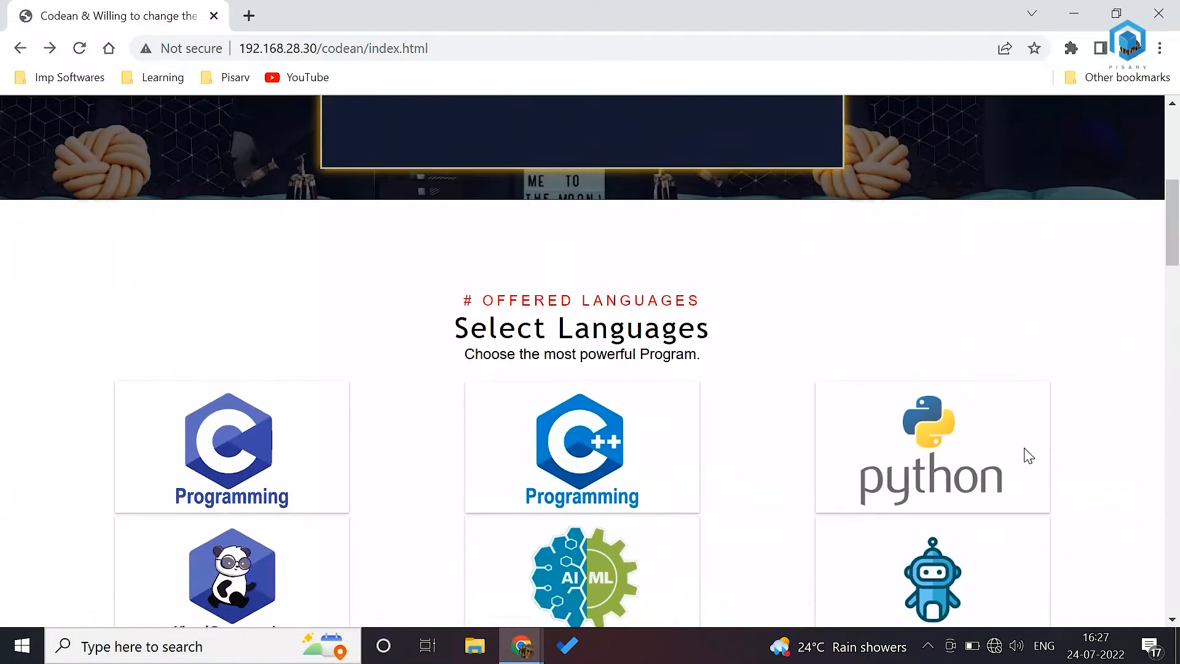
{"action": "scroll", "scroll_direction": "down", "scroll_amount": 3}
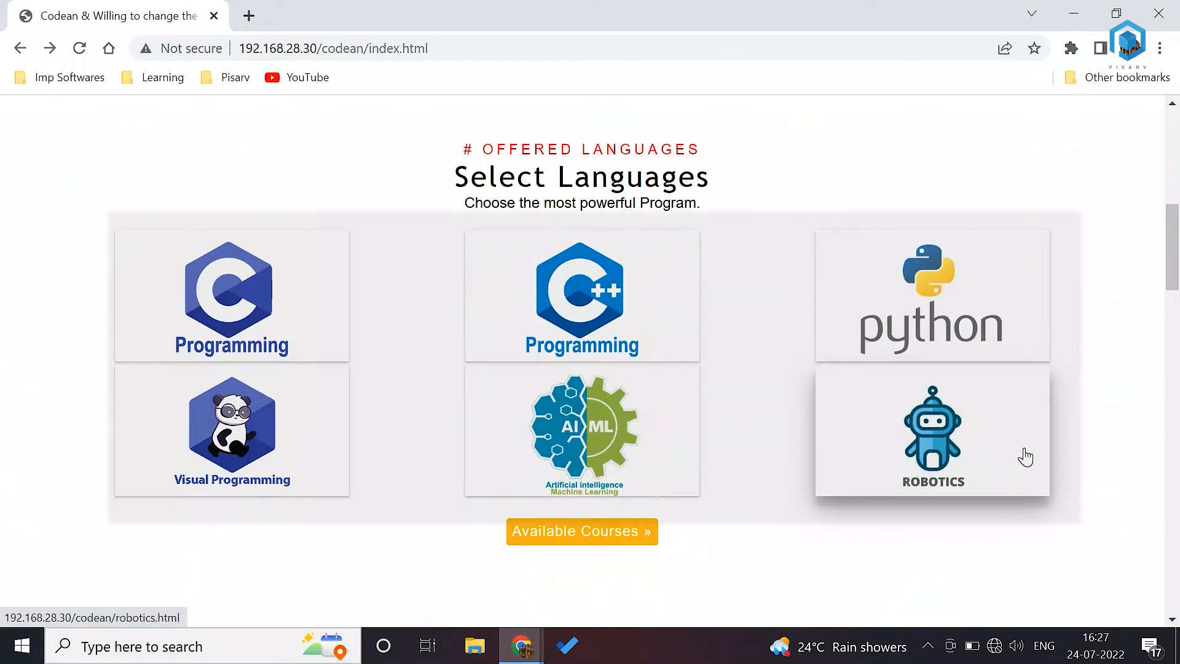
{"action": "mouse_move", "coordinate": [267, 498]}
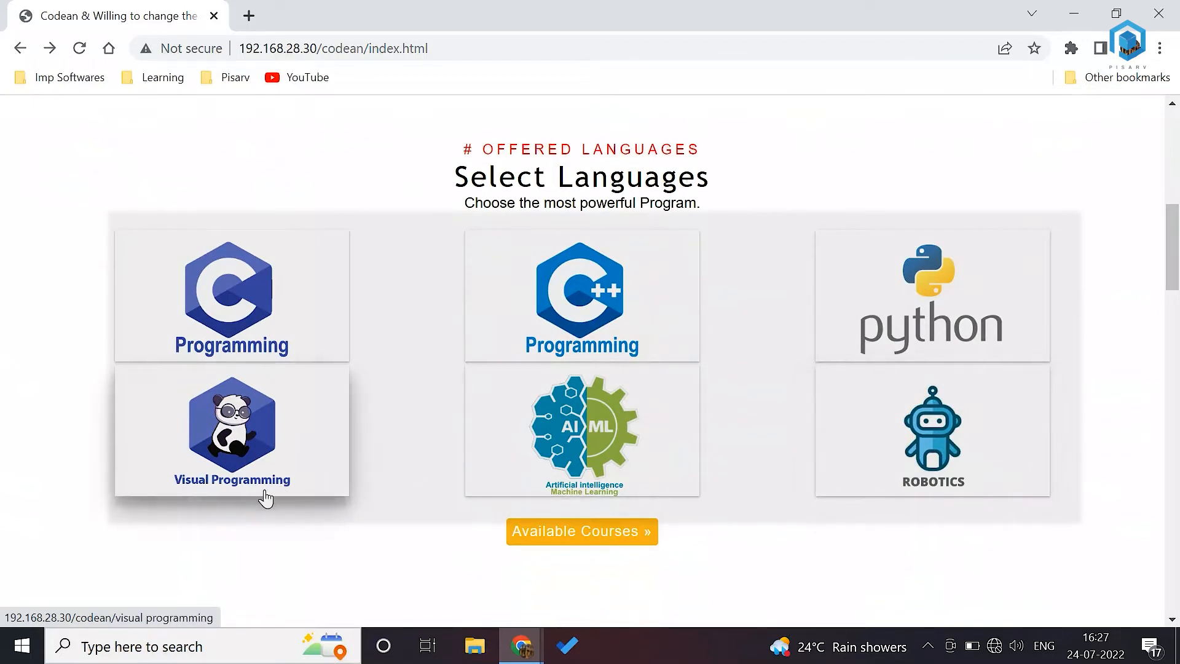
{"action": "mouse_move", "coordinate": [581, 323]}
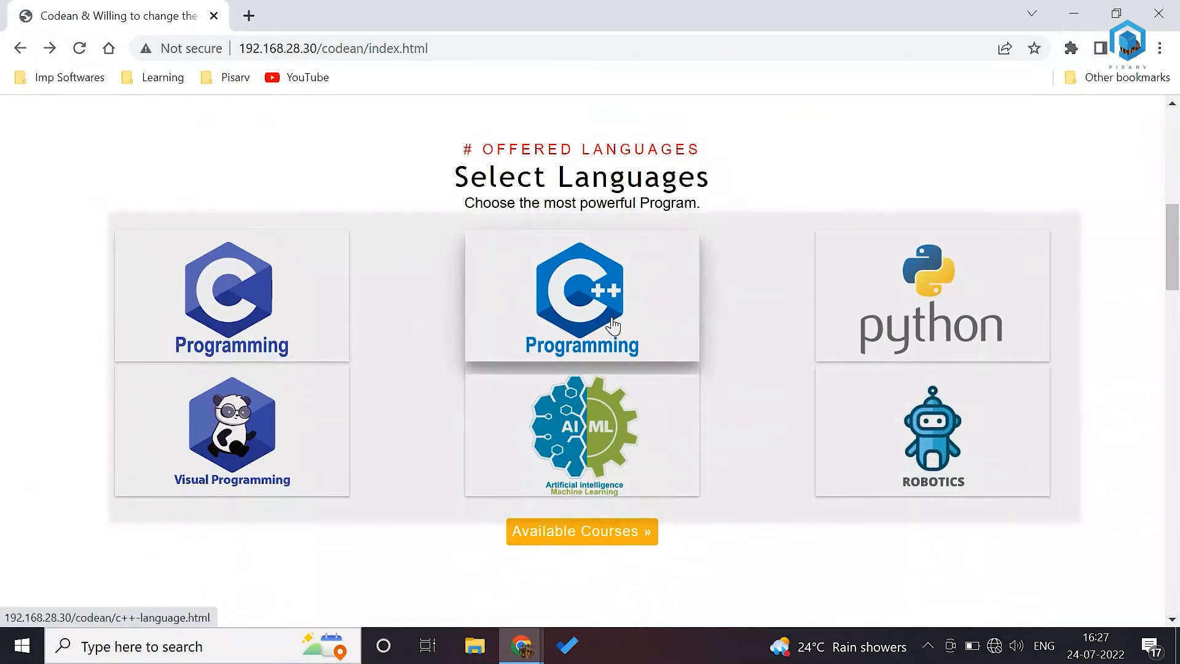
{"action": "mouse_move", "coordinate": [869, 466]}
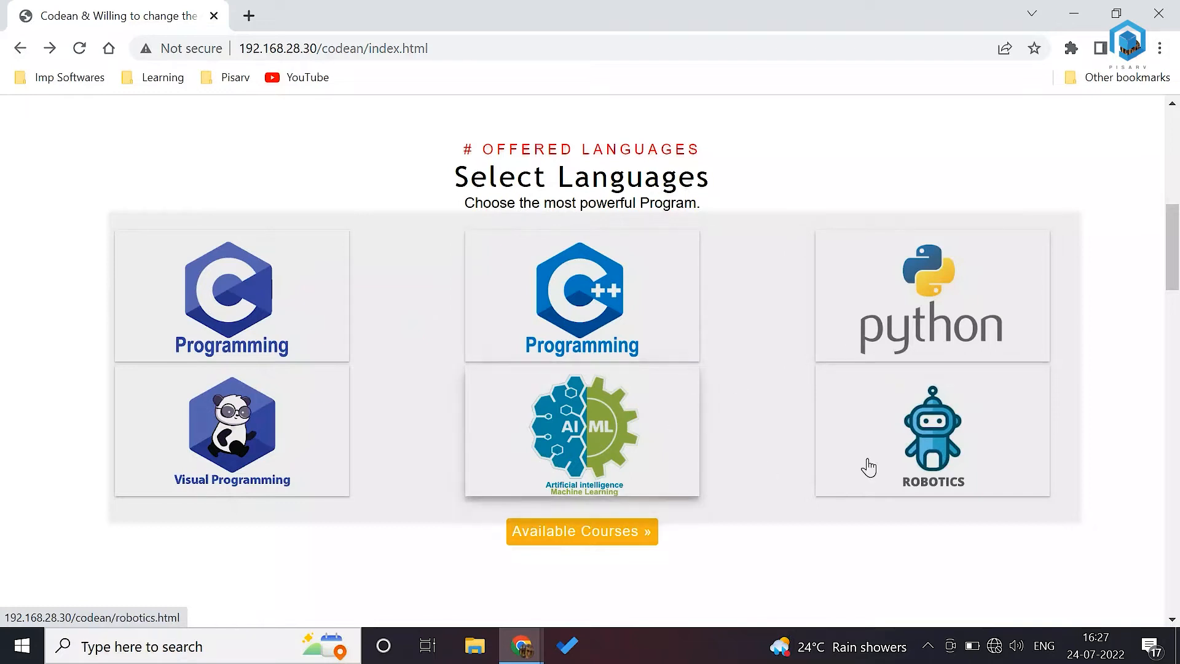
{"action": "mouse_move", "coordinate": [749, 534]}
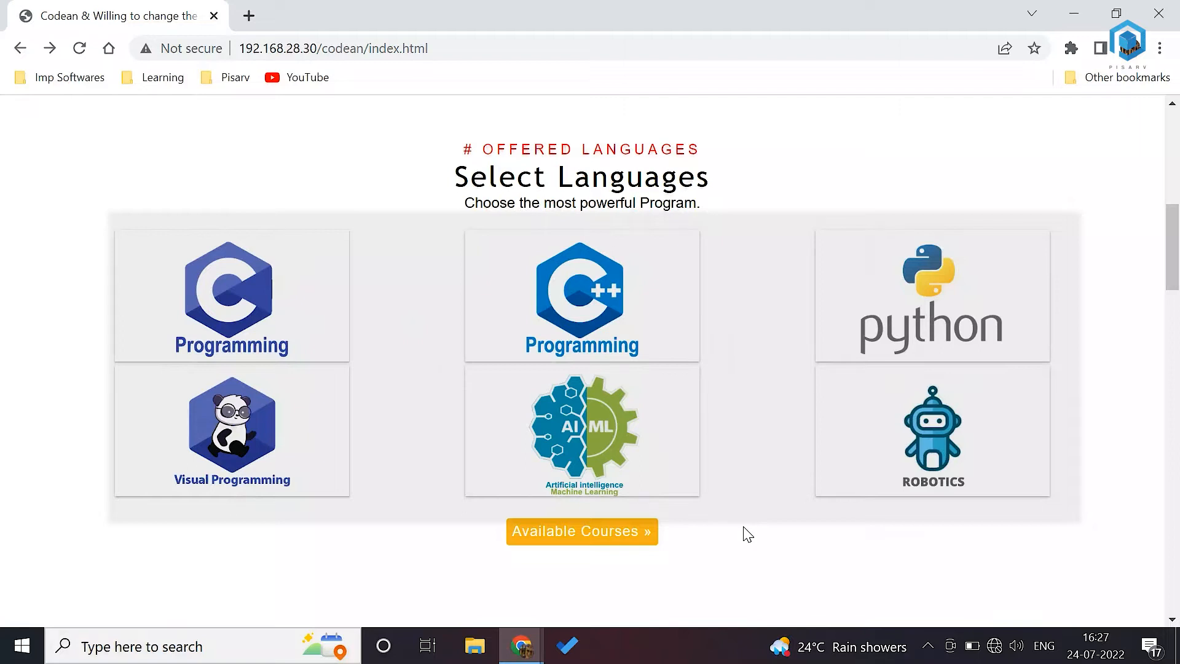
{"action": "scroll", "scroll_direction": "up", "scroll_amount": 3}
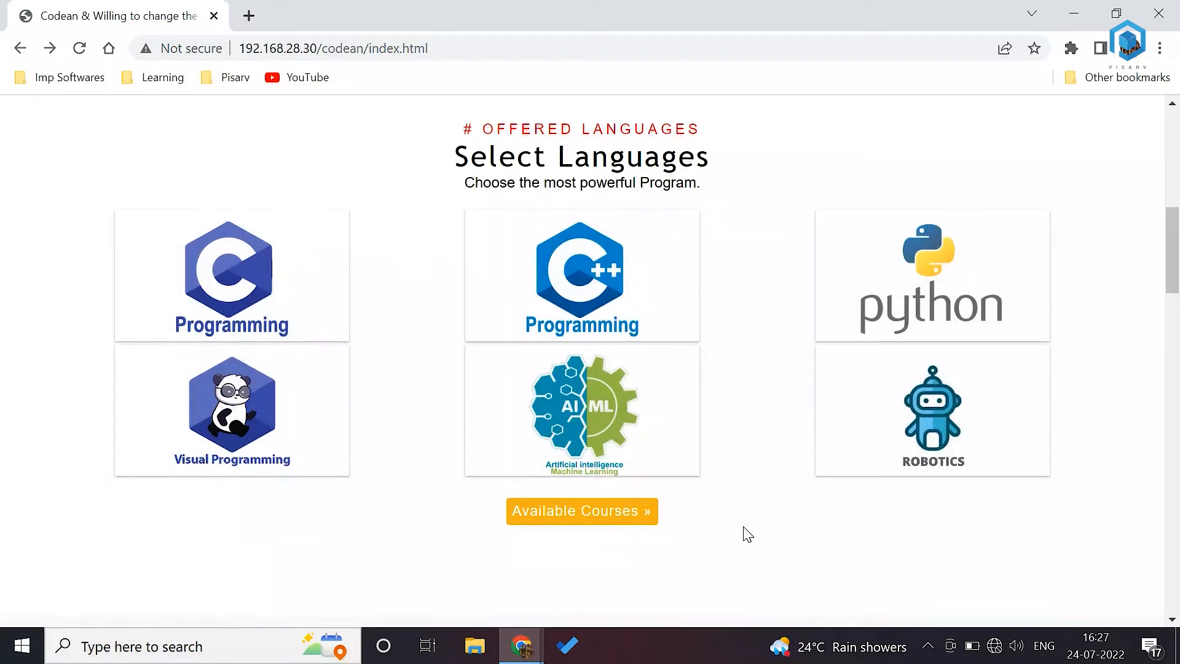
{"action": "left_click", "coordinate": [232, 408]}
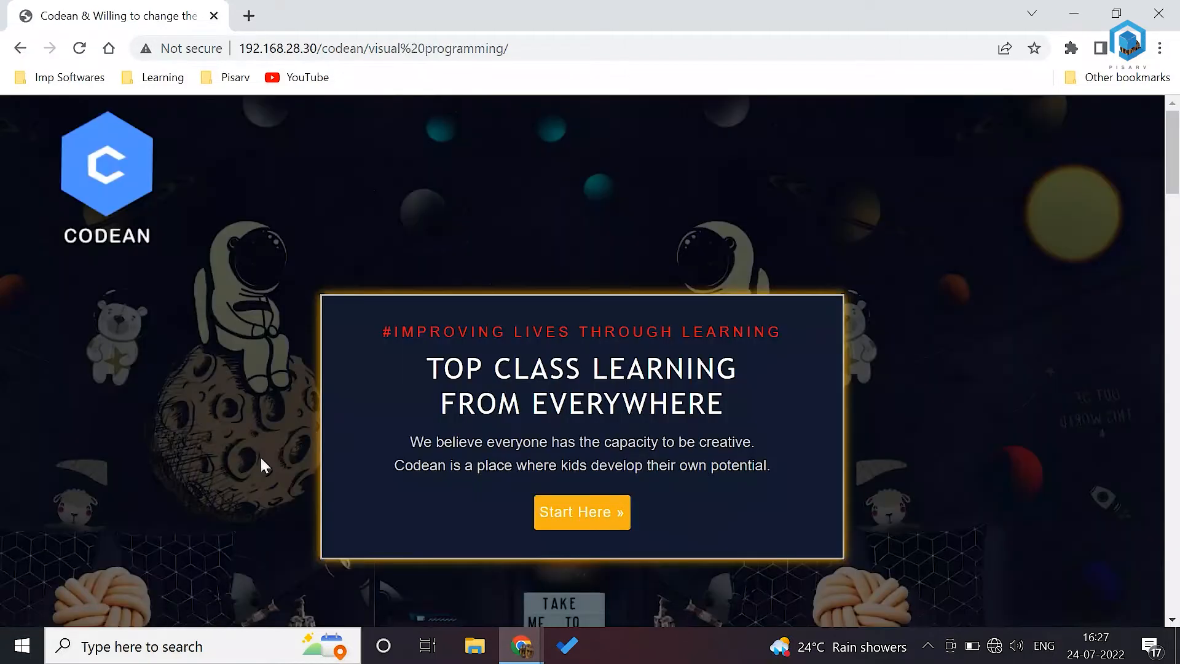
{"action": "scroll", "scroll_direction": "down", "scroll_amount": 3}
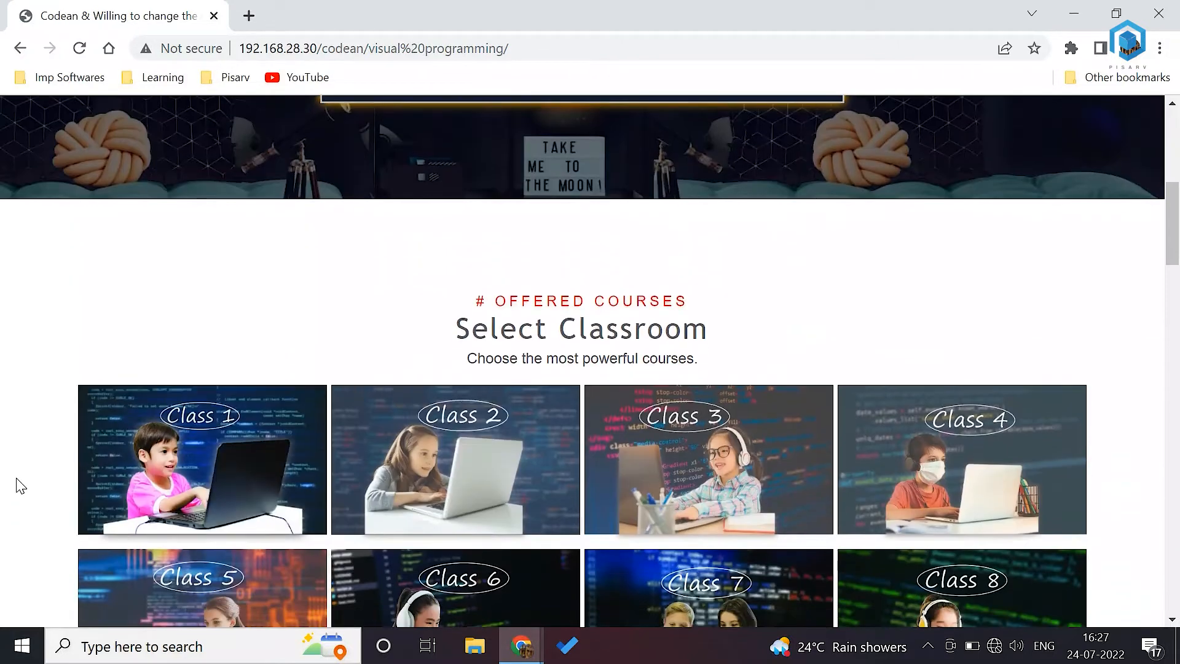
{"action": "scroll", "scroll_direction": "down", "scroll_amount": 3}
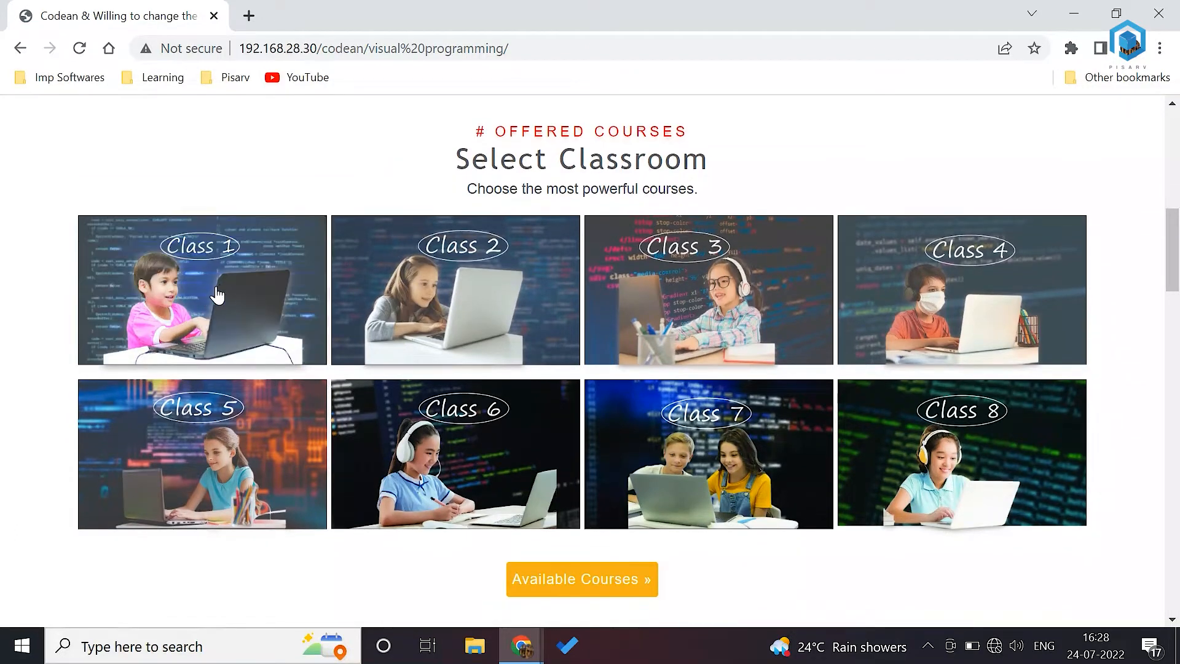
{"action": "left_click", "coordinate": [202, 290]}
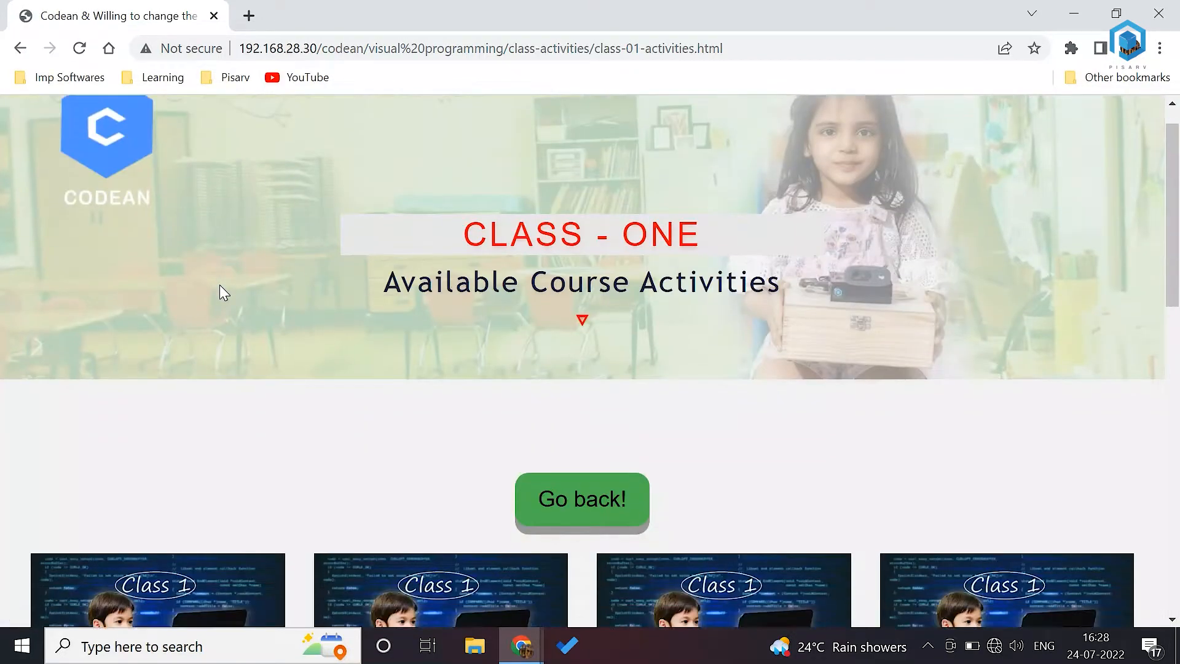
- Browse the Class 1 activities and choose the Talk to Elephant activity
{"action": "scroll", "scroll_direction": "down", "scroll_amount": 3}
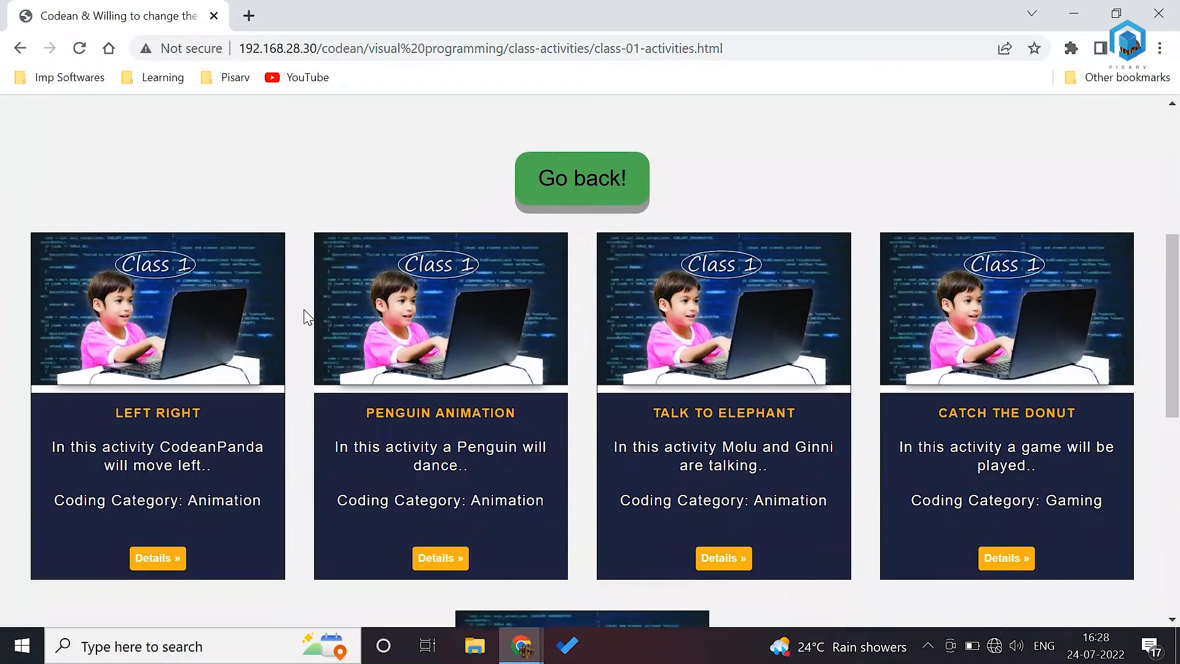
{"action": "scroll", "scroll_direction": "down", "scroll_amount": 3}
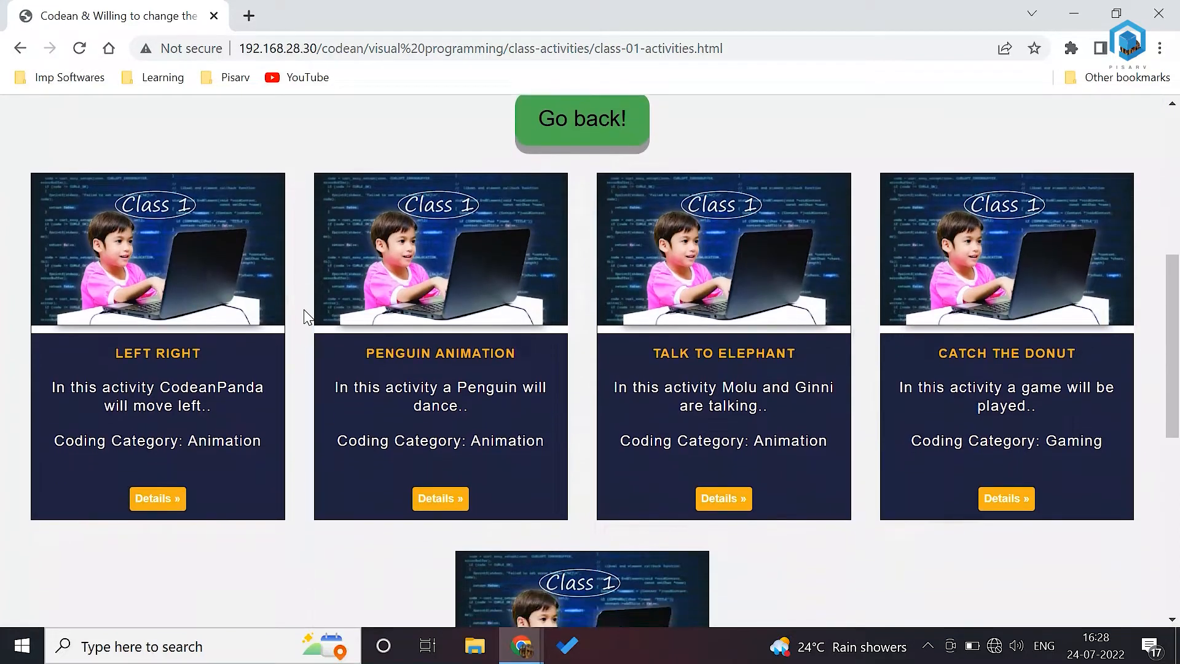
{"action": "scroll", "scroll_direction": "down", "scroll_amount": 3}
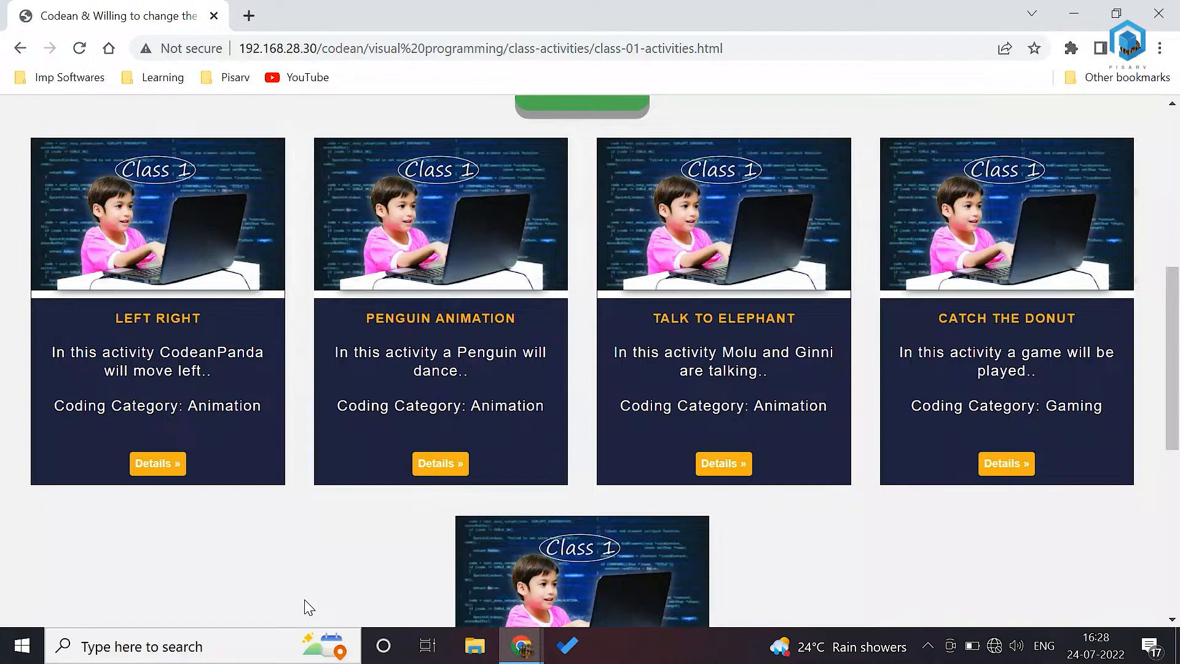
{"action": "scroll", "scroll_direction": "down", "scroll_amount": 3}
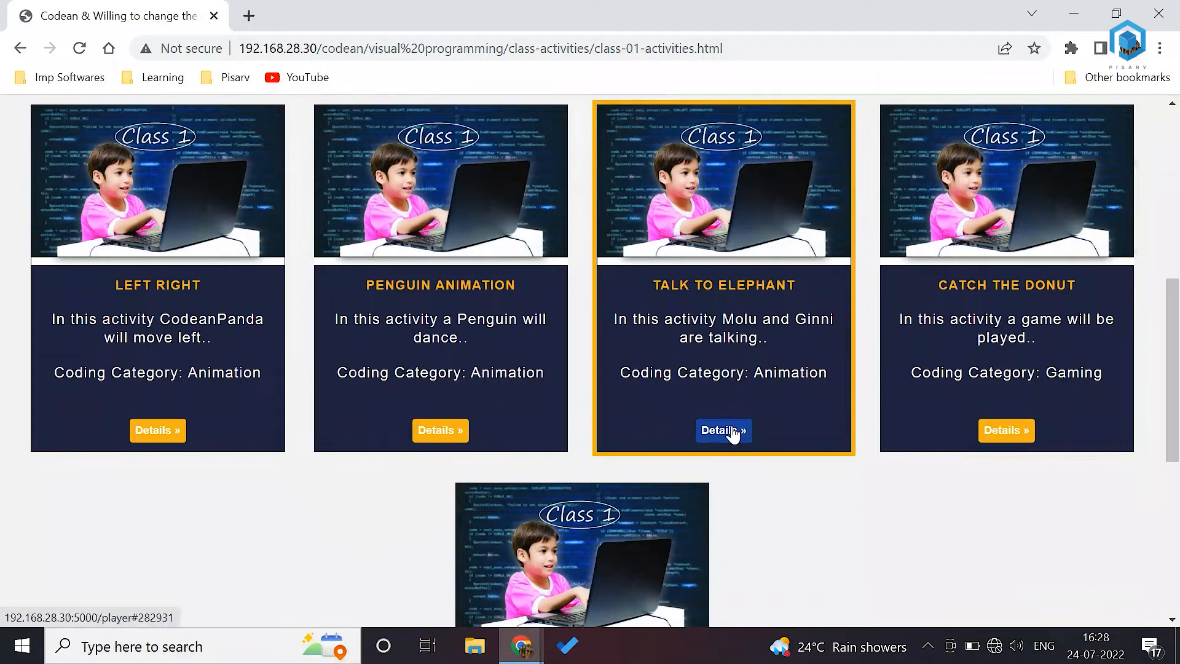
{"action": "left_click", "coordinate": [723, 430]}
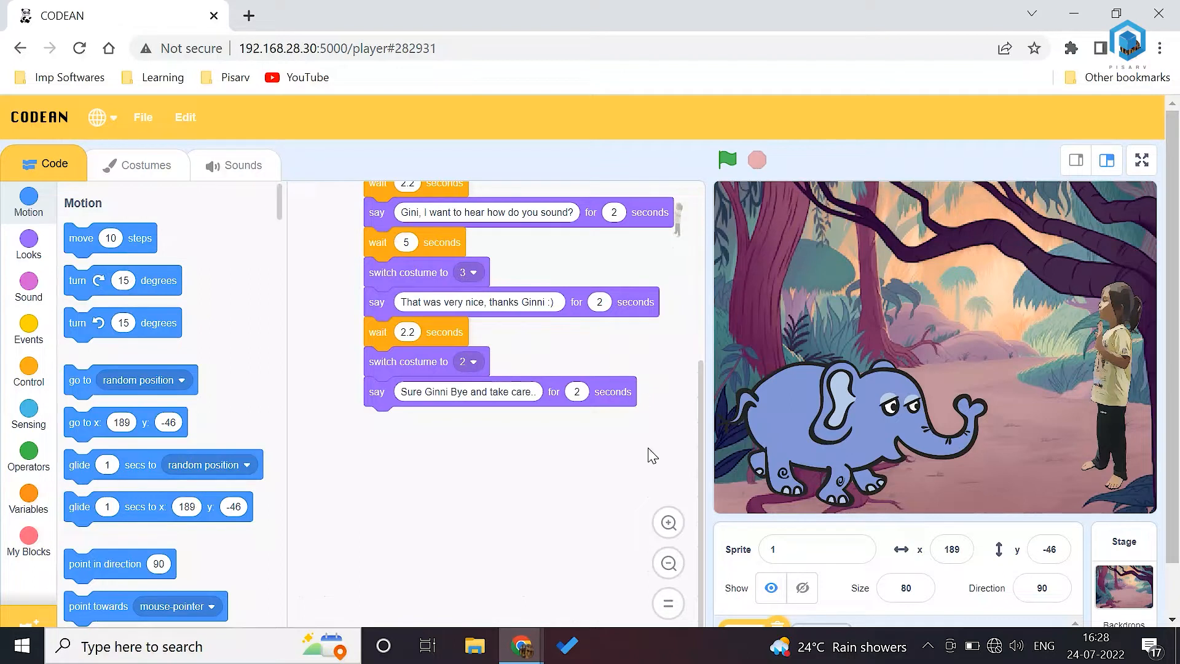
{"action": "mouse_move", "coordinate": [531, 527]}
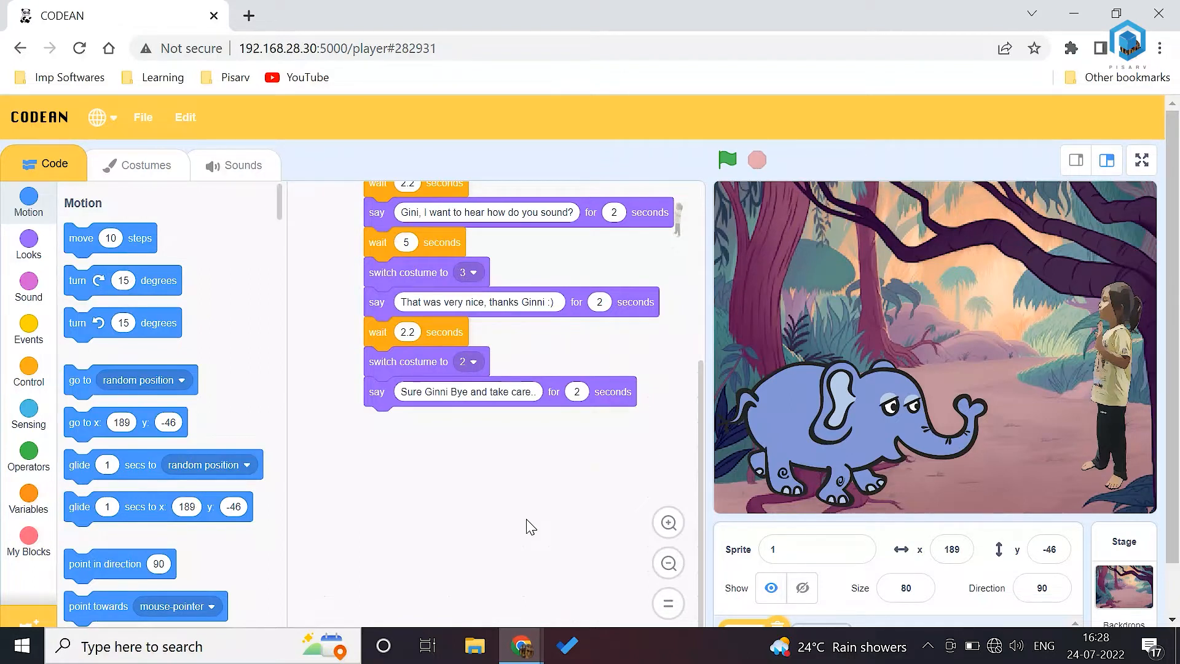
{"action": "mouse_move", "coordinate": [280, 524]}
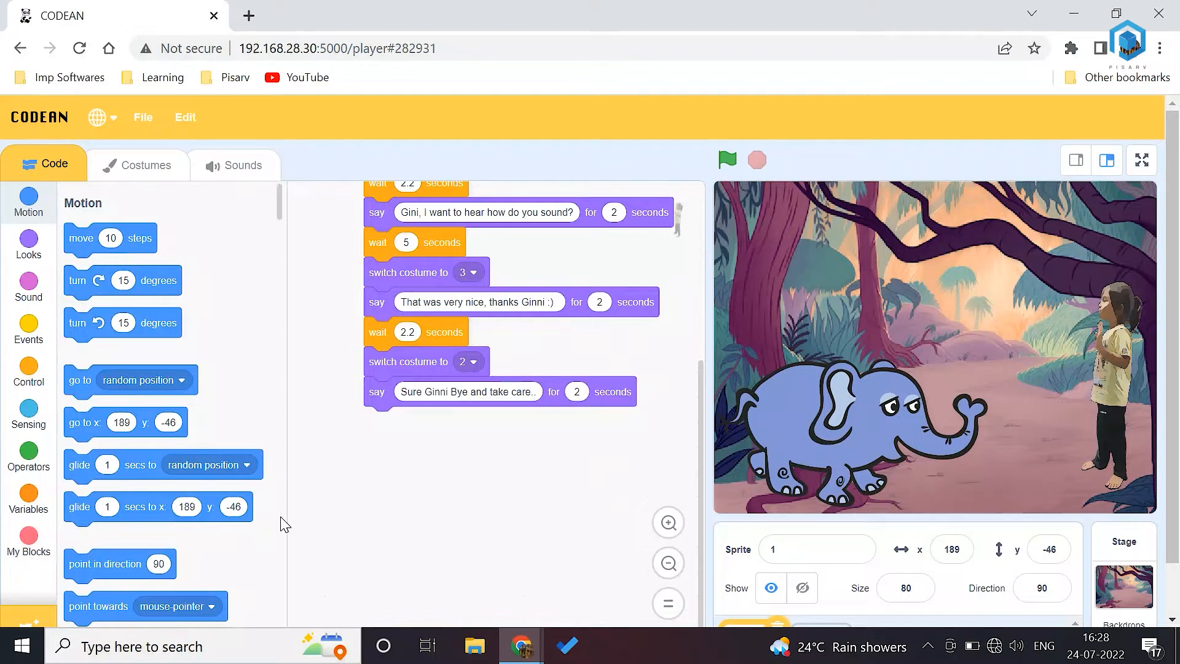
{"action": "mouse_move", "coordinate": [139, 451]}
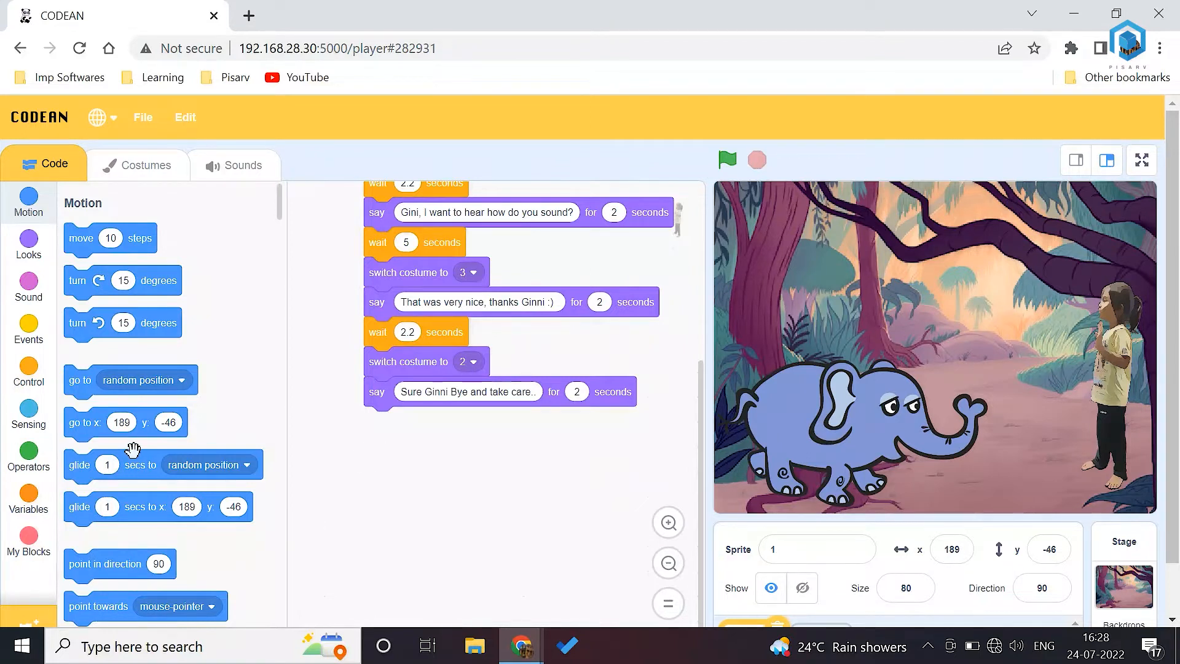
{"action": "mouse_move", "coordinate": [246, 270]}
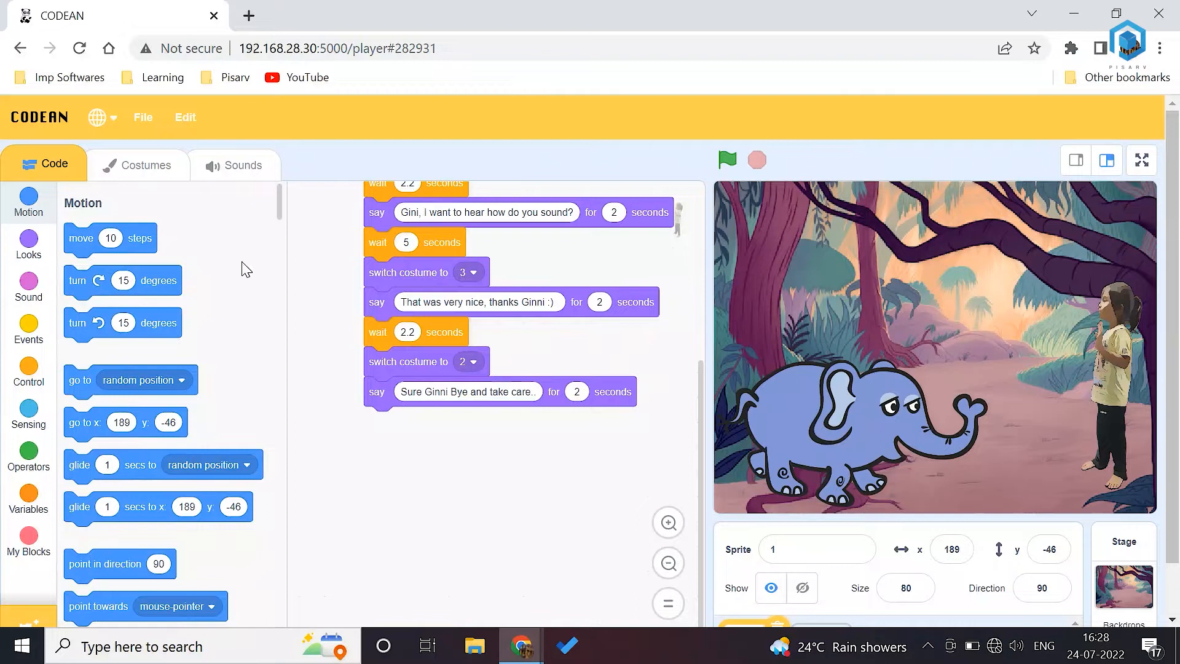
{"action": "mouse_move", "coordinate": [809, 386]}
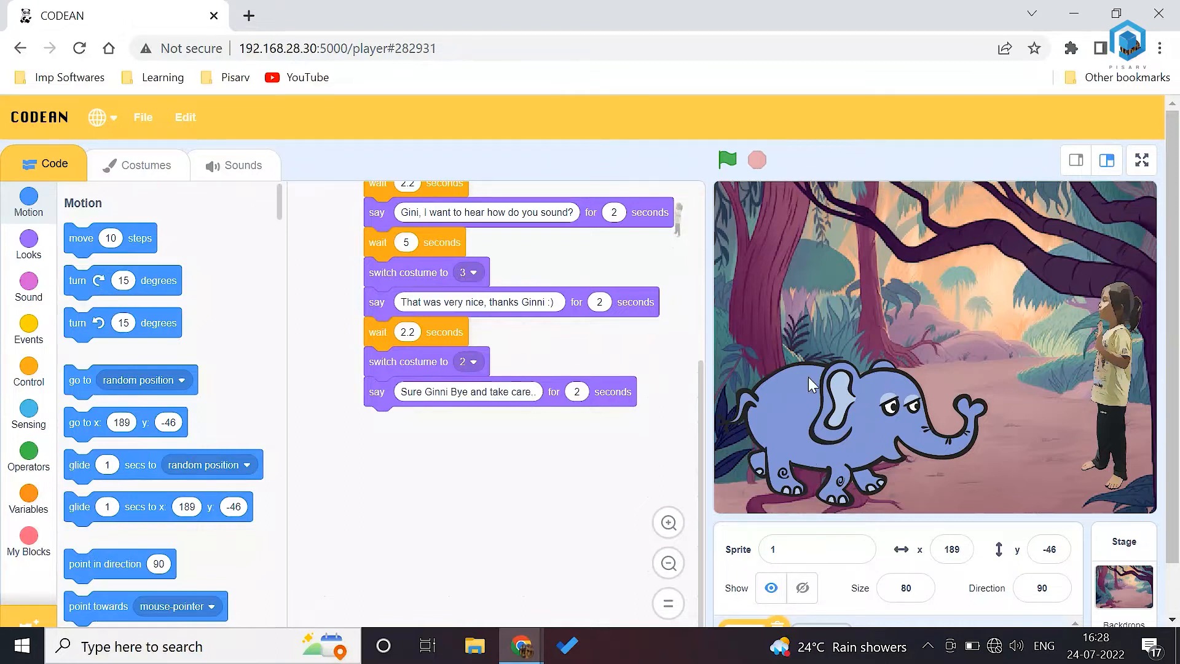
{"action": "mouse_move", "coordinate": [957, 465]}
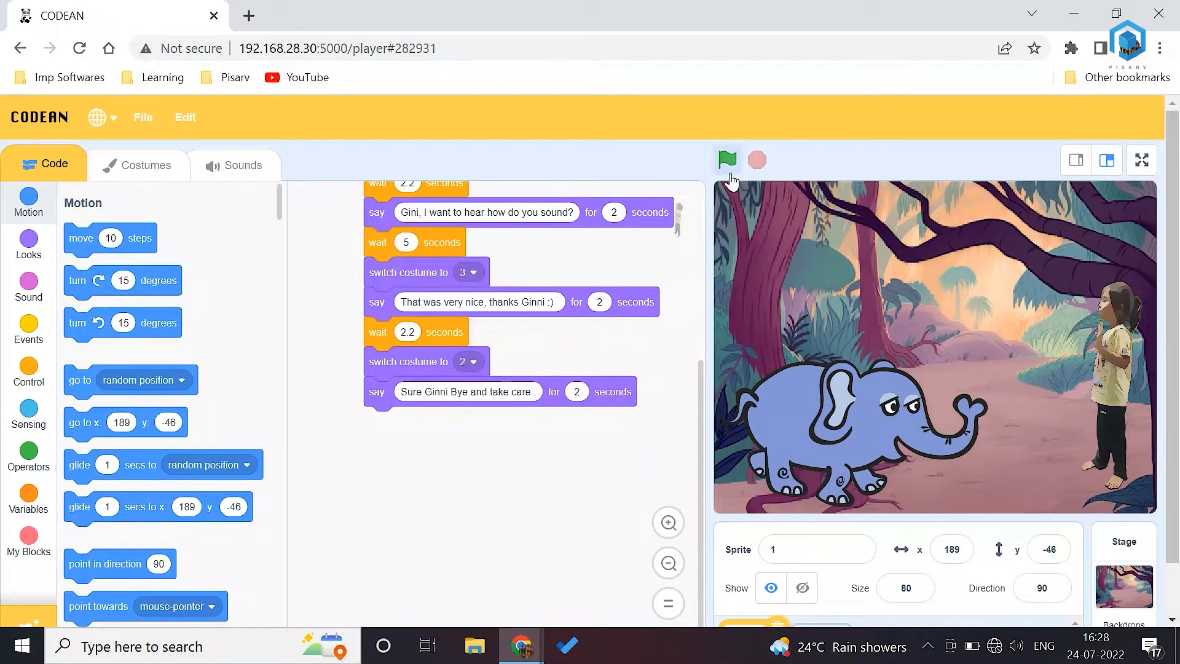
- Run the Talk to Elephant script with the green flag so the conversation plays
{"action": "left_click", "coordinate": [726, 160]}
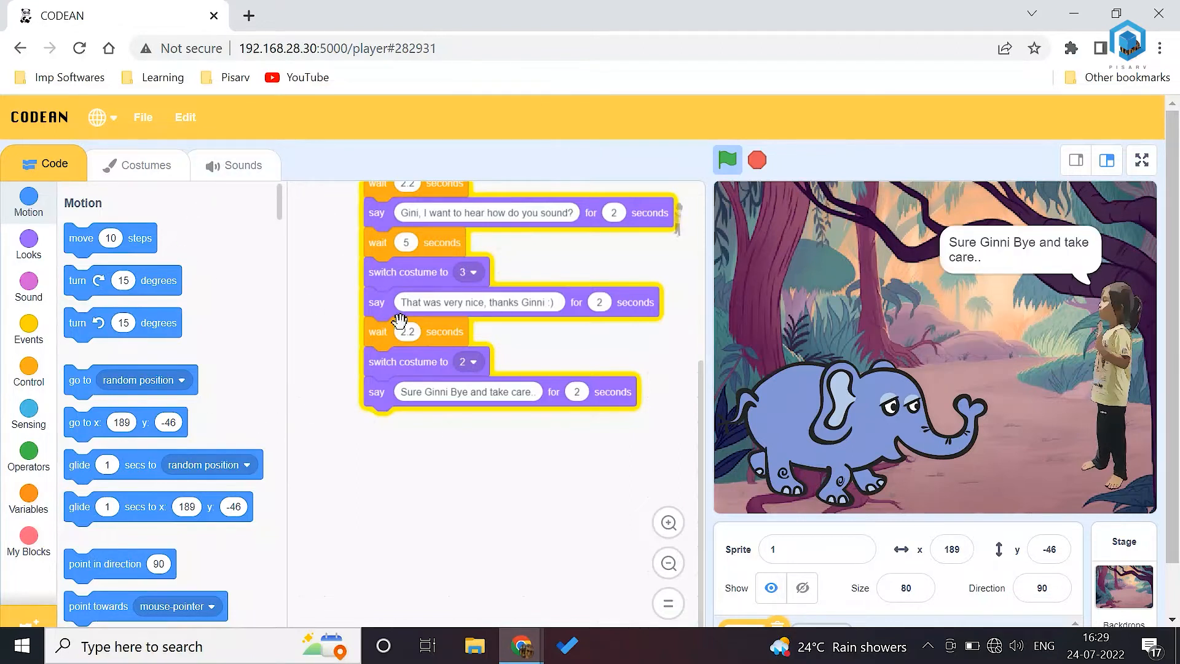
{"action": "left_click", "coordinate": [756, 159]}
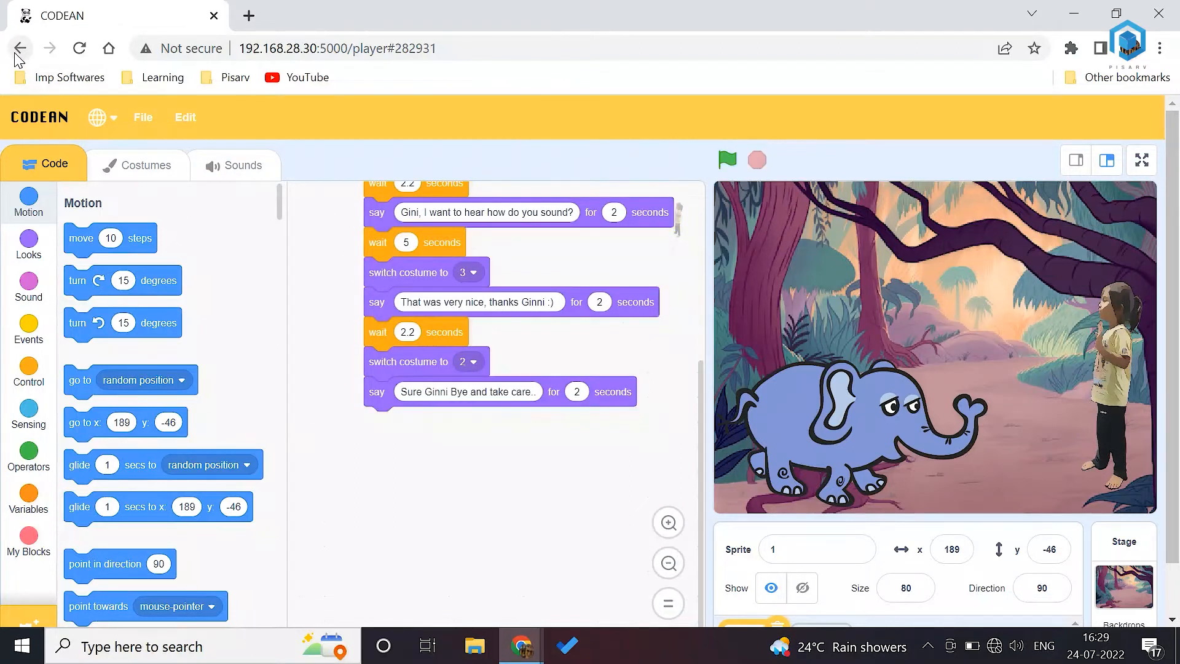
- Return to the Class 8 activities and choose the Bouncing Ball Game activity
{"action": "left_click", "coordinate": [21, 48]}
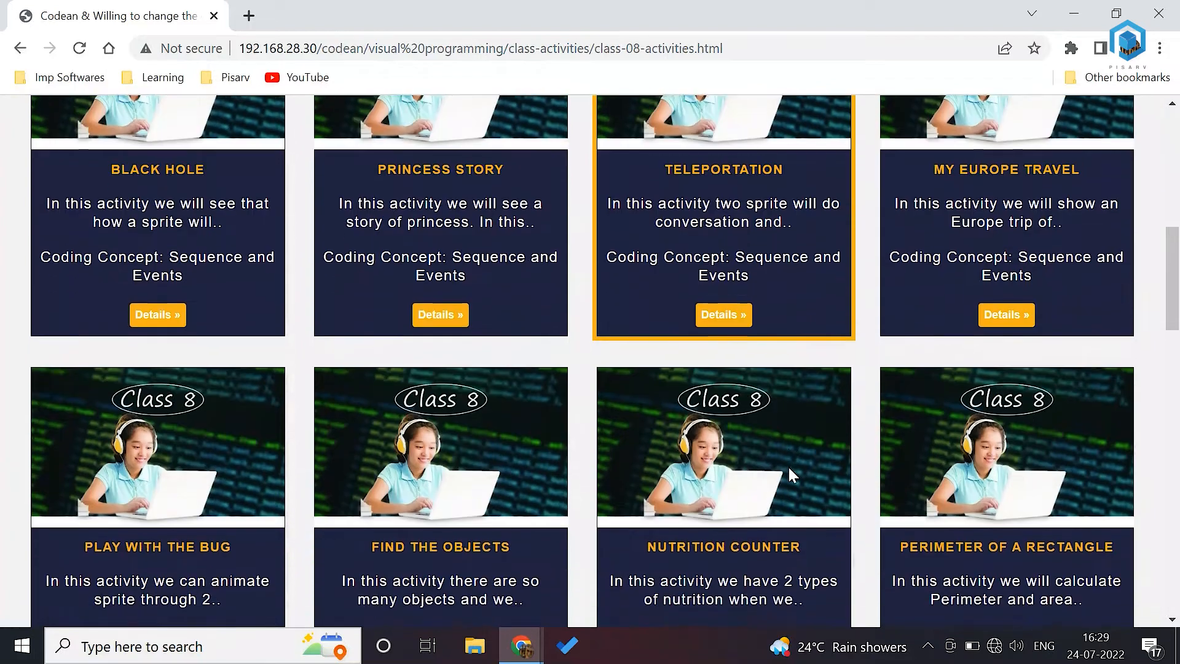
{"action": "scroll", "scroll_direction": "down", "scroll_amount": 3}
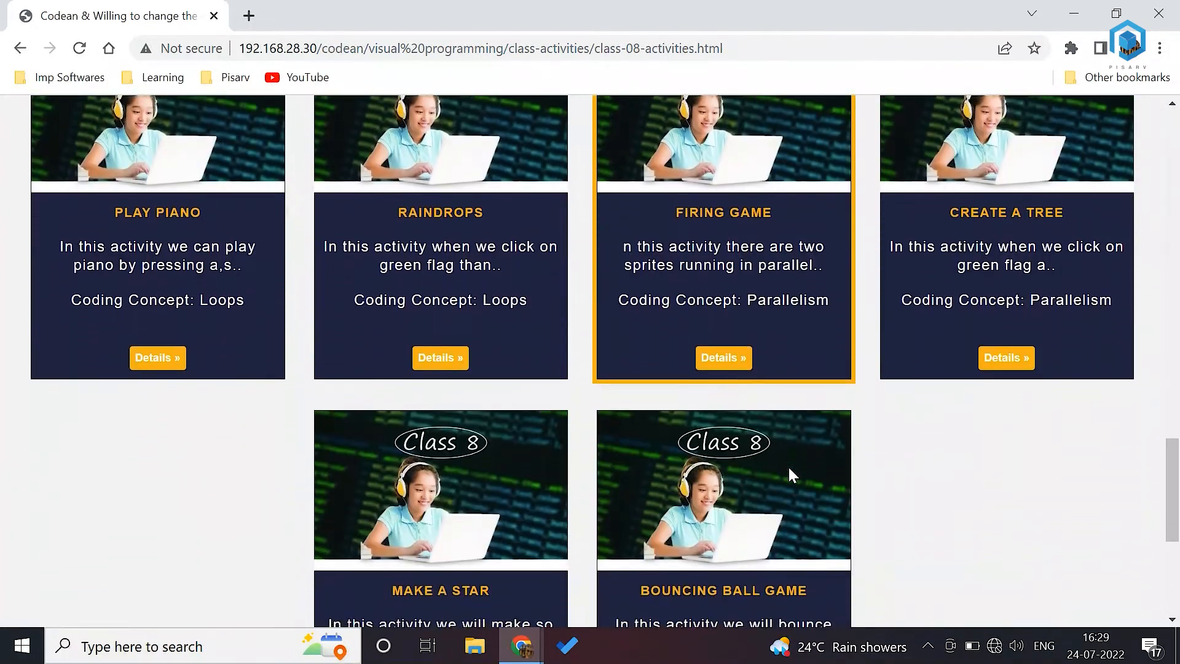
{"action": "left_click", "coordinate": [723, 558]}
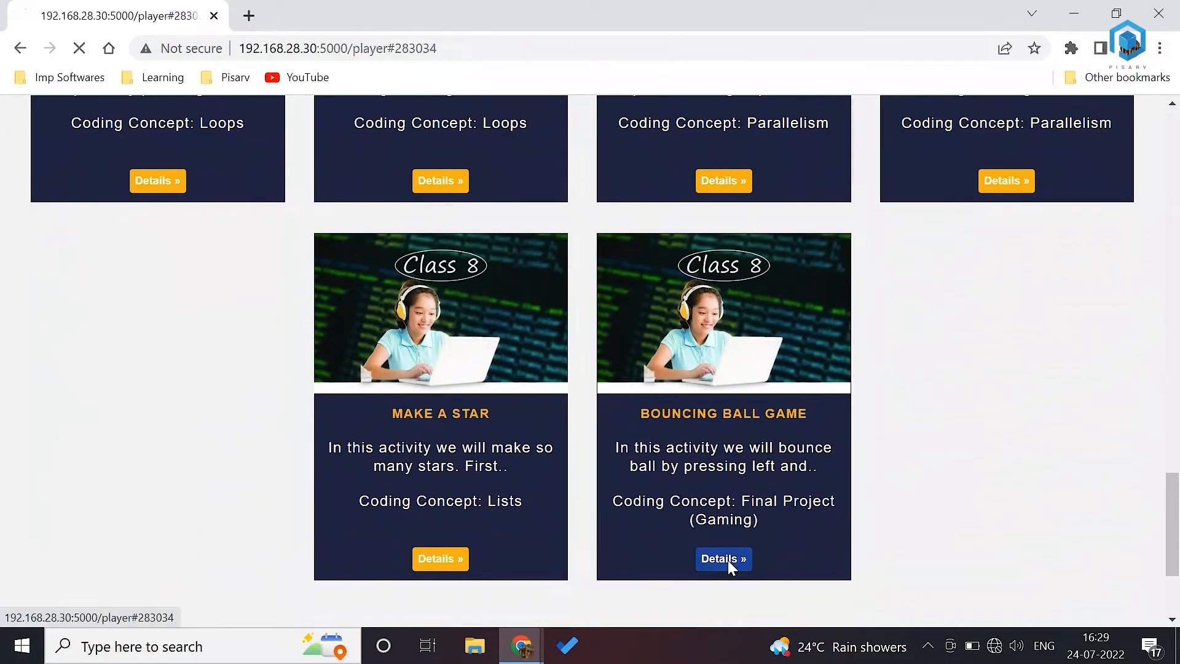
{"action": "left_click", "coordinate": [723, 558]}
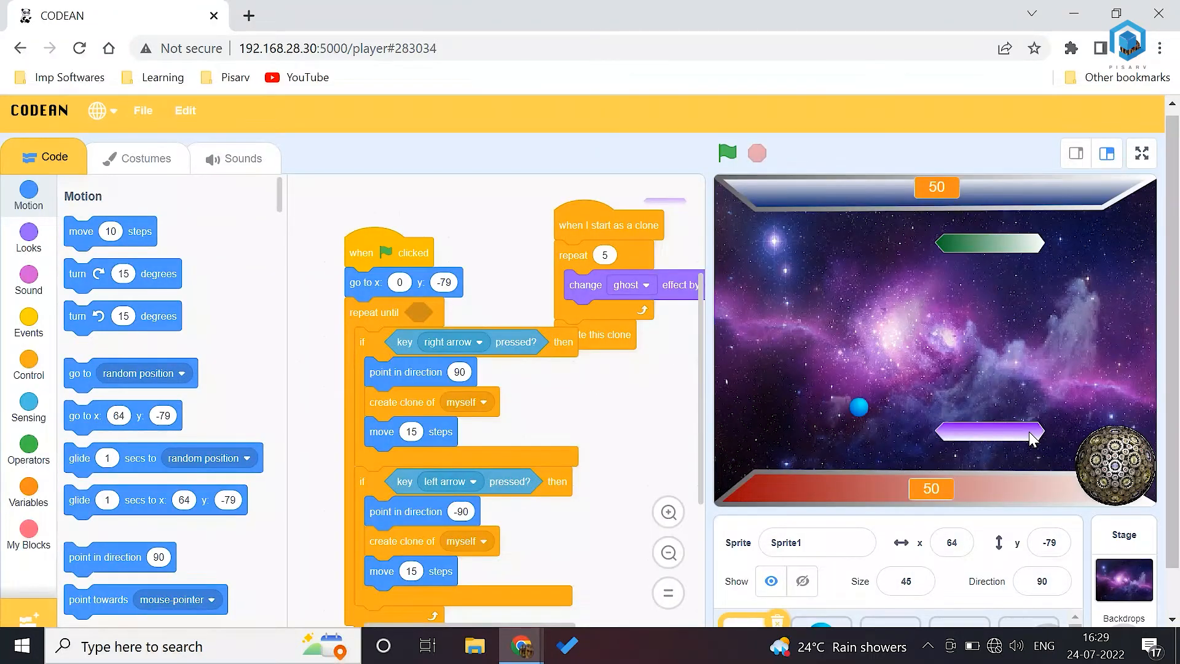
{"action": "mouse_move", "coordinate": [630, 438]}
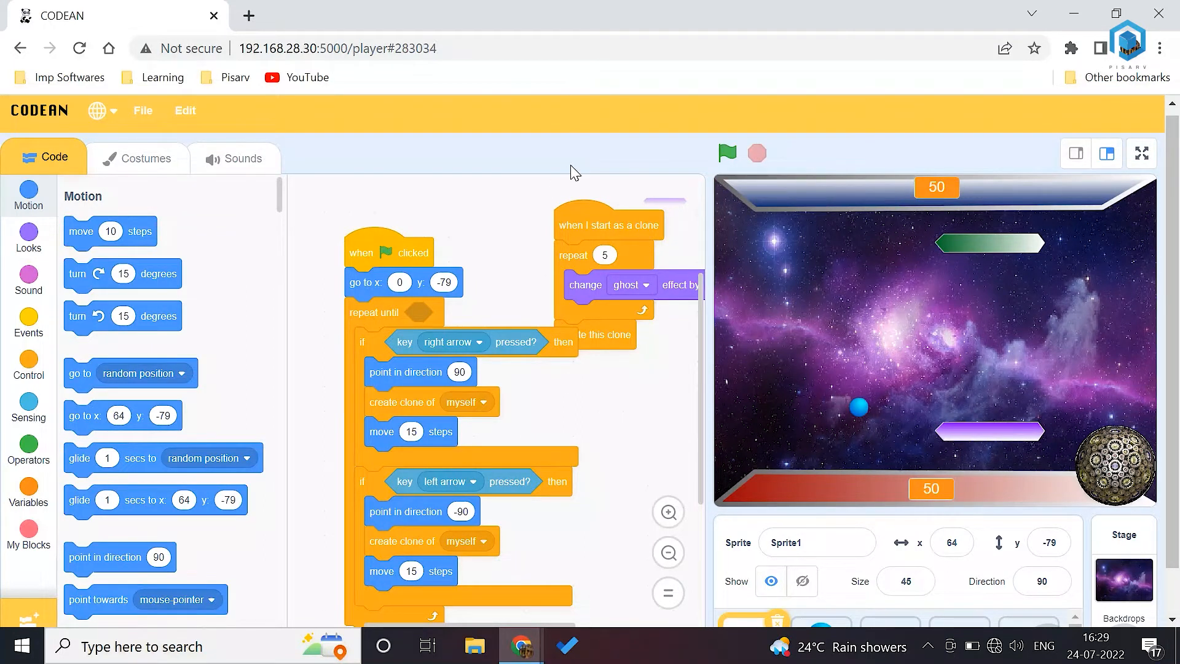
- Play the Bouncing Ball Game with the green flag, then return to the Class 8 list
{"action": "left_click", "coordinate": [727, 152]}
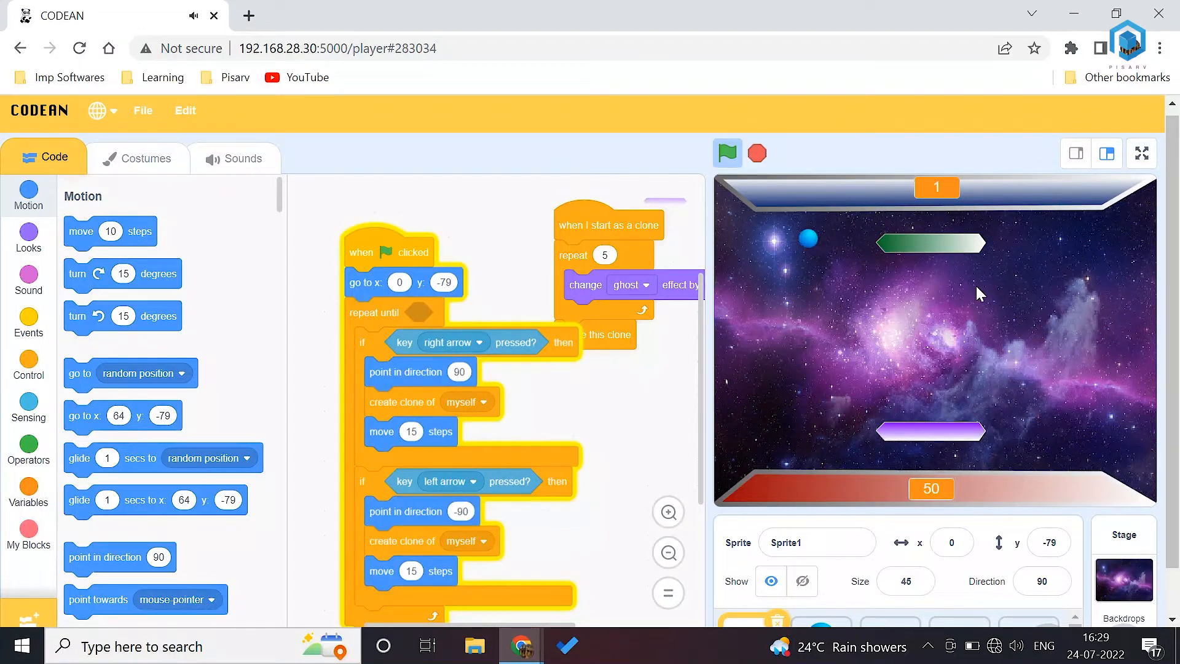
{"action": "left_click", "coordinate": [727, 152]}
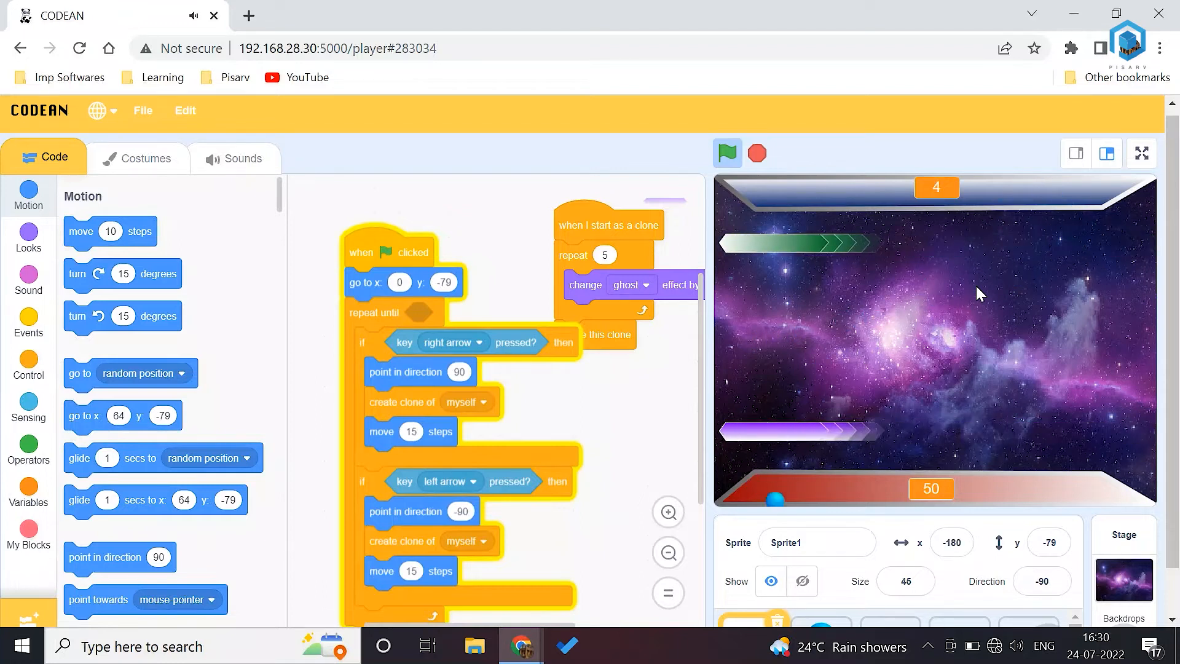
{"action": "left_click", "coordinate": [727, 153]}
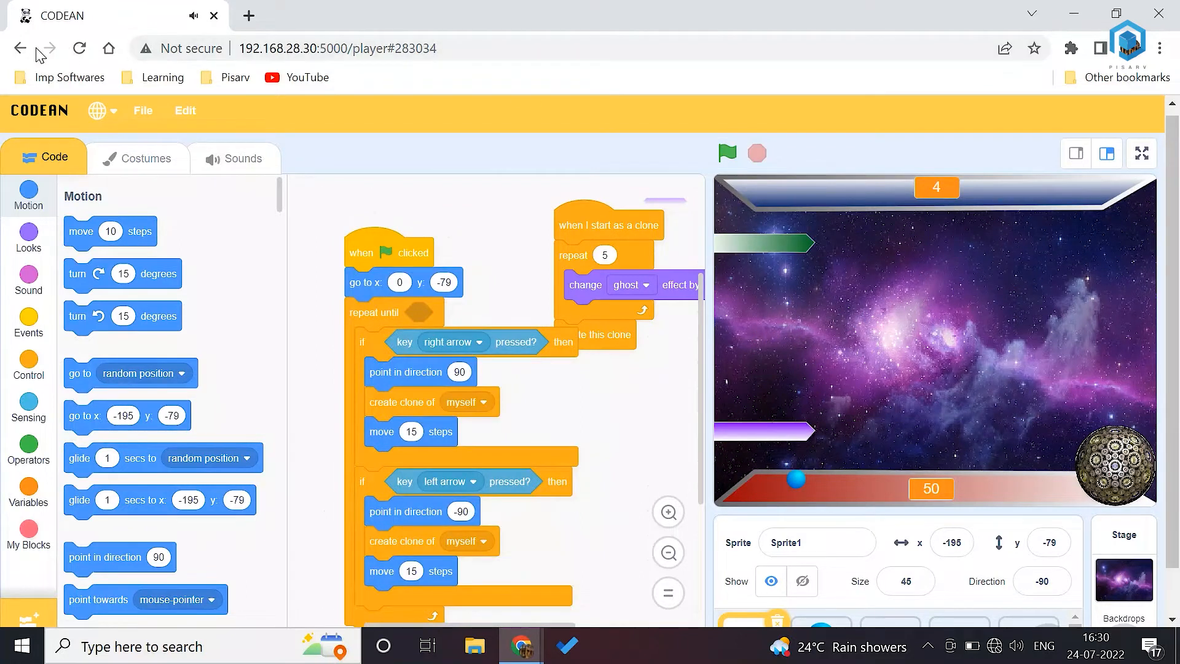
{"action": "left_click", "coordinate": [20, 48]}
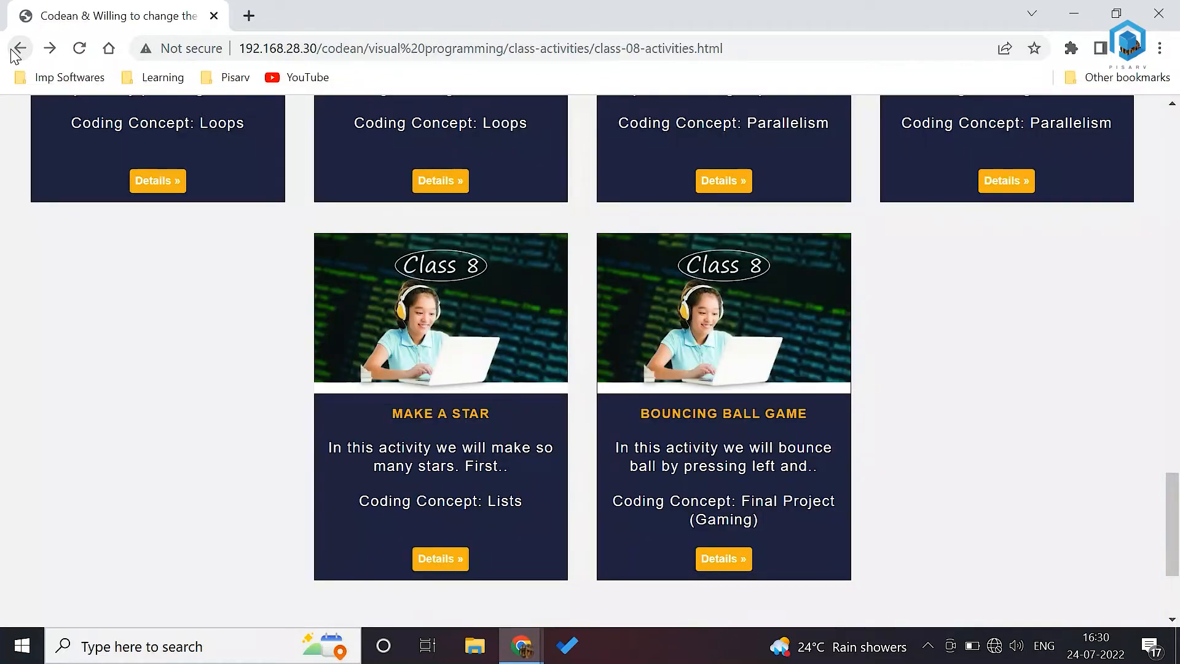
- Navigate back to the language selection page and choose the C Language course
{"action": "left_click", "coordinate": [19, 48]}
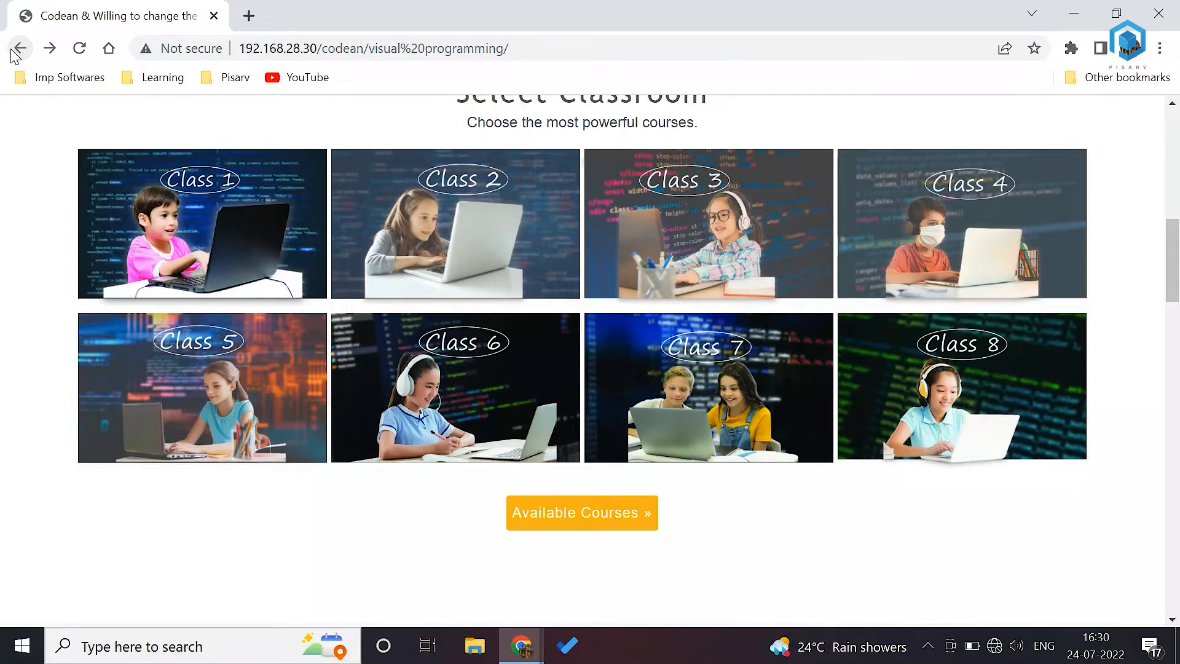
{"action": "mouse_move", "coordinate": [5, 287]}
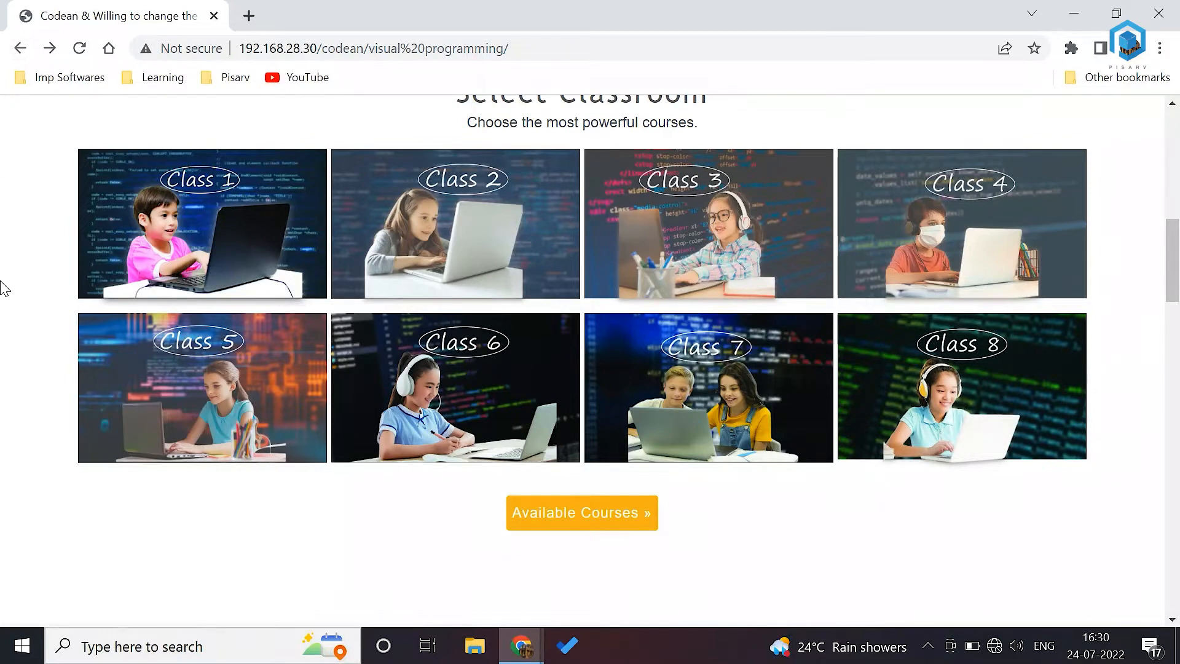
{"action": "mouse_move", "coordinate": [21, 59]}
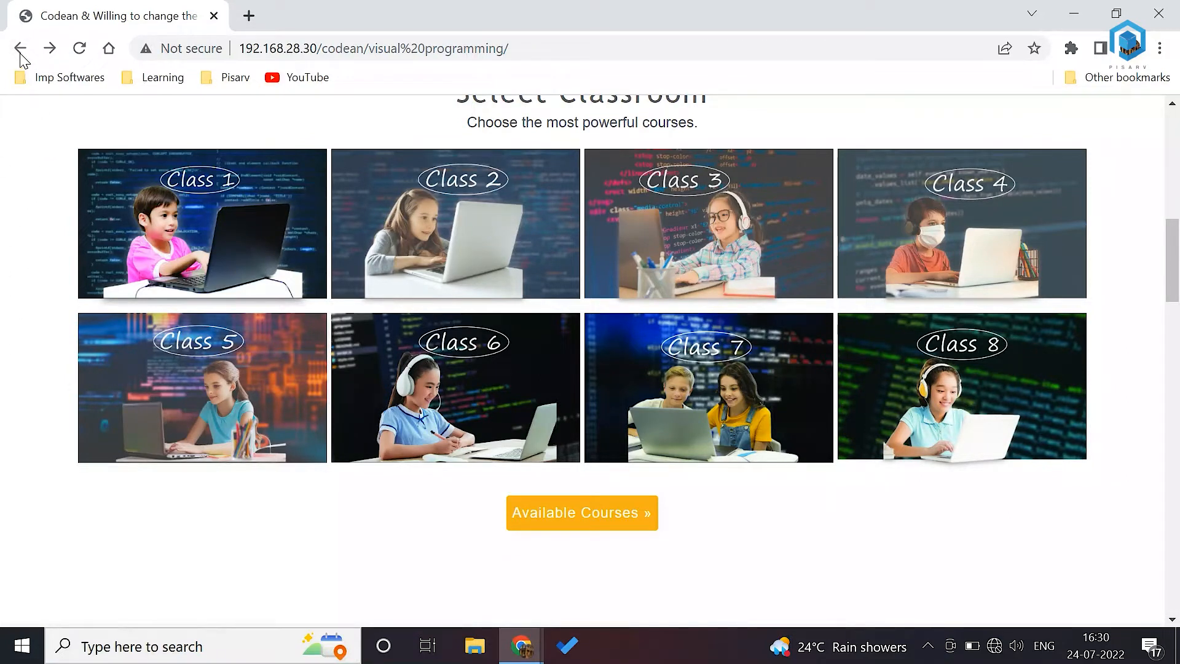
{"action": "left_click", "coordinate": [21, 48]}
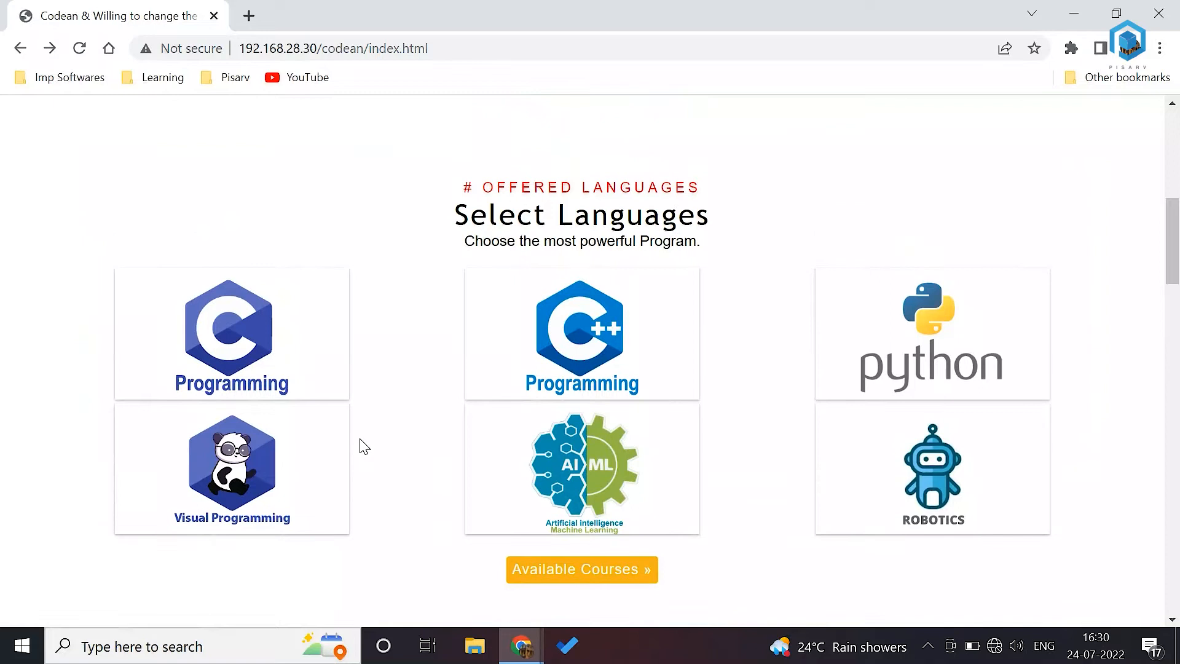
{"action": "left_click", "coordinate": [232, 333]}
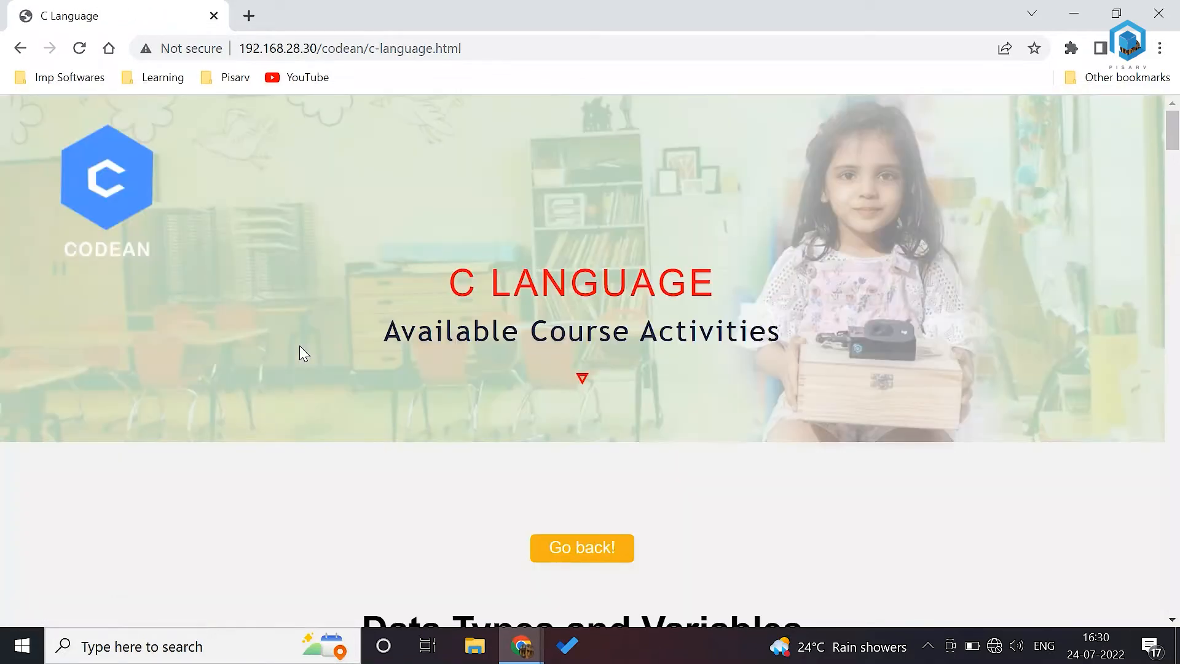
- Scroll the C Language page down through its topics to the Operators programs
{"action": "scroll", "scroll_direction": "down", "scroll_amount": 3}
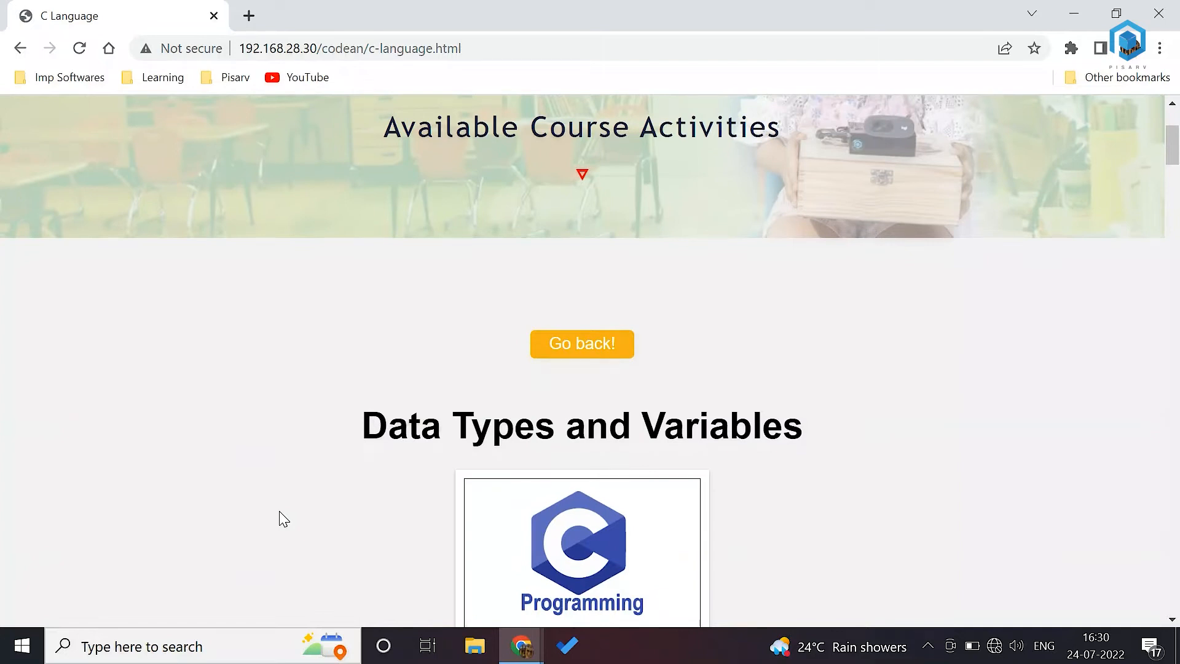
{"action": "scroll", "scroll_direction": "down", "scroll_amount": 3}
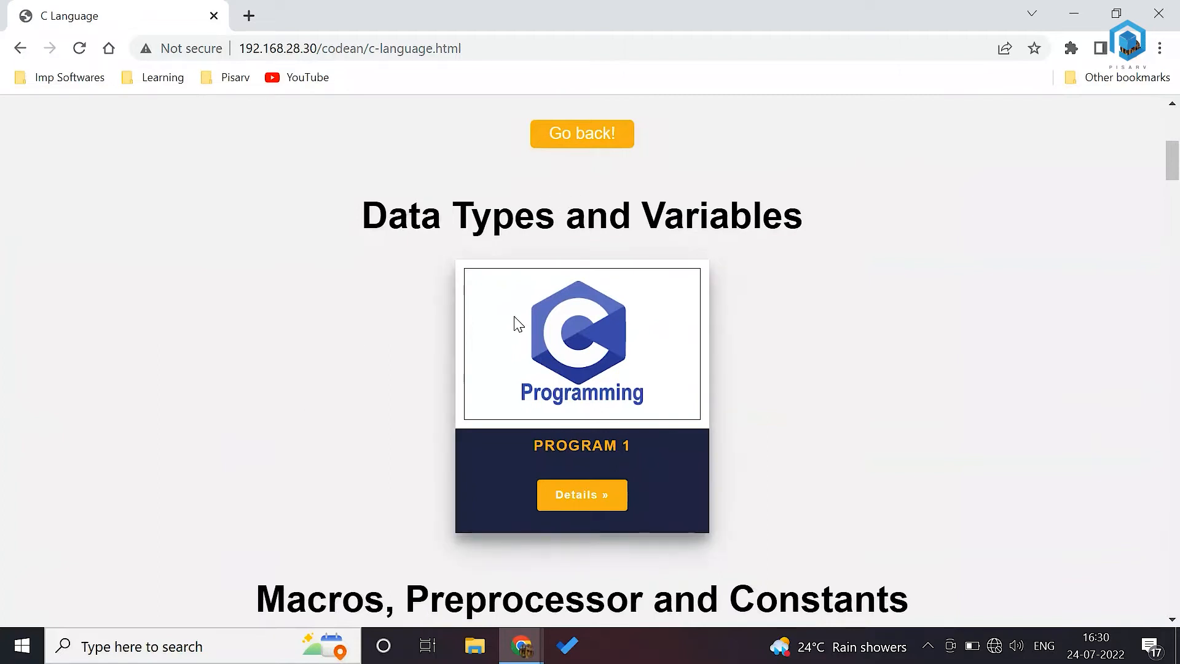
{"action": "scroll", "scroll_direction": "down", "scroll_amount": 3}
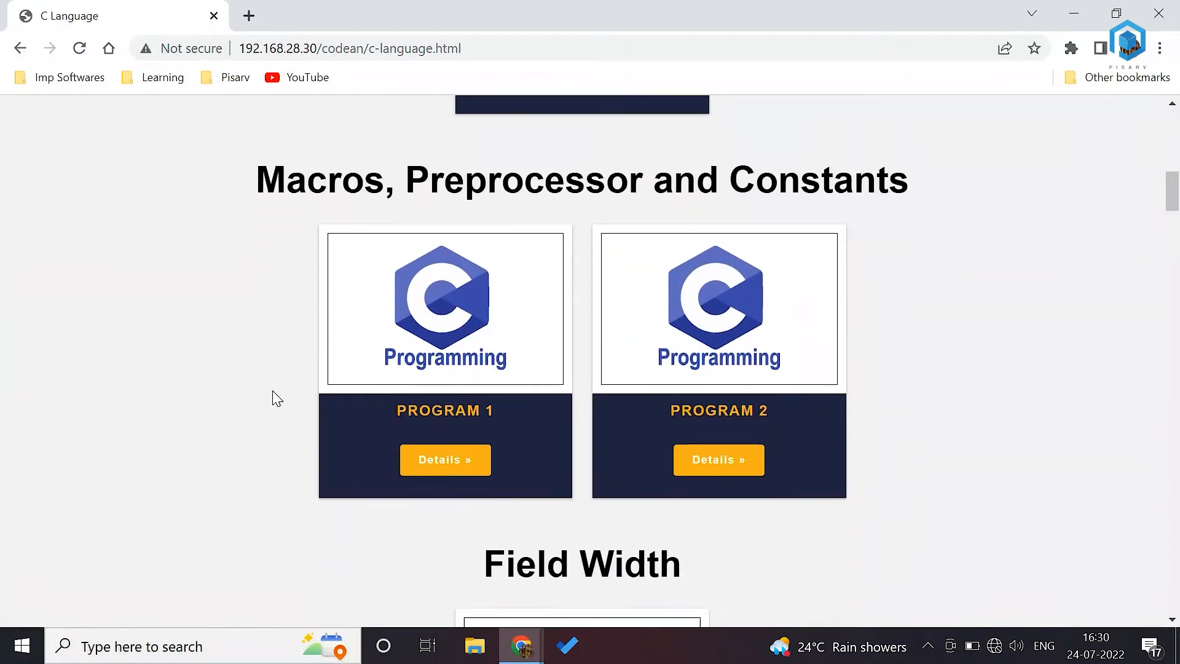
{"action": "scroll", "scroll_direction": "down", "scroll_amount": 3}
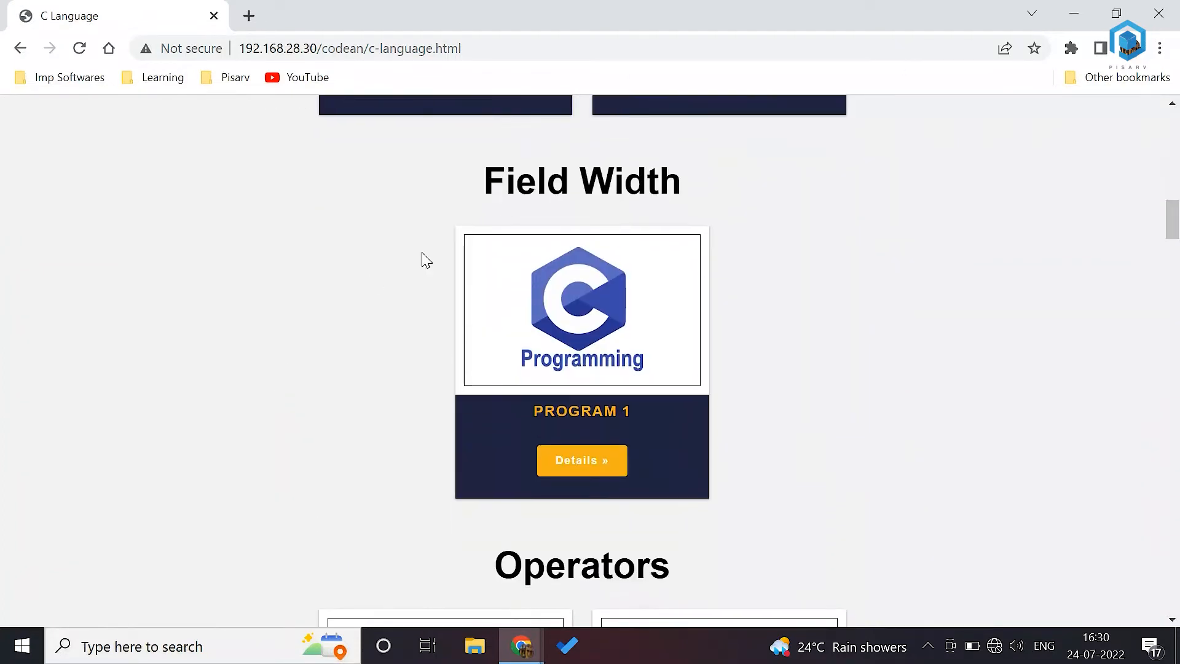
{"action": "scroll", "scroll_direction": "down", "scroll_amount": 3}
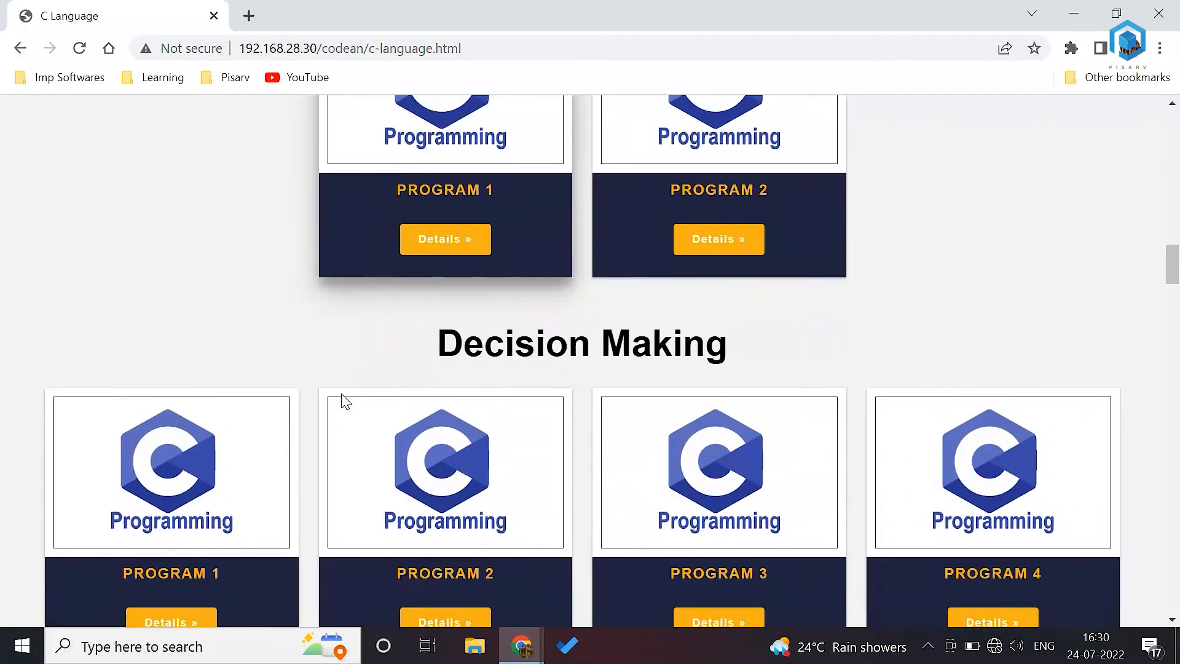
{"action": "scroll", "scroll_direction": "down", "scroll_amount": 3}
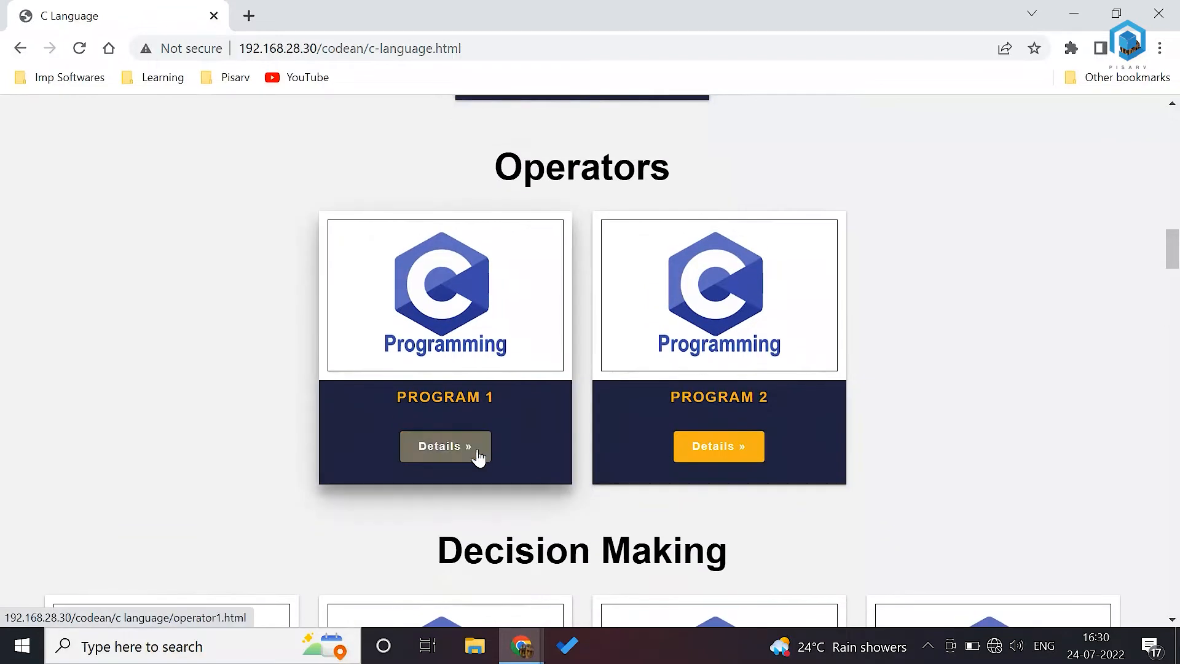
- Enter Operators Program 1 and review its code in the popup
{"action": "left_click", "coordinate": [444, 445]}
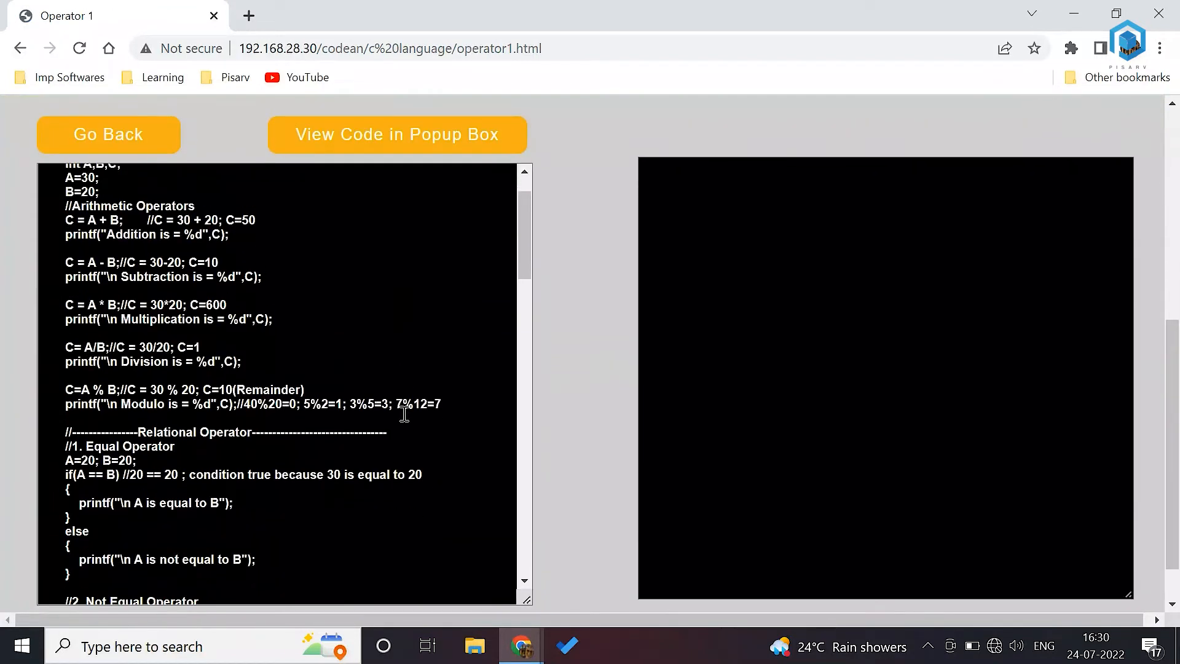
{"action": "scroll", "scroll_direction": "up", "scroll_amount": 3}
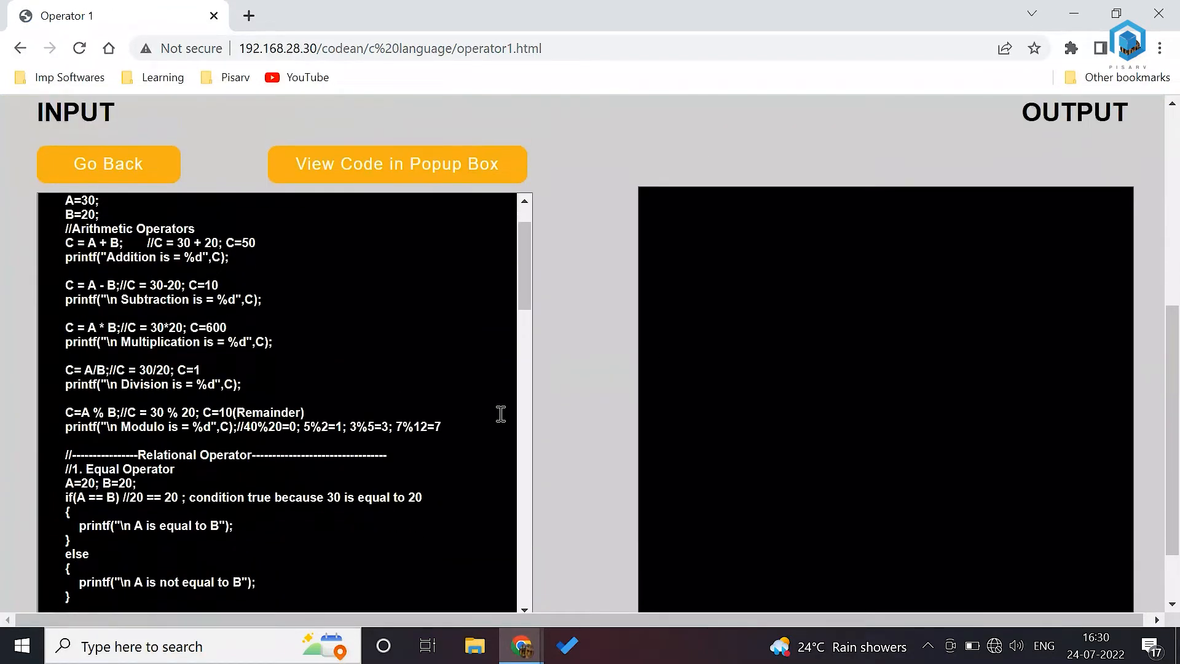
{"action": "scroll", "scroll_direction": "down", "scroll_amount": 3}
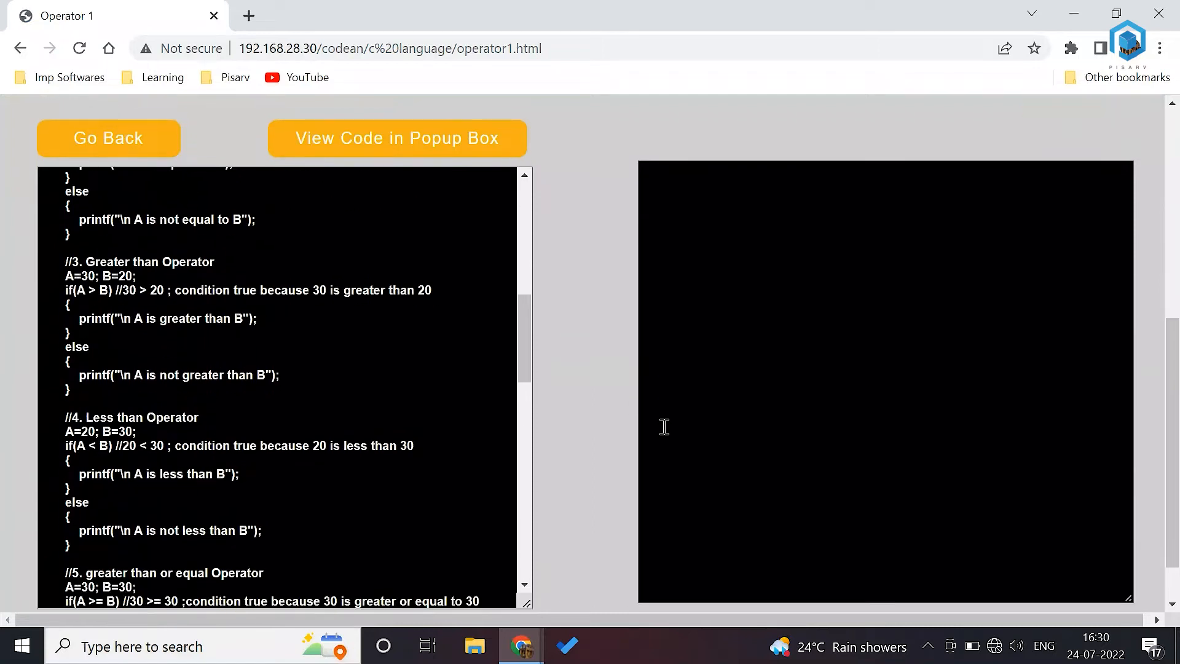
{"action": "scroll", "scroll_direction": "up", "scroll_amount": 3}
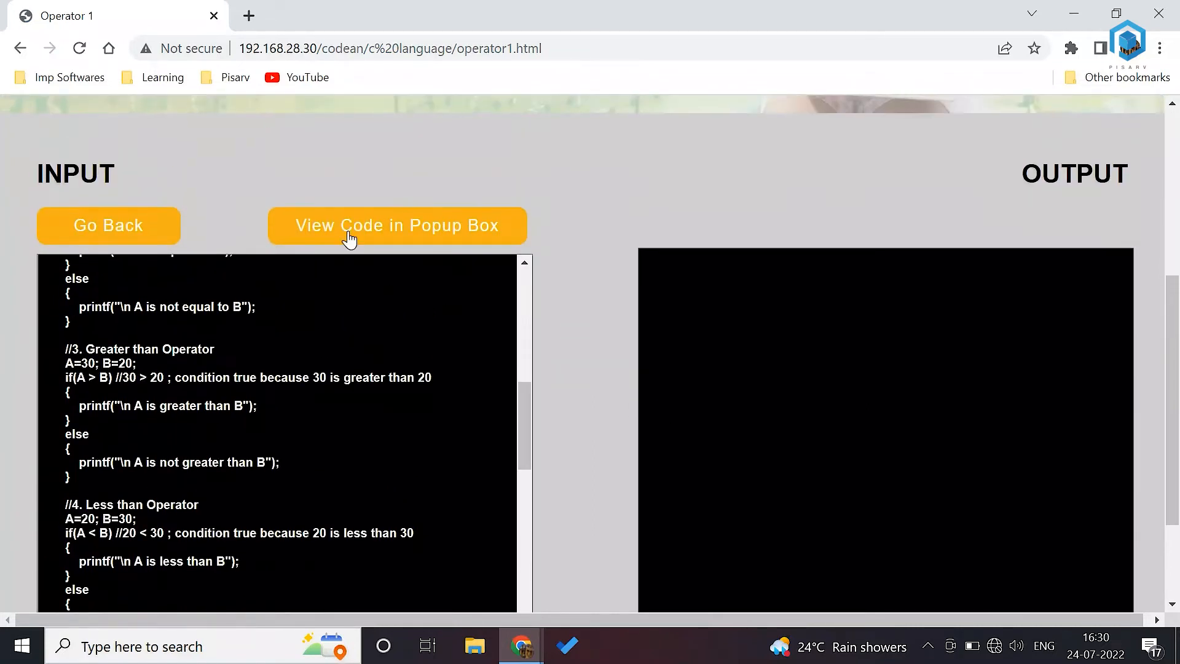
{"action": "left_click", "coordinate": [396, 225]}
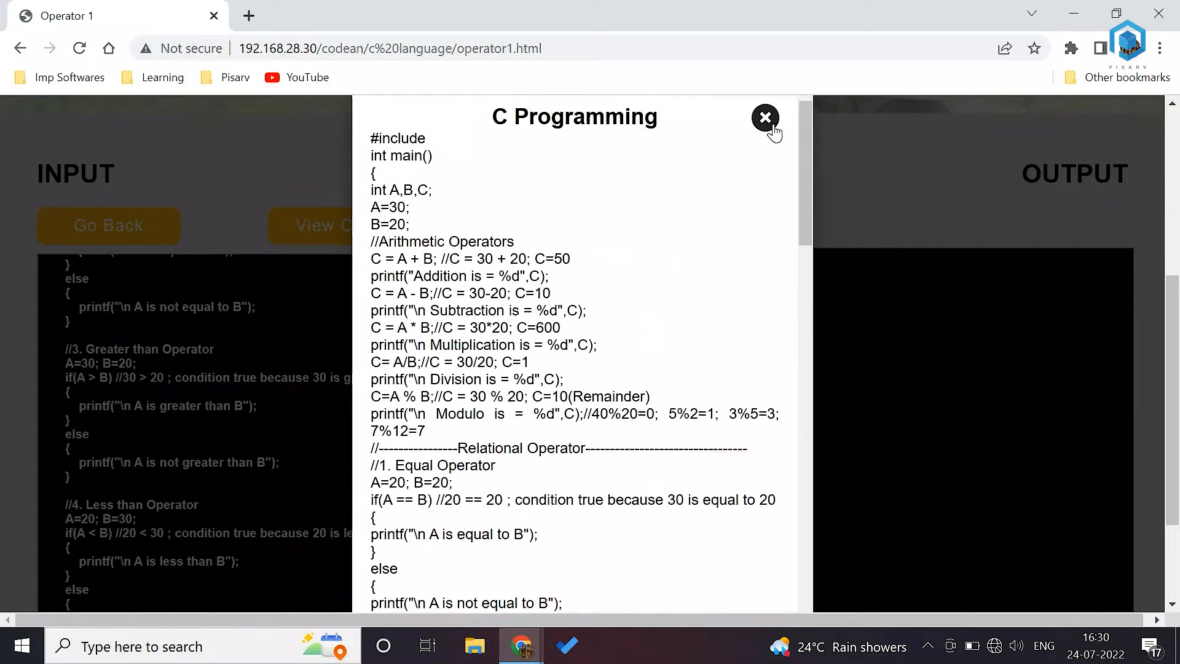
{"action": "left_click", "coordinate": [765, 118]}
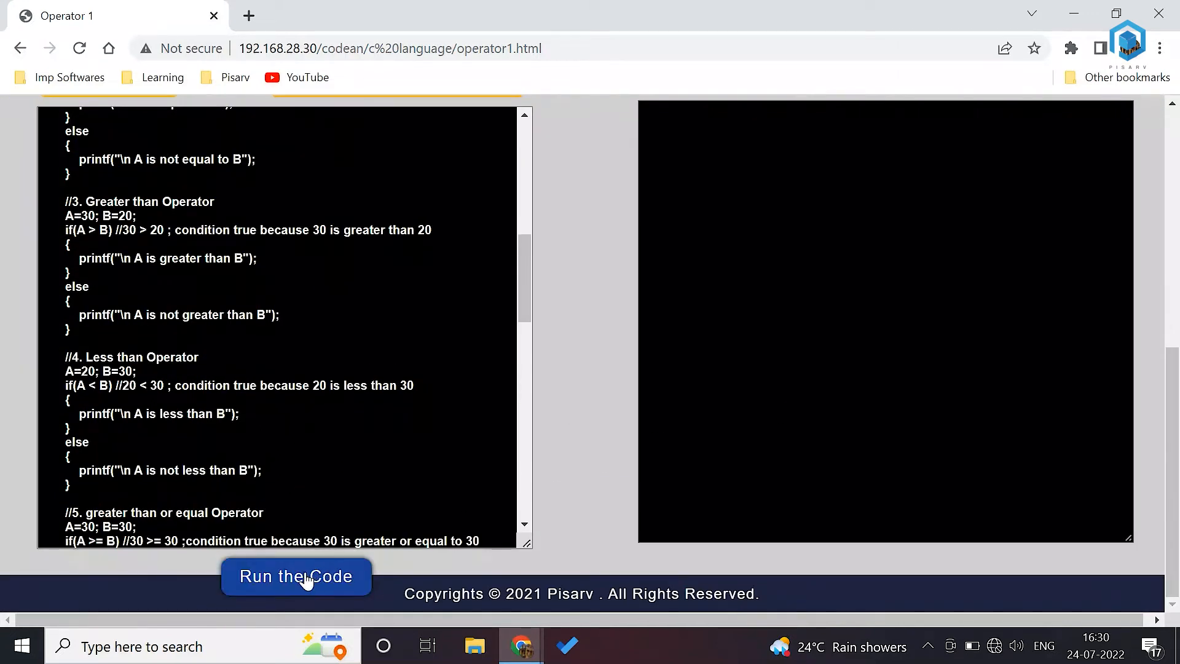
- Run the Operators program to print its arithmetic and relational results
{"action": "left_click", "coordinate": [296, 575]}
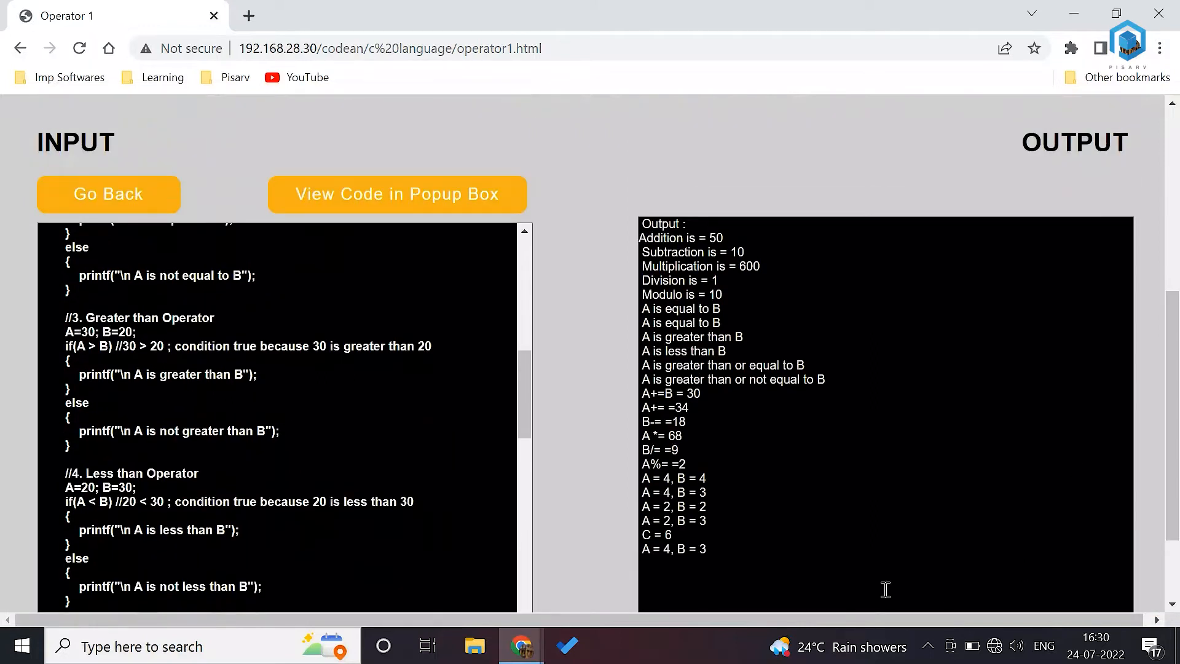
{"action": "mouse_move", "coordinate": [893, 221]}
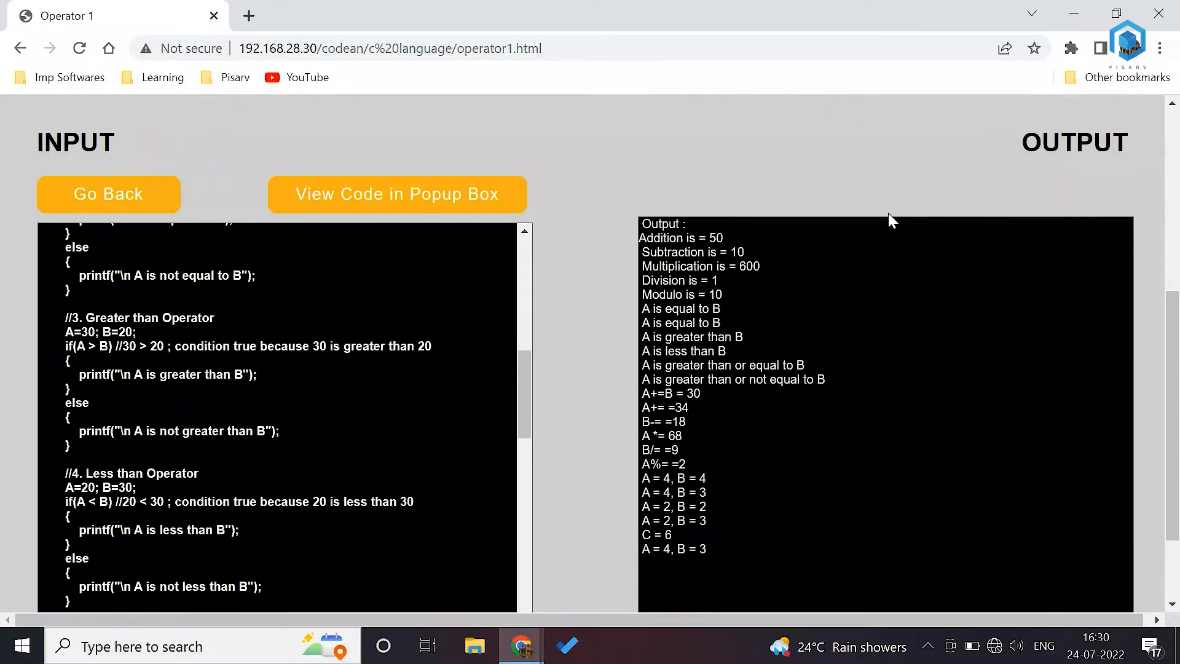
{"action": "scroll", "scroll_direction": "up", "scroll_amount": 3}
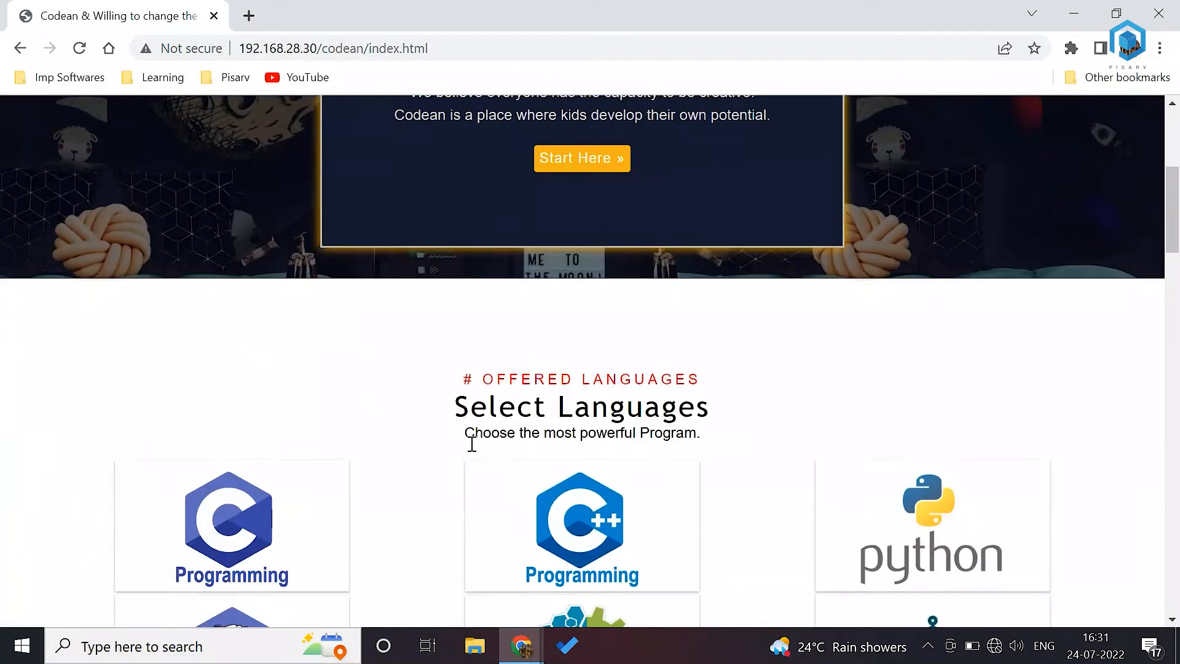
- Enter the C++ Language course and scroll down to its Loops programs
{"action": "scroll", "scroll_direction": "down", "scroll_amount": 3}
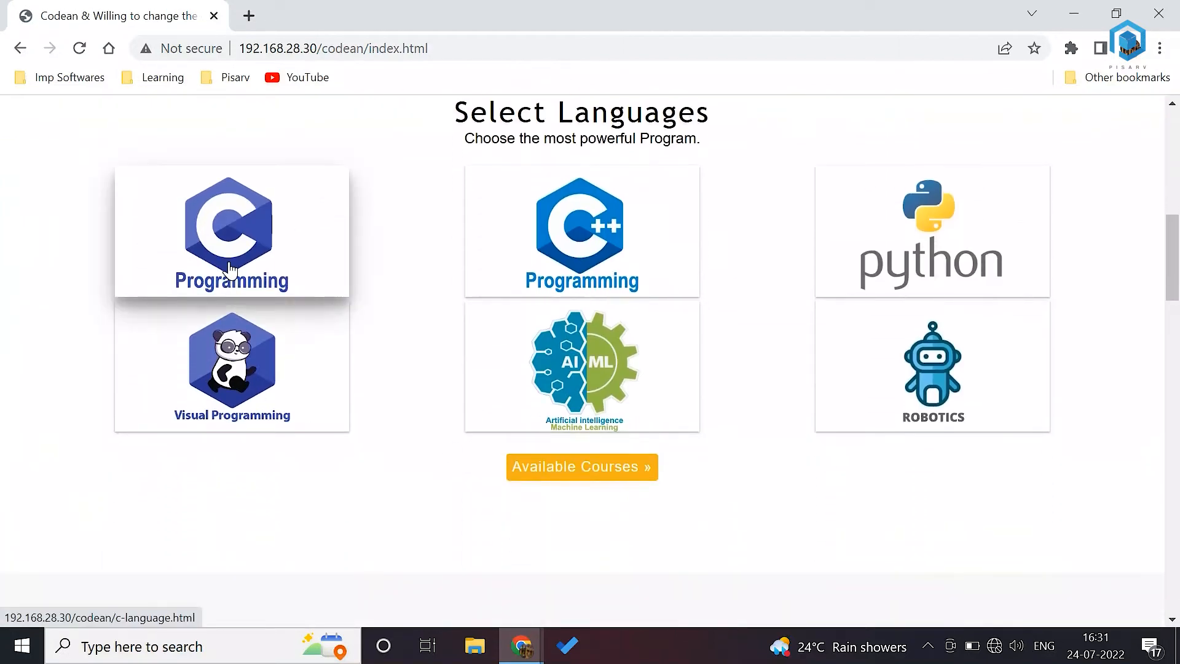
{"action": "left_click", "coordinate": [581, 232]}
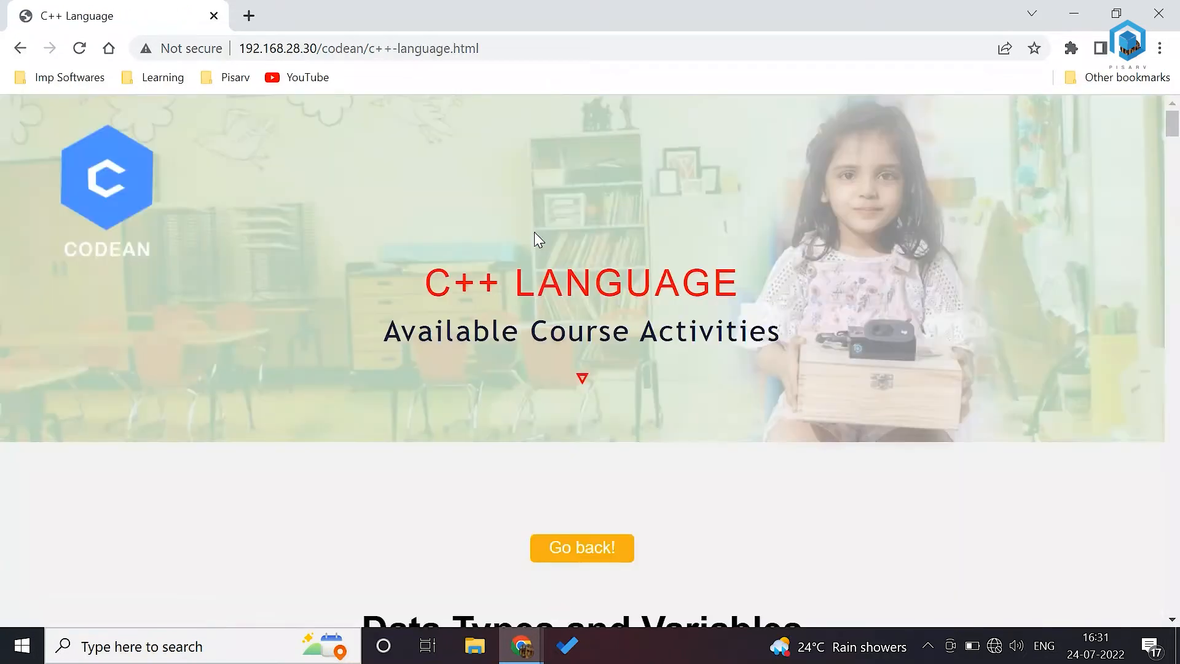
{"action": "scroll", "scroll_direction": "down", "scroll_amount": 3}
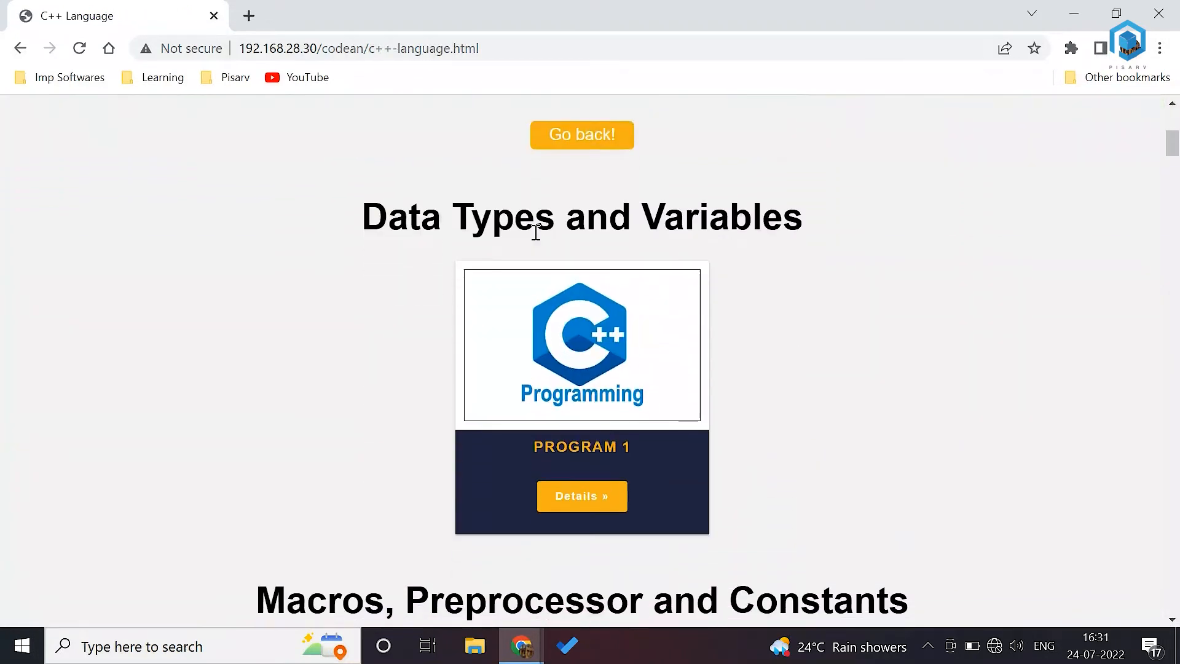
{"action": "scroll", "scroll_direction": "down", "scroll_amount": 3}
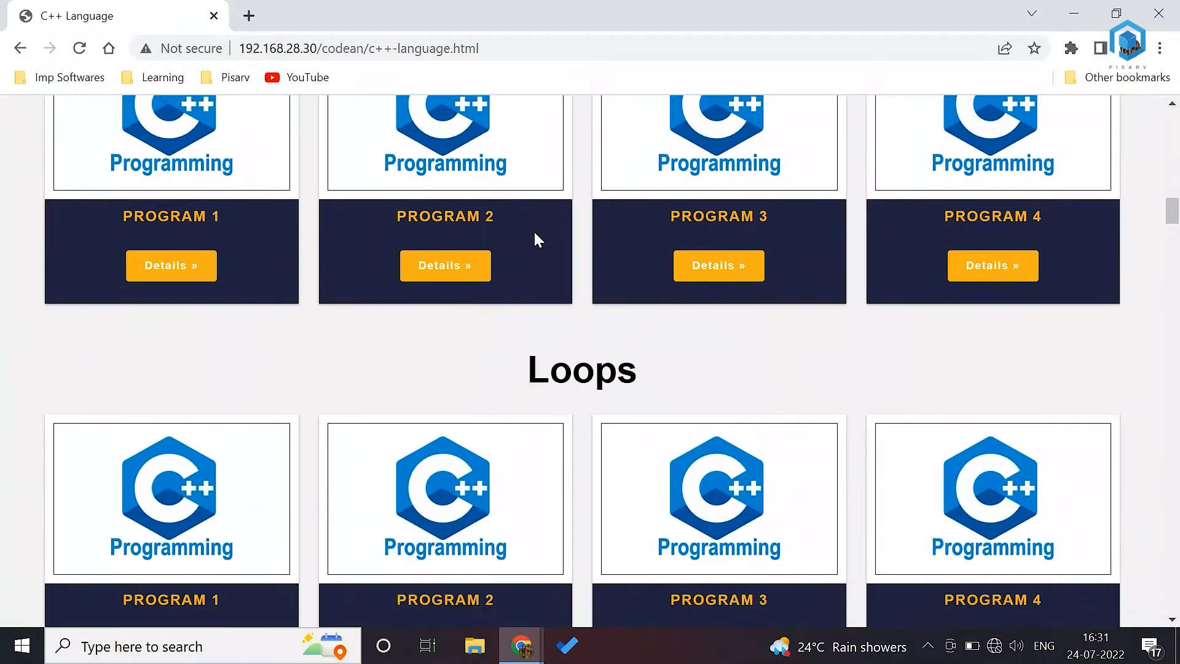
{"action": "scroll", "scroll_direction": "down", "scroll_amount": 3}
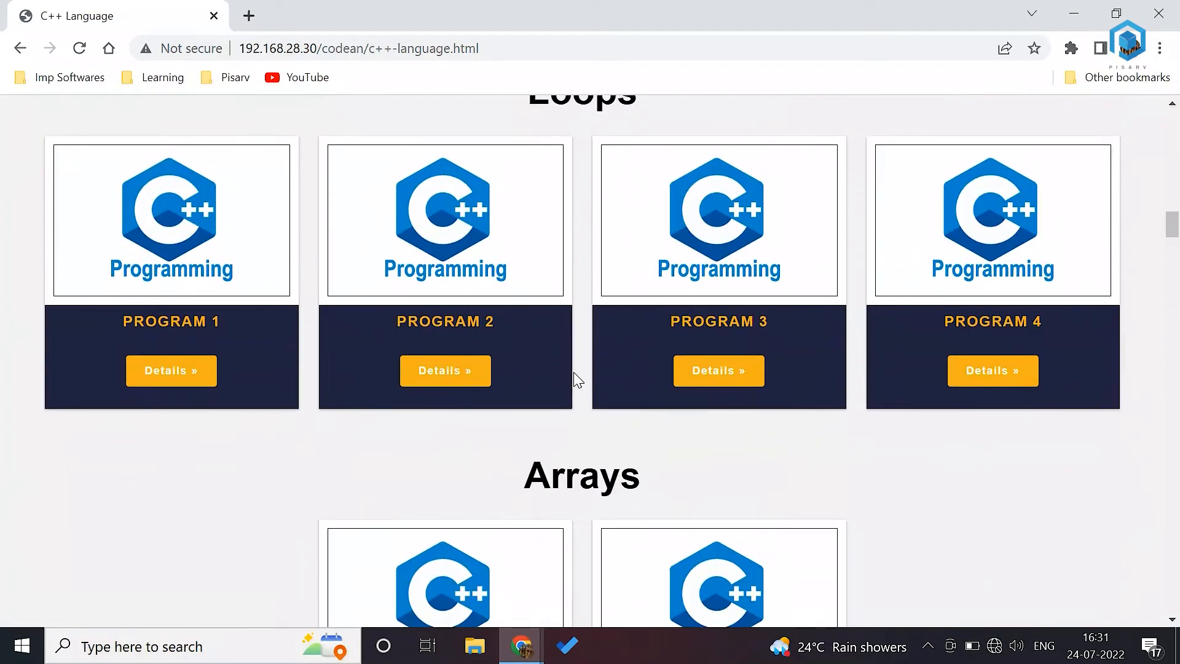
- Run the second C++ Loops program so the output shows 0 1 1 2 3 5
{"action": "left_click", "coordinate": [444, 370]}
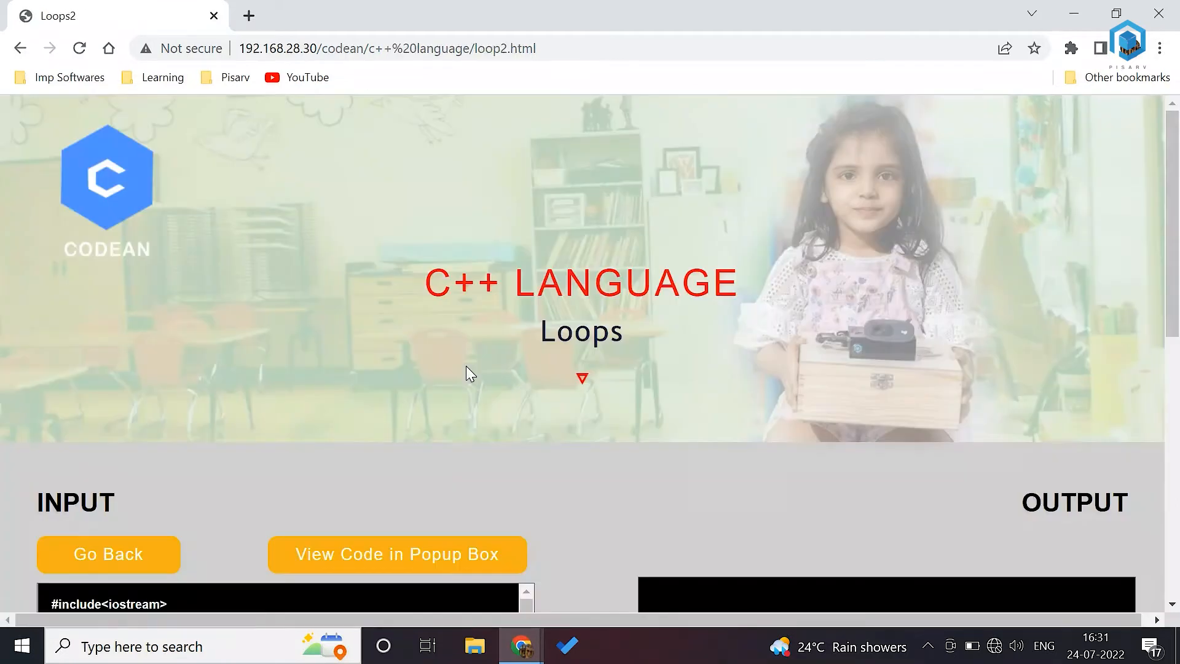
{"action": "scroll", "scroll_direction": "down", "scroll_amount": 3}
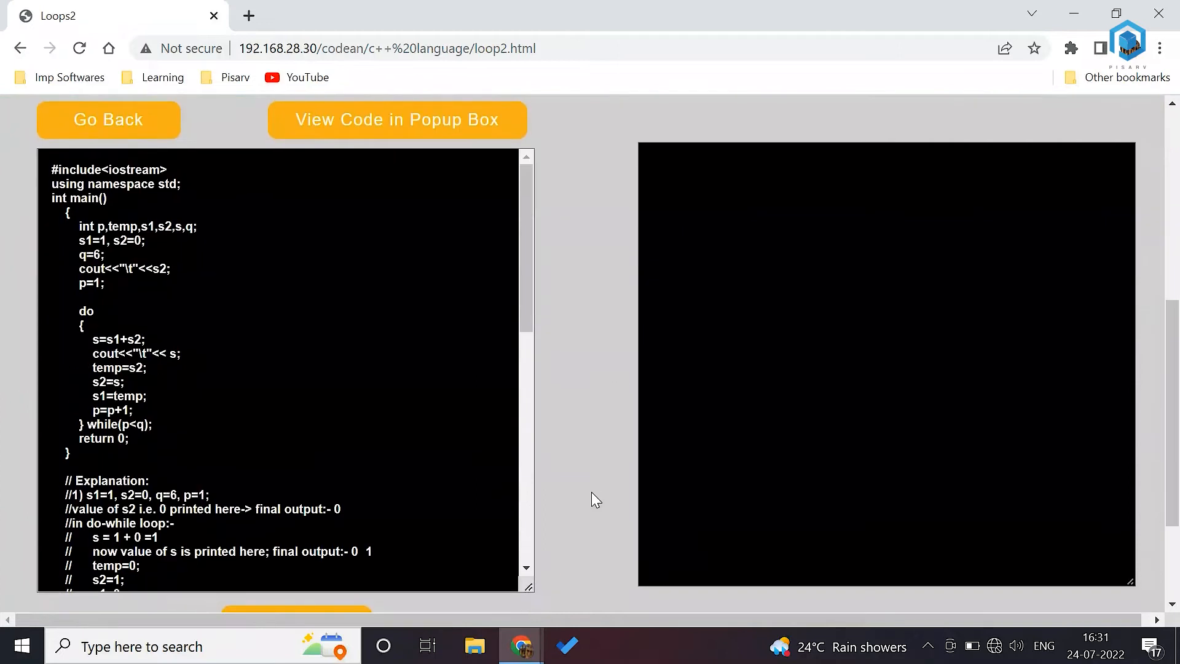
{"action": "scroll", "scroll_direction": "up", "scroll_amount": 3}
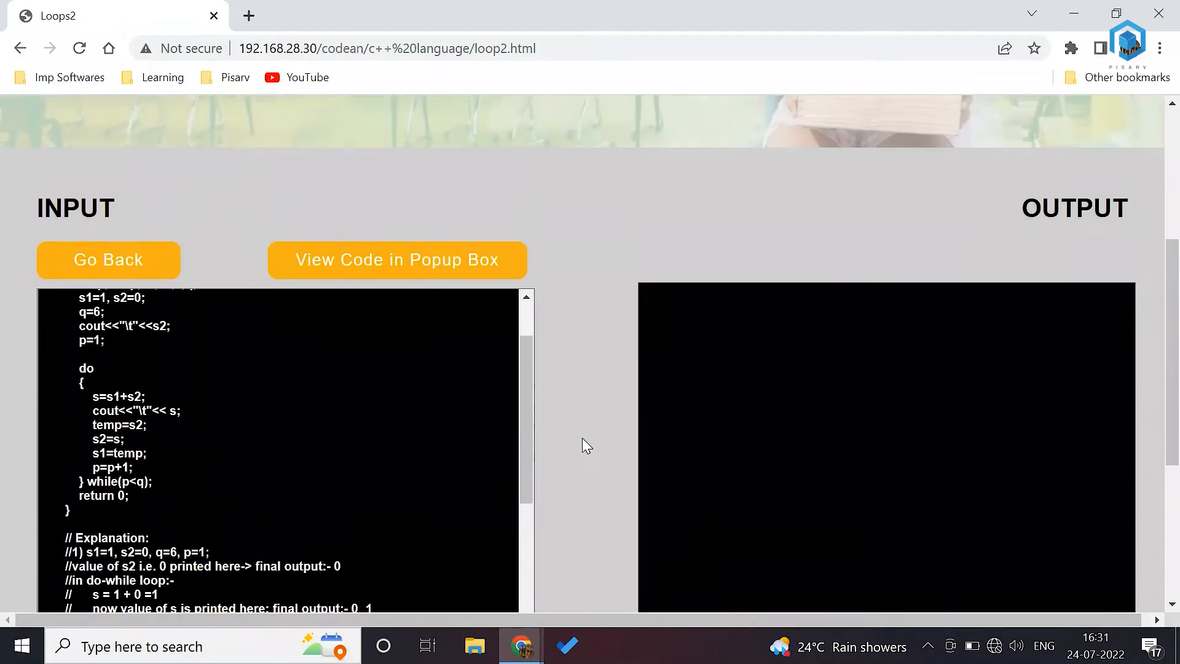
{"action": "scroll", "scroll_direction": "down", "scroll_amount": 3}
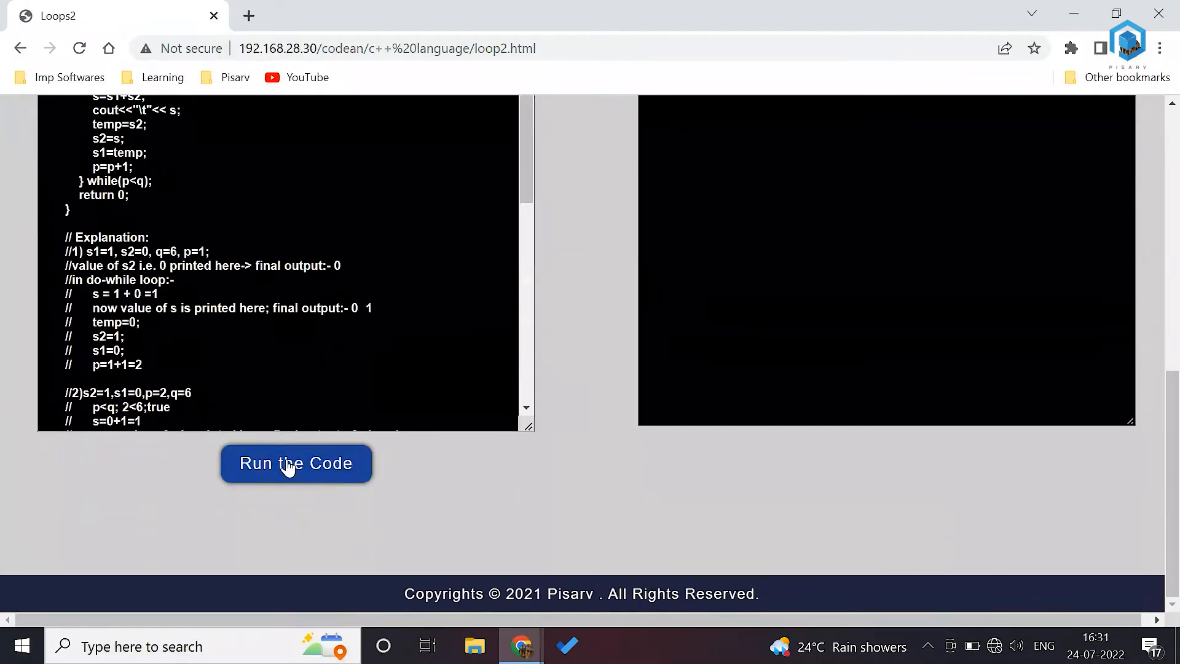
{"action": "left_click", "coordinate": [297, 464]}
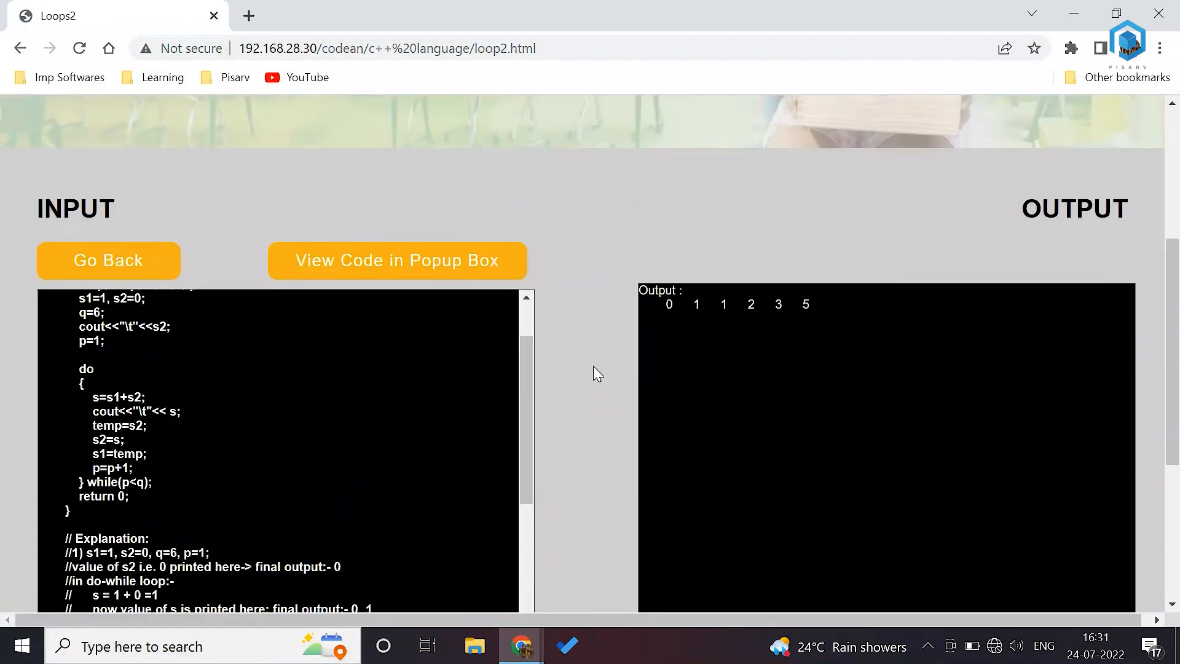
{"action": "scroll", "scroll_direction": "down", "scroll_amount": 3}
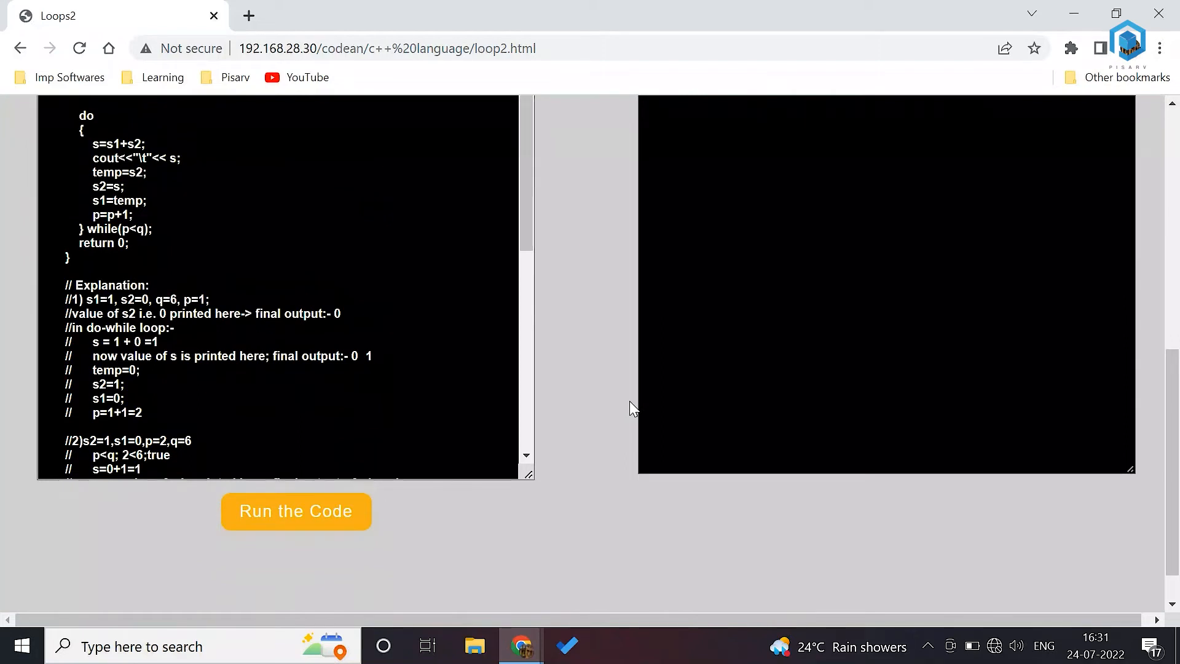
{"action": "mouse_move", "coordinate": [464, 288]}
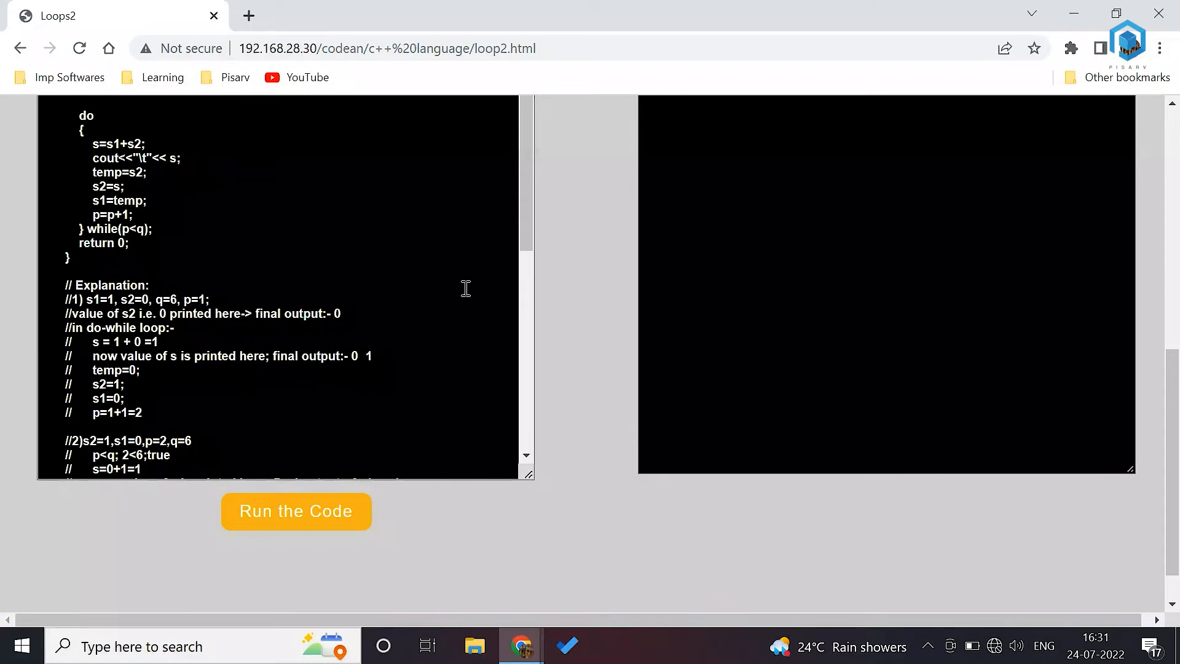
{"action": "left_click", "coordinate": [296, 512]}
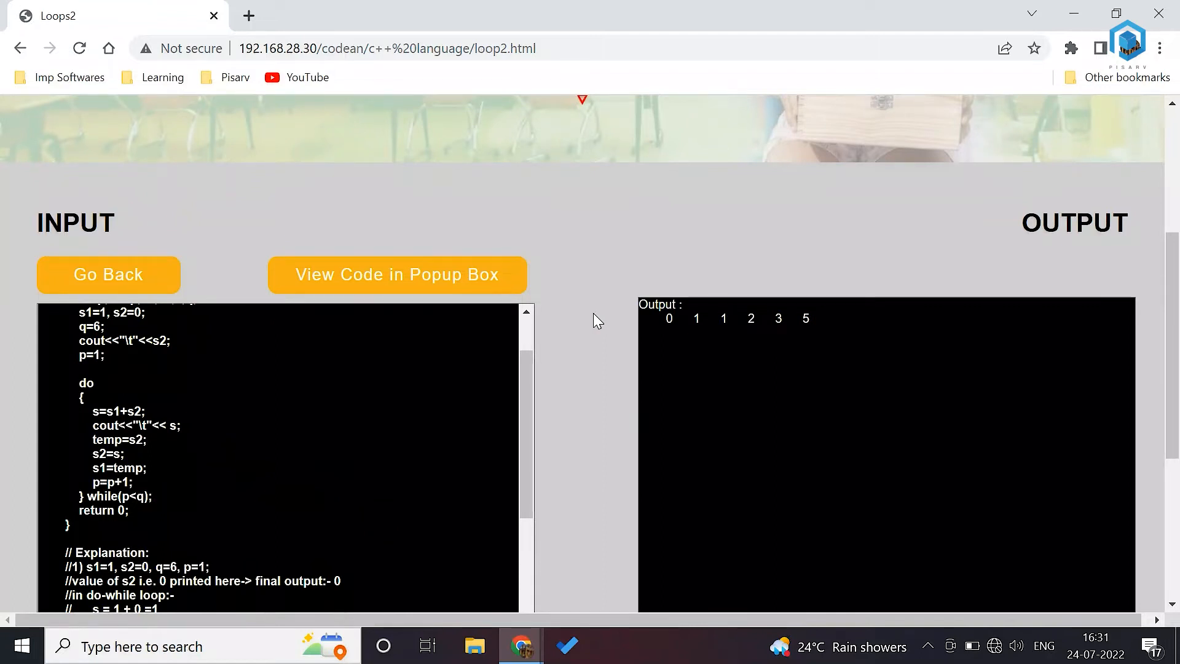
{"action": "scroll", "scroll_direction": "up", "scroll_amount": 3}
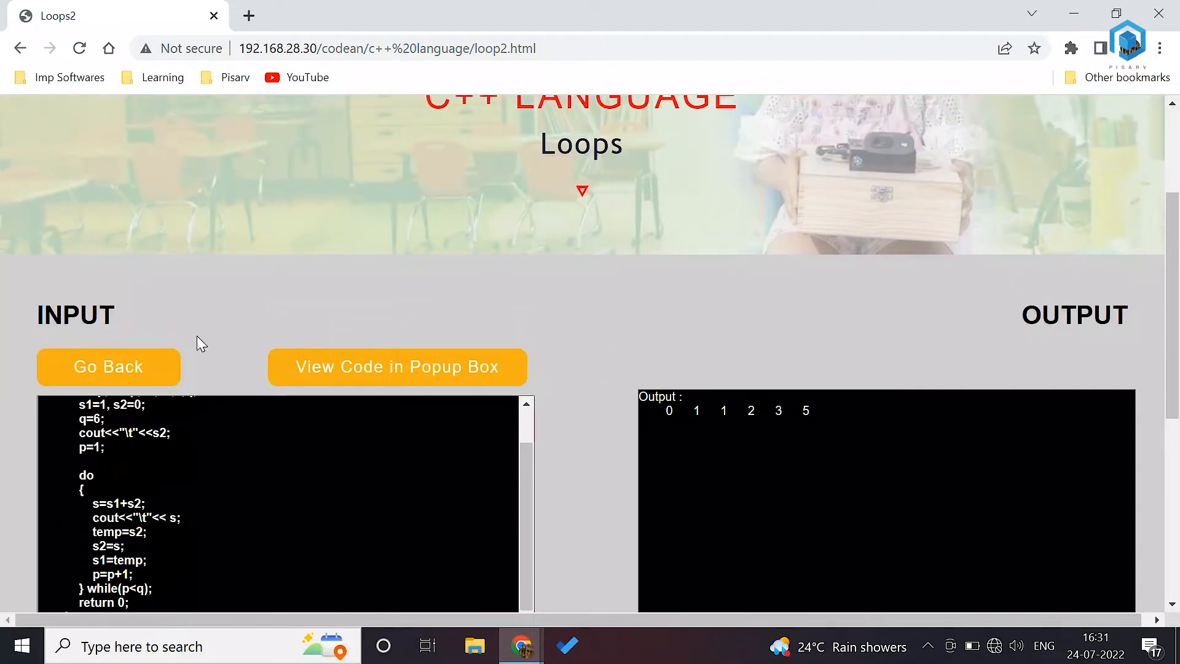
- Leave the Loops example and enter the AI/ML course page
{"action": "left_click", "coordinate": [108, 366]}
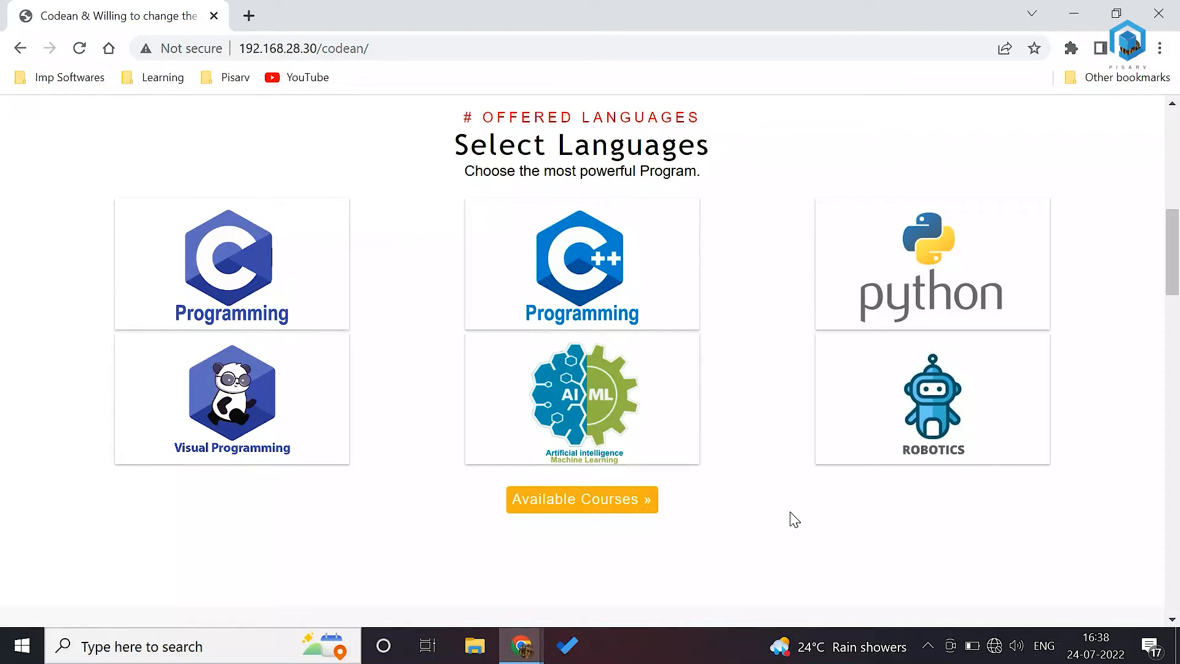
{"action": "scroll", "scroll_direction": "down", "scroll_amount": 3}
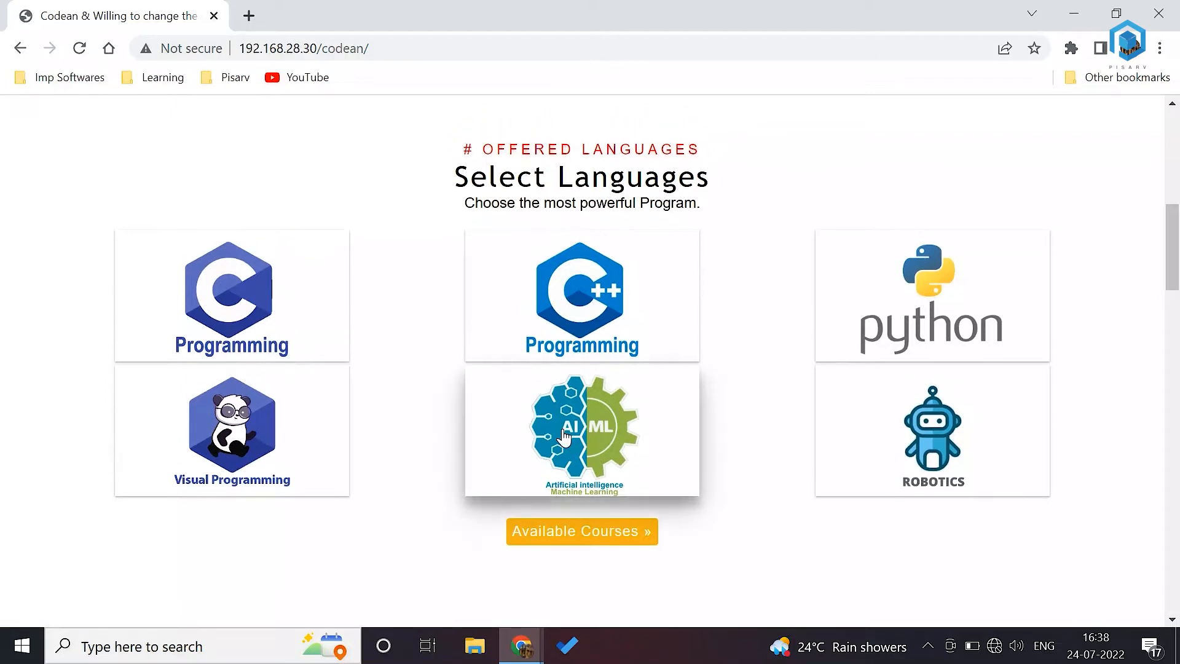
{"action": "left_click", "coordinate": [581, 429]}
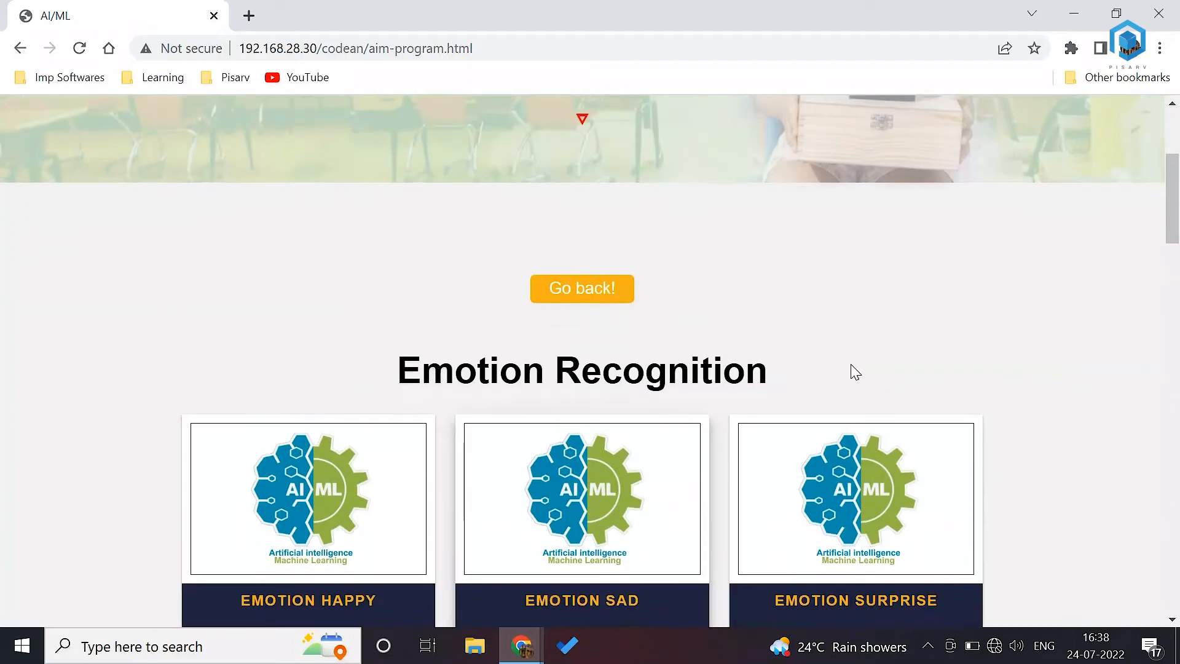
{"action": "scroll", "scroll_direction": "down", "scroll_amount": 3}
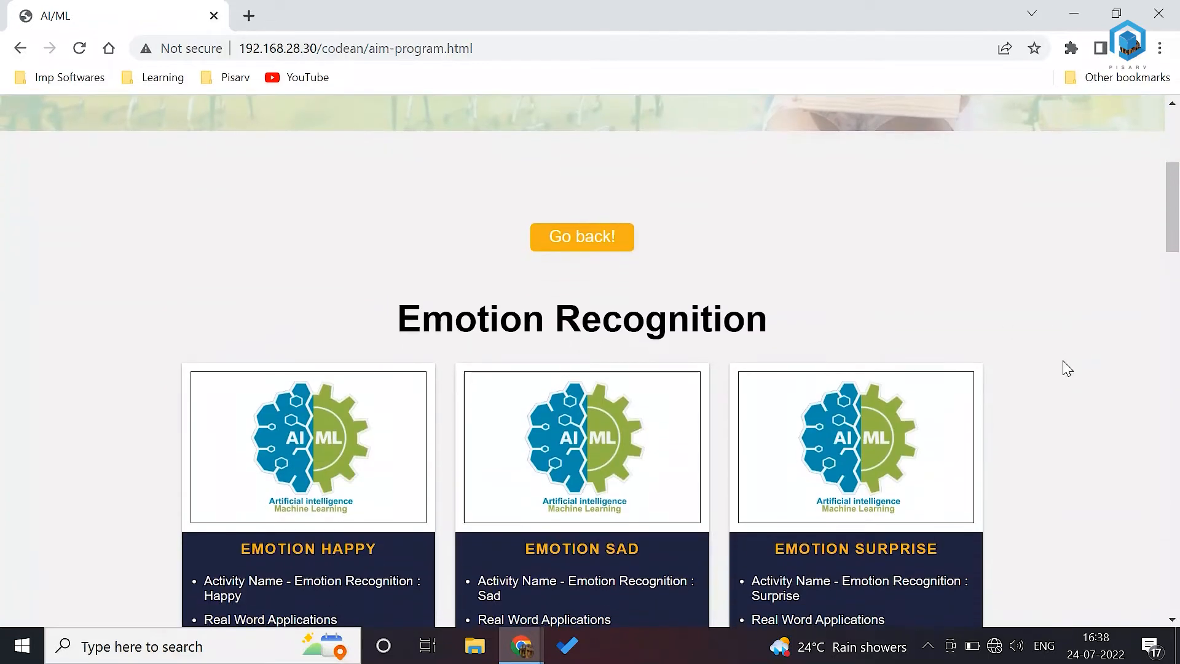
{"action": "scroll", "scroll_direction": "down", "scroll_amount": 3}
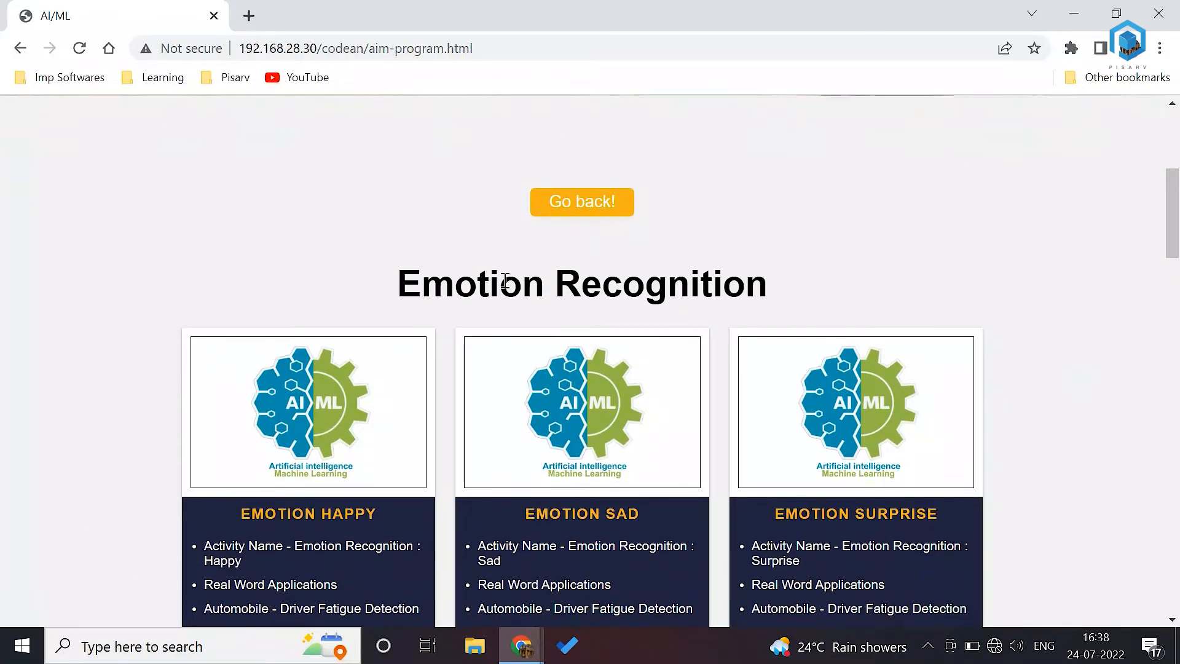
{"action": "scroll", "scroll_direction": "down", "scroll_amount": 3}
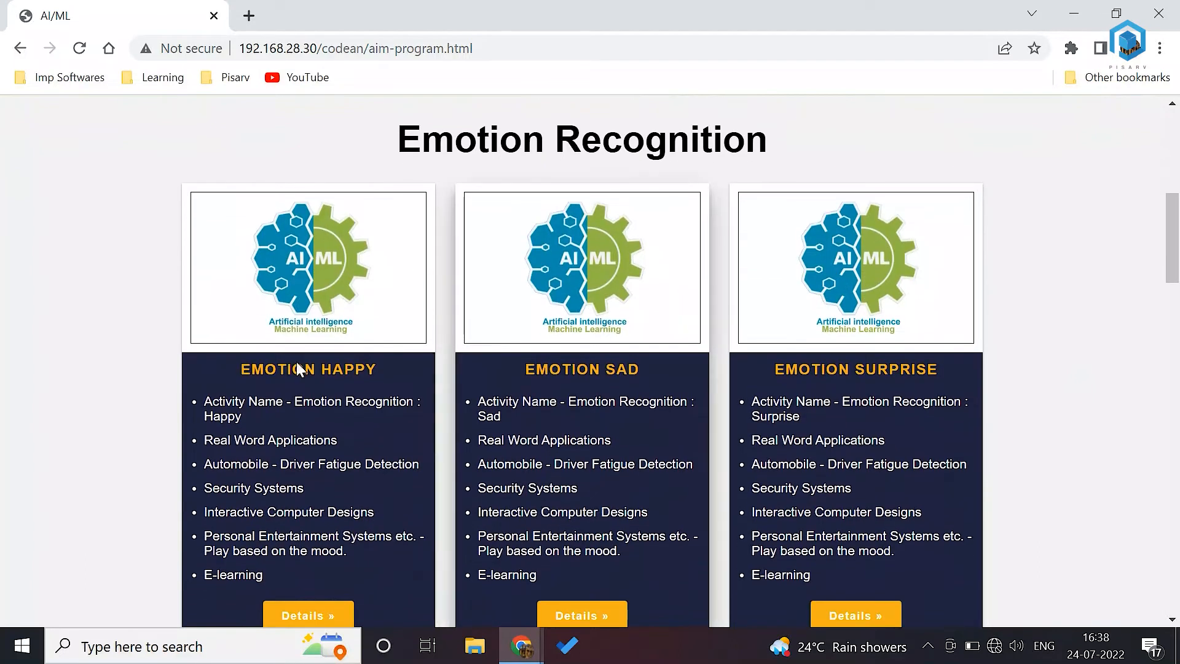
- Scroll past Emotion Recognition to the eye, face, mouth and nose Detection cards
{"action": "scroll", "scroll_direction": "down", "scroll_amount": 3}
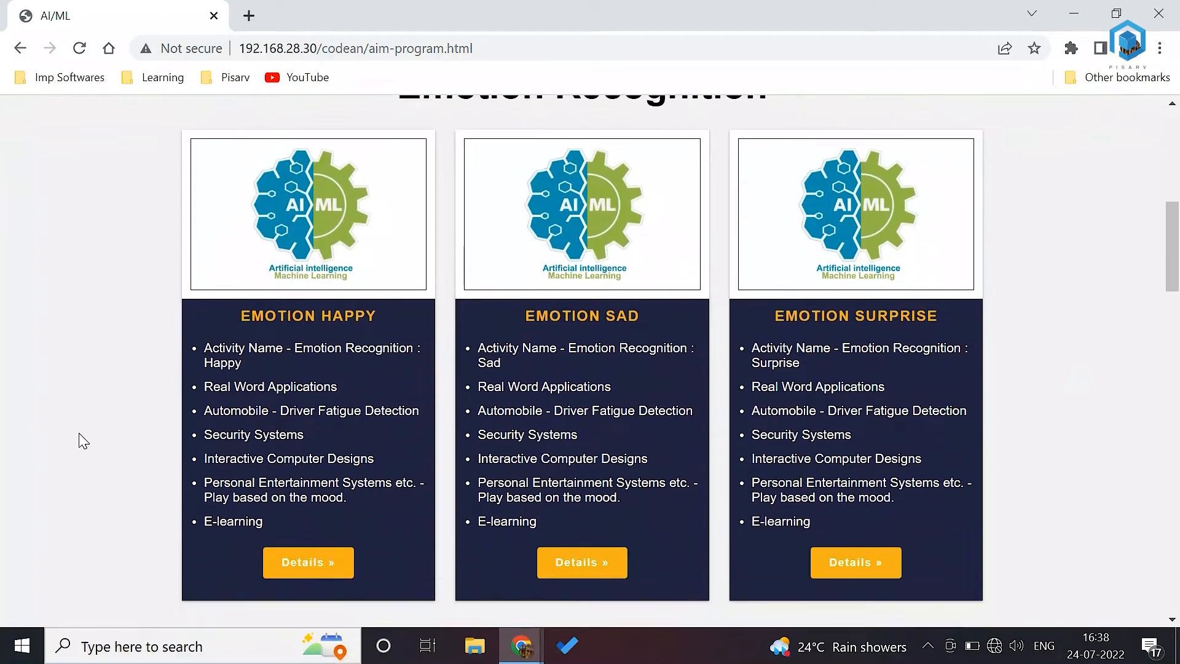
{"action": "scroll", "scroll_direction": "down", "scroll_amount": 3}
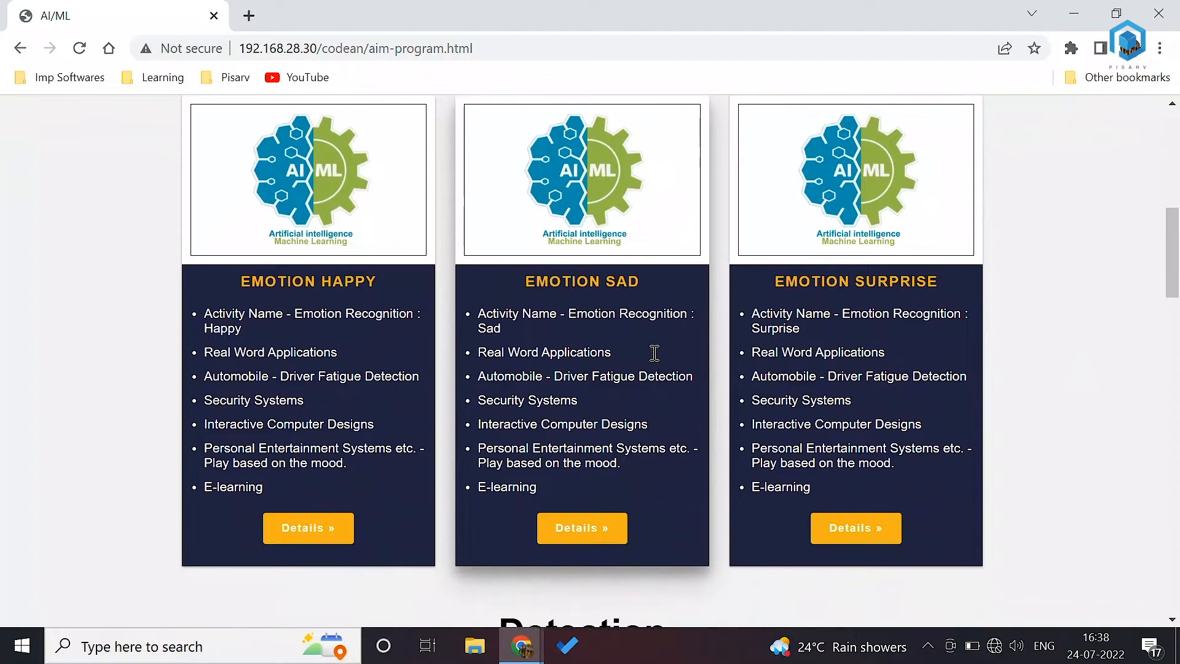
{"action": "scroll", "scroll_direction": "down", "scroll_amount": 3}
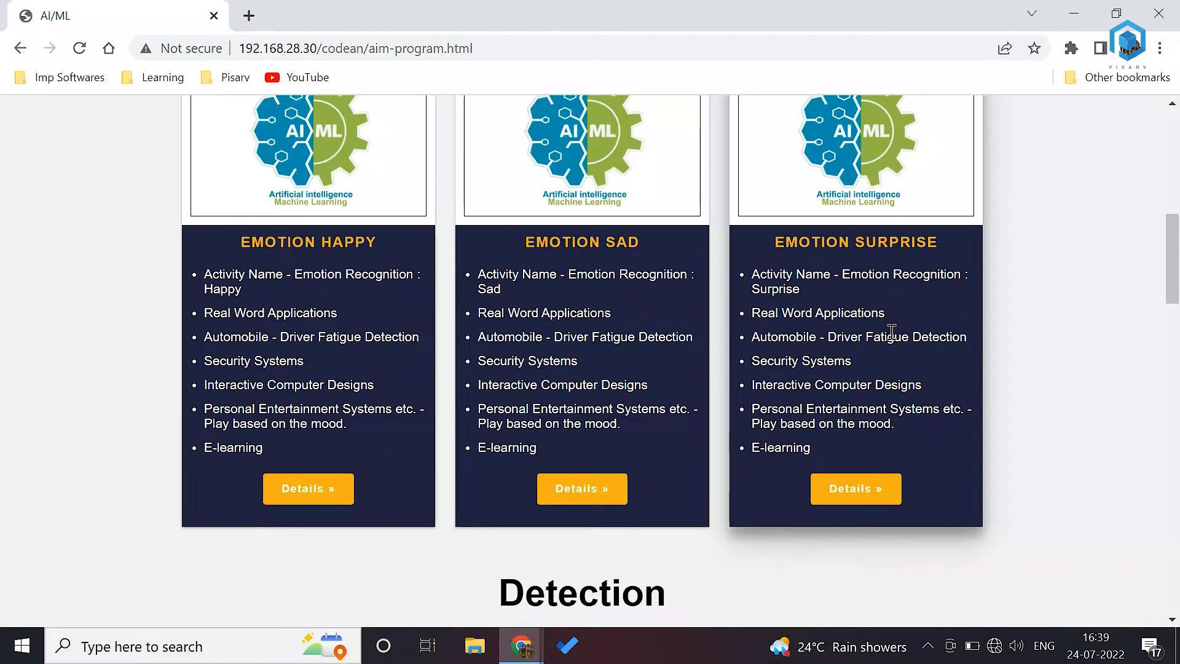
{"action": "mouse_move", "coordinate": [1077, 273]}
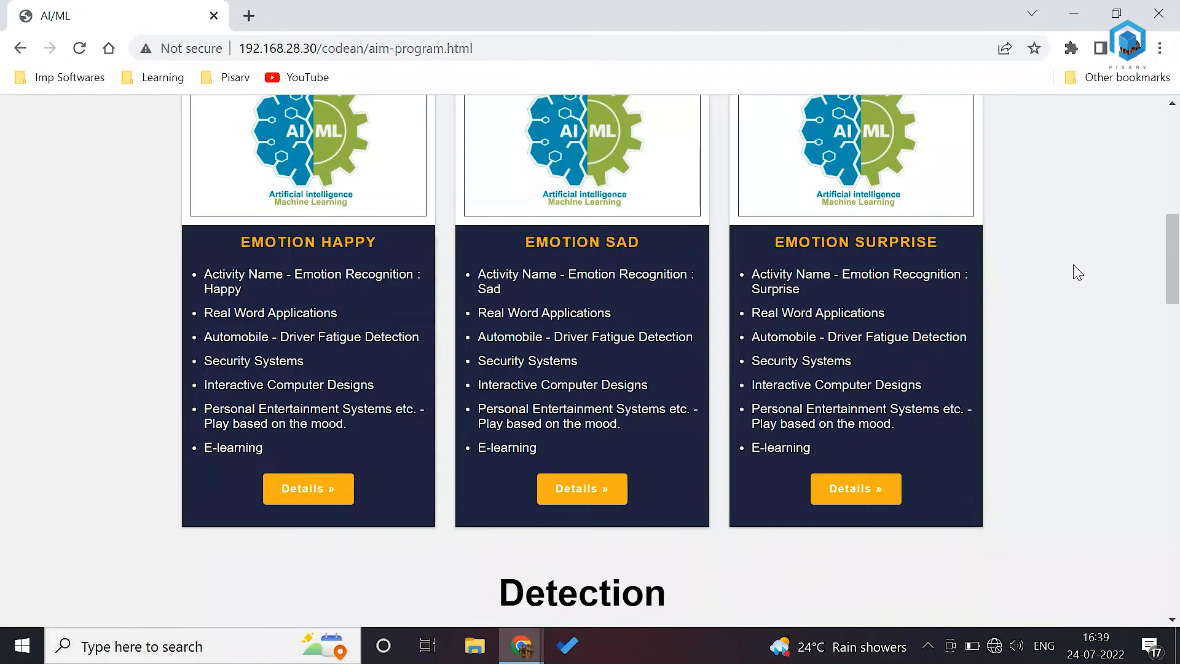
{"action": "scroll", "scroll_direction": "down", "scroll_amount": 3}
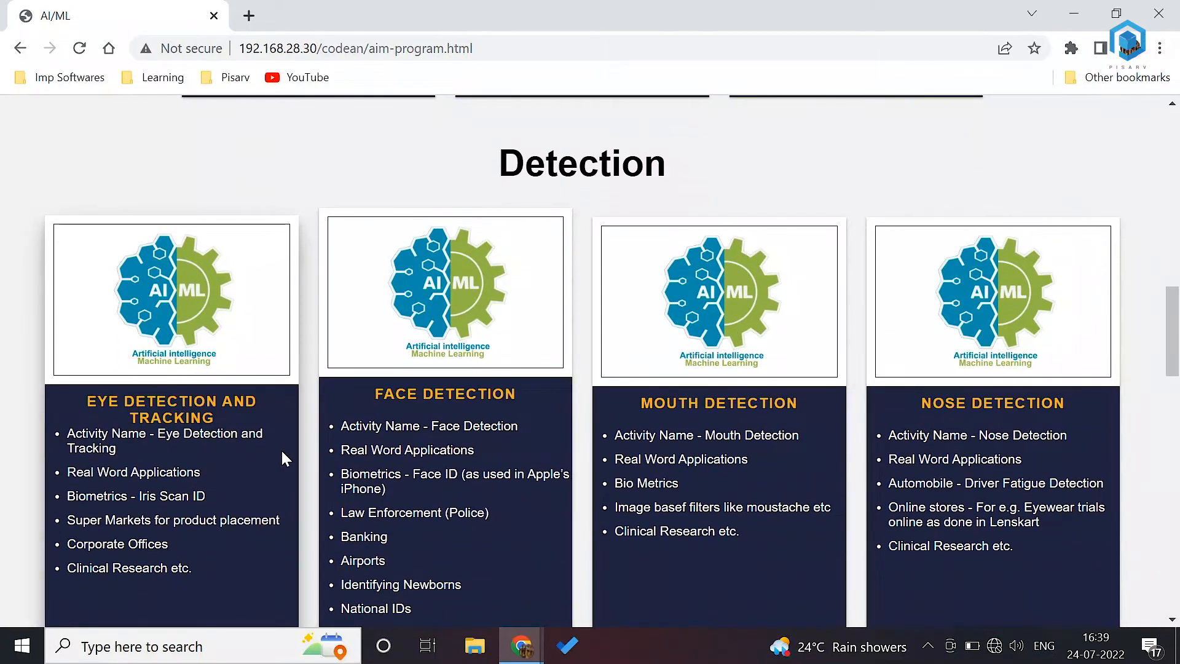
{"action": "scroll", "scroll_direction": "down", "scroll_amount": 3}
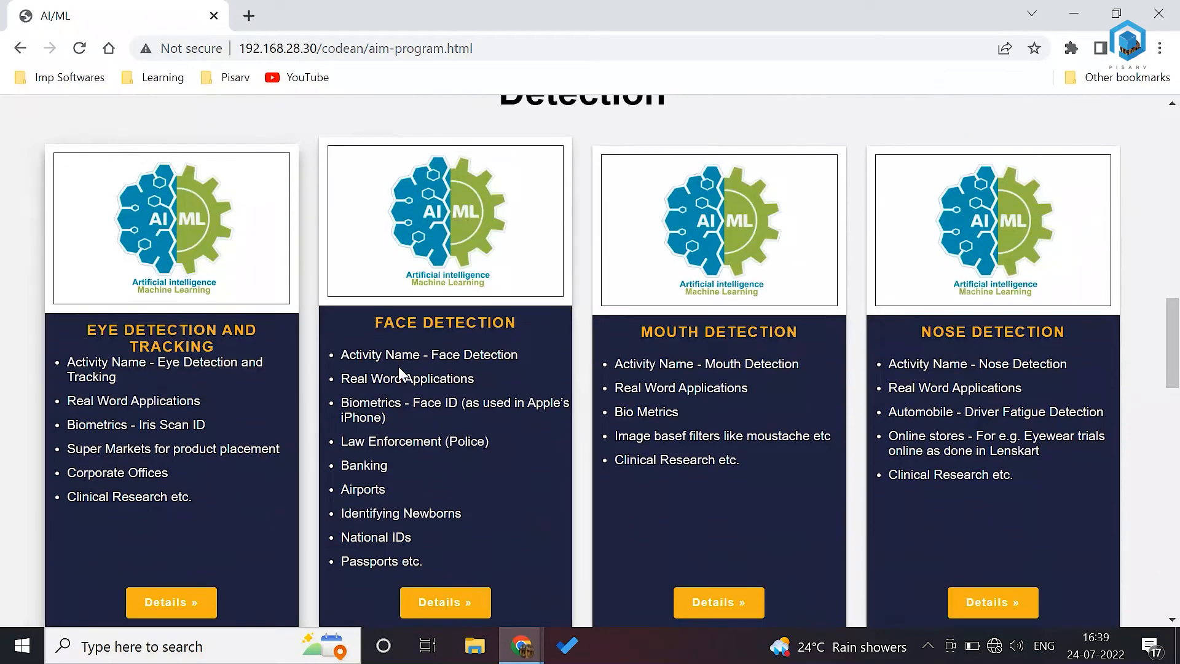
{"action": "scroll", "scroll_direction": "down", "scroll_amount": 3}
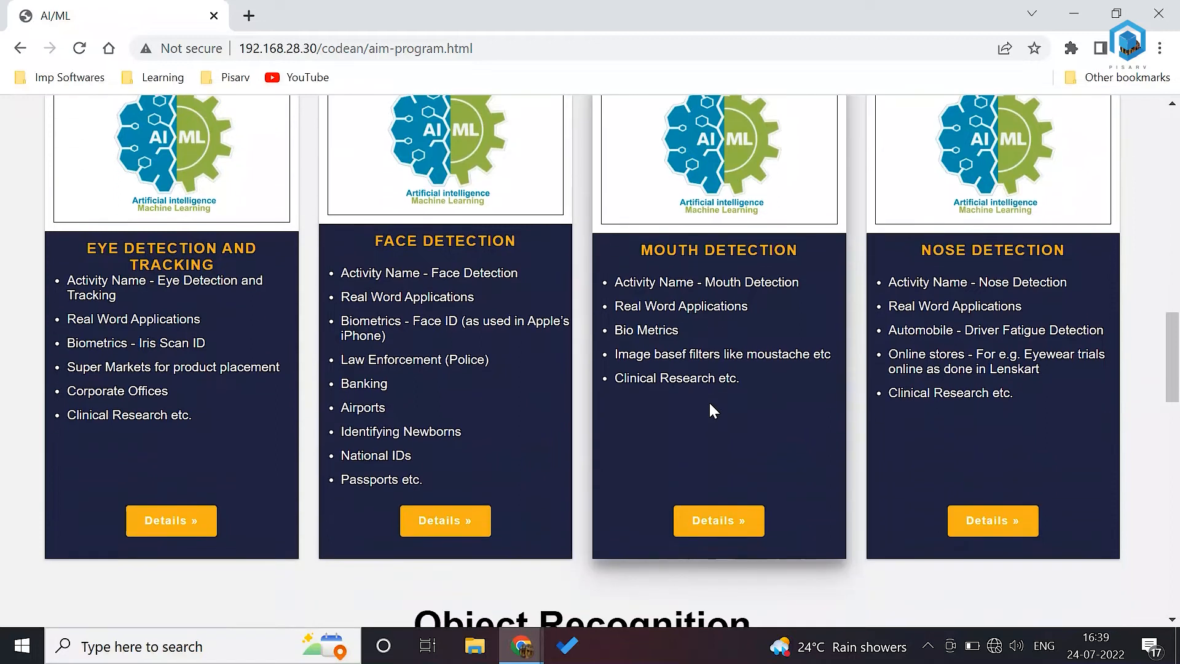
{"action": "scroll", "scroll_direction": "up", "scroll_amount": 3}
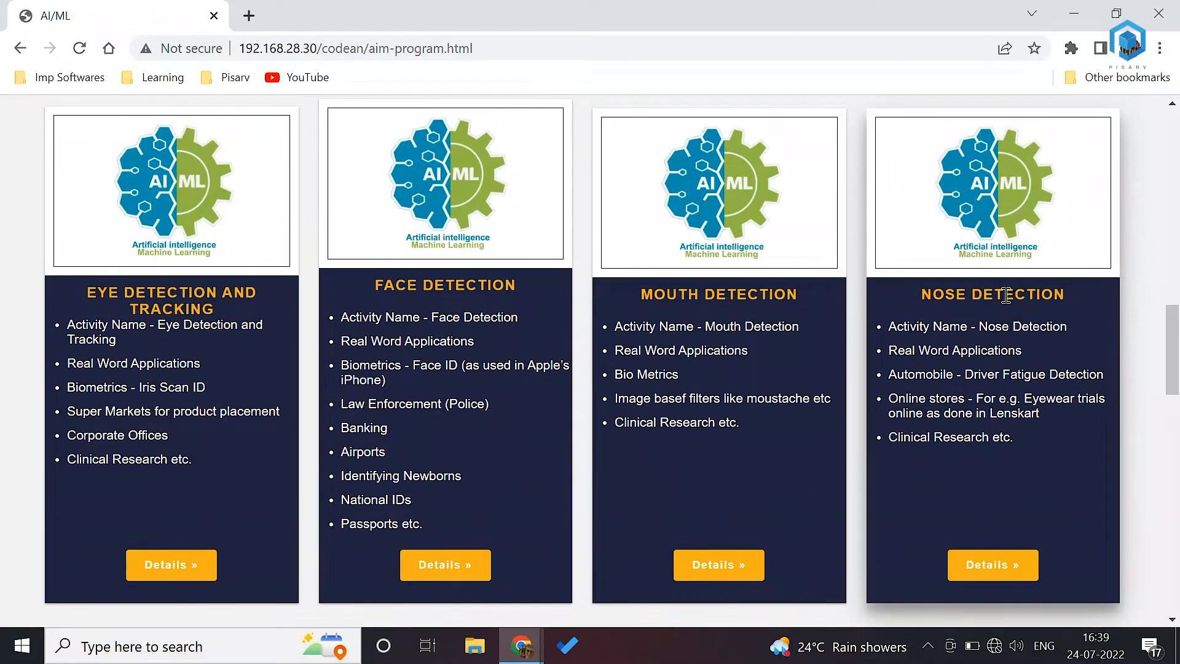
{"action": "scroll", "scroll_direction": "down", "scroll_amount": 3}
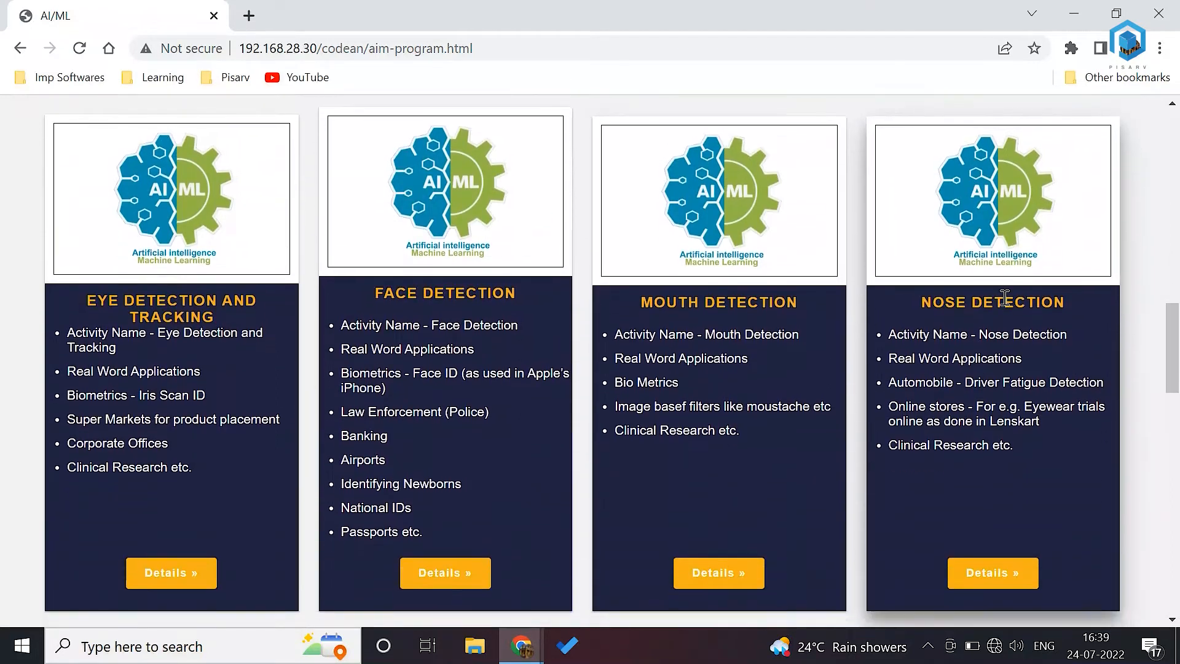
- Open the Face Detection activity details and review its code down to the Run the Code button
{"action": "left_click", "coordinate": [445, 572]}
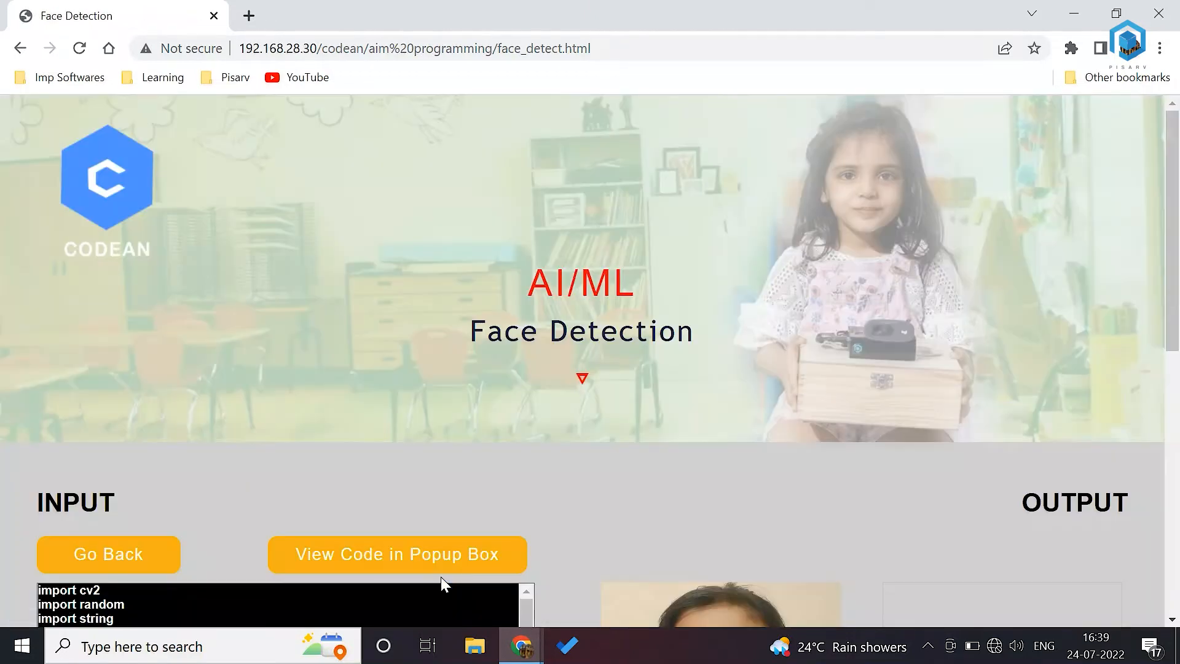
{"action": "scroll", "scroll_direction": "down", "scroll_amount": 3}
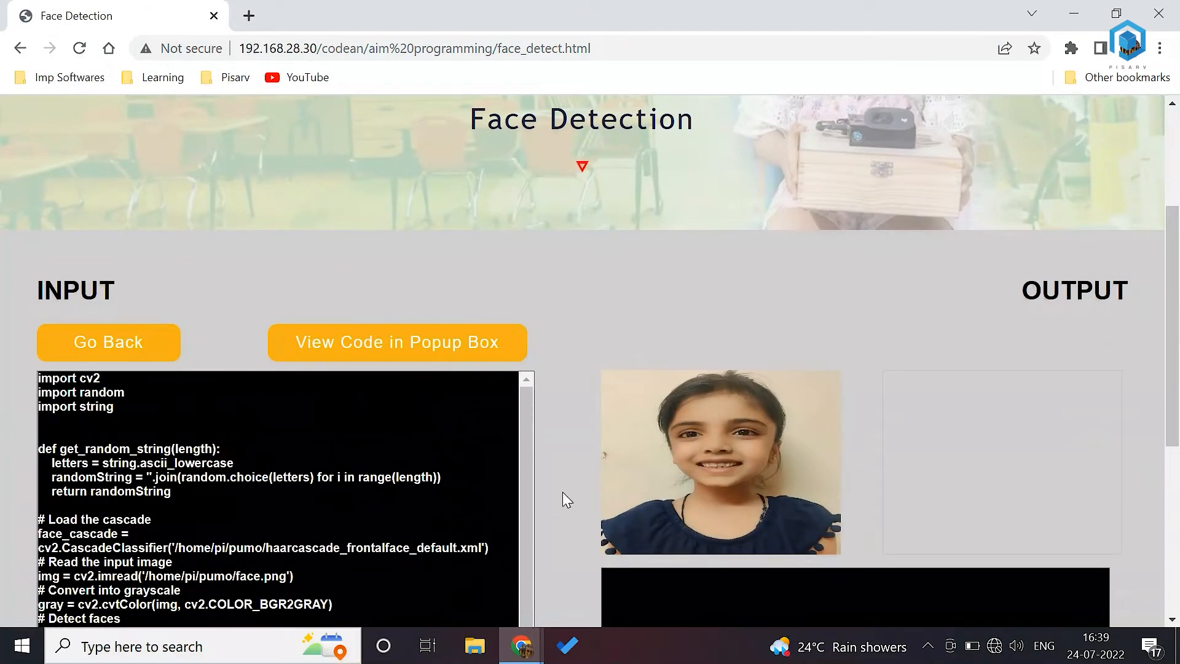
{"action": "scroll", "scroll_direction": "down", "scroll_amount": 3}
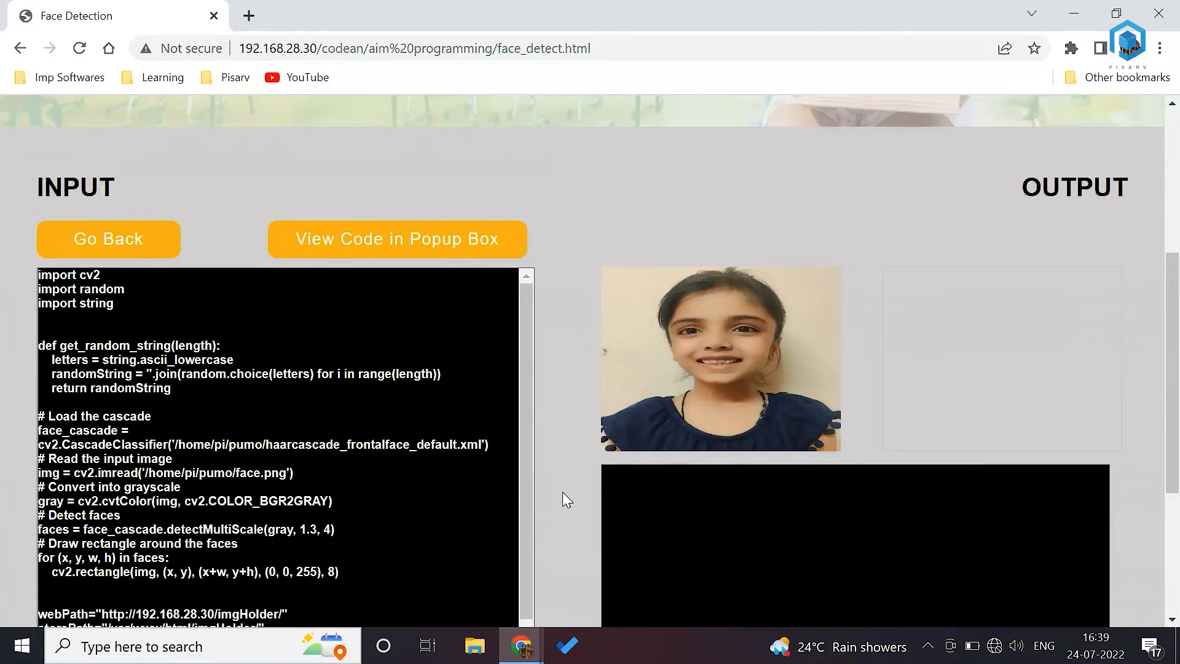
{"action": "scroll", "scroll_direction": "down", "scroll_amount": 3}
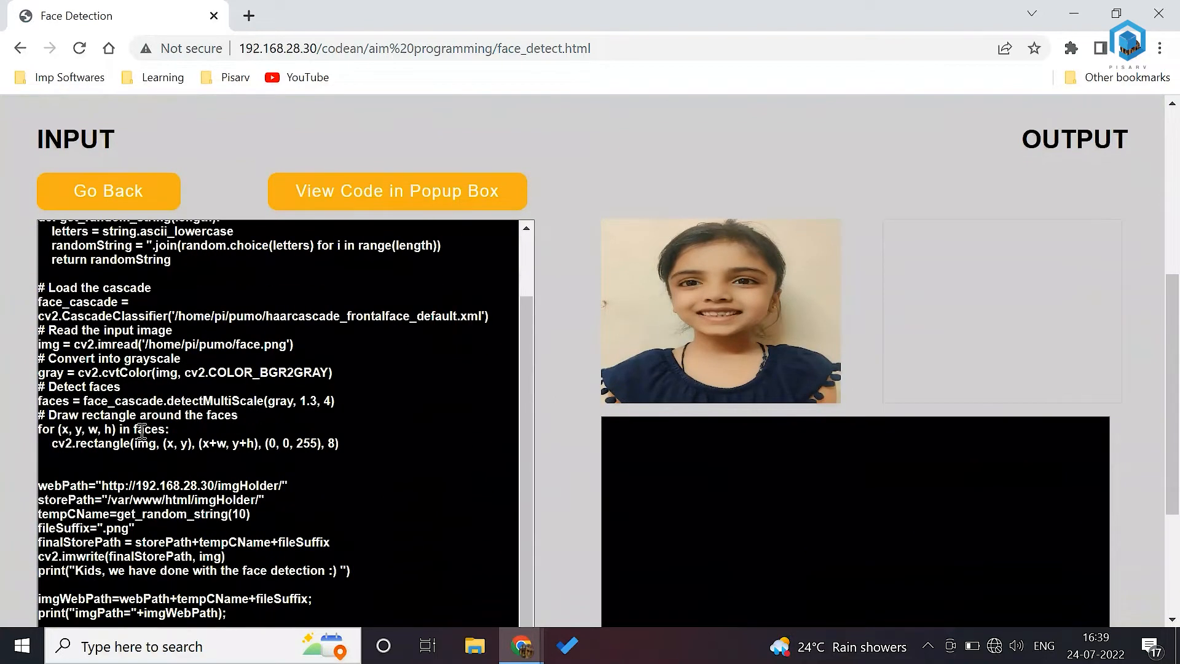
{"action": "scroll", "scroll_direction": "down", "scroll_amount": 3}
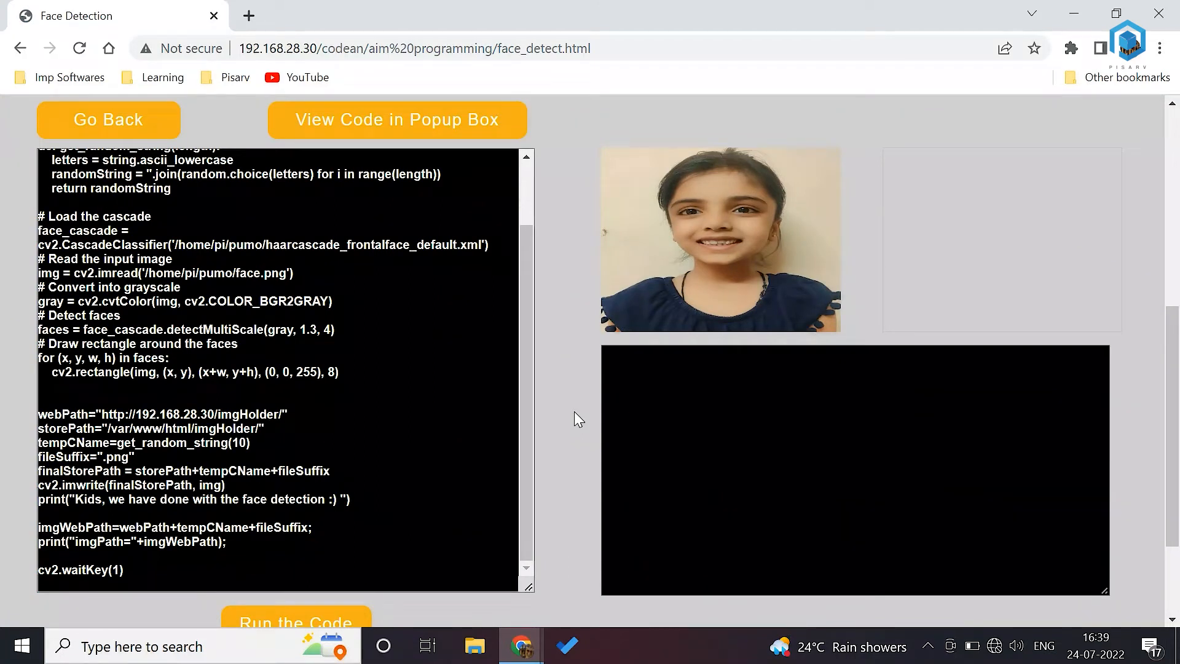
{"action": "scroll", "scroll_direction": "up", "scroll_amount": 3}
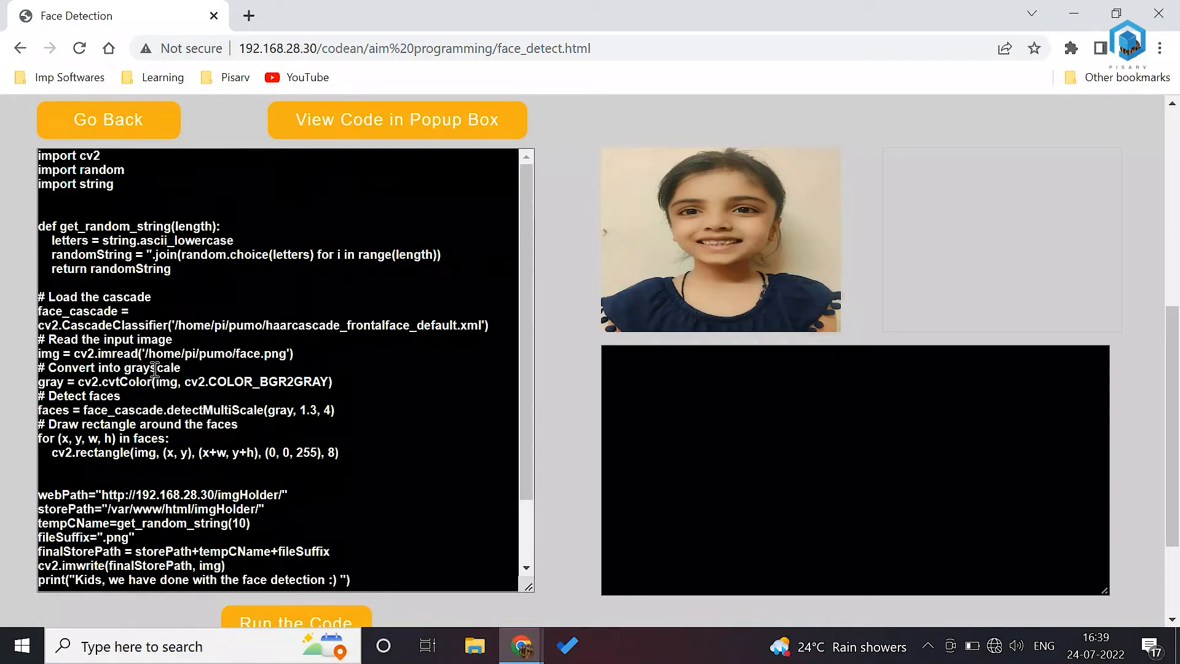
{"action": "mouse_move", "coordinate": [256, 323]}
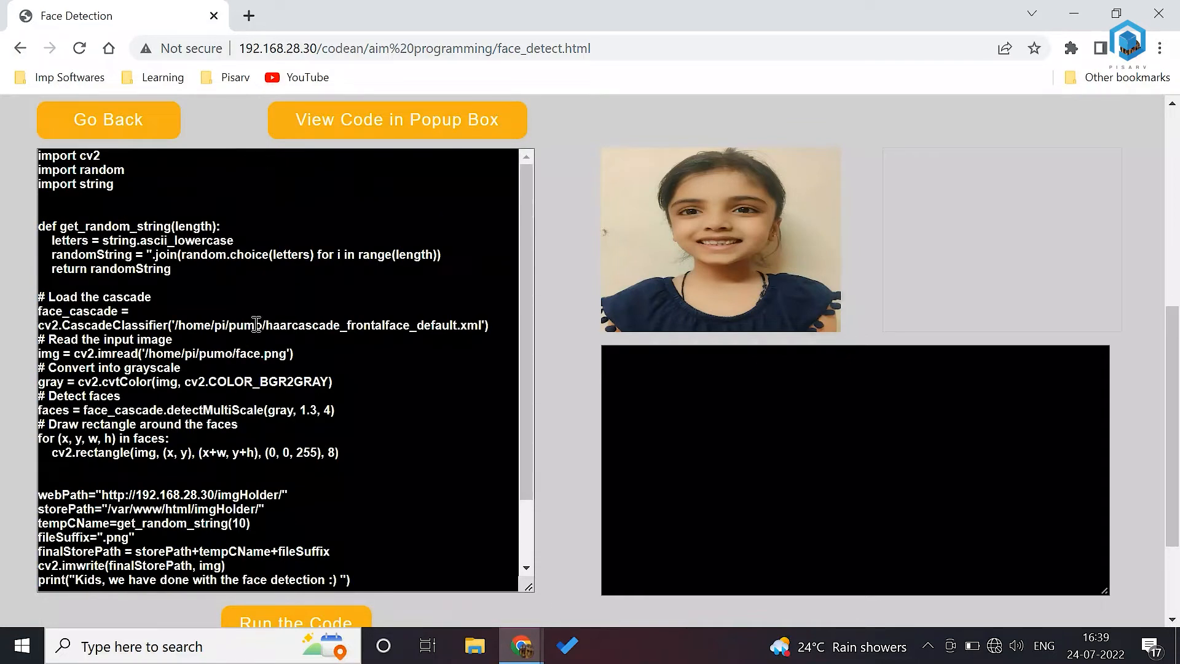
{"action": "scroll", "scroll_direction": "down", "scroll_amount": 3}
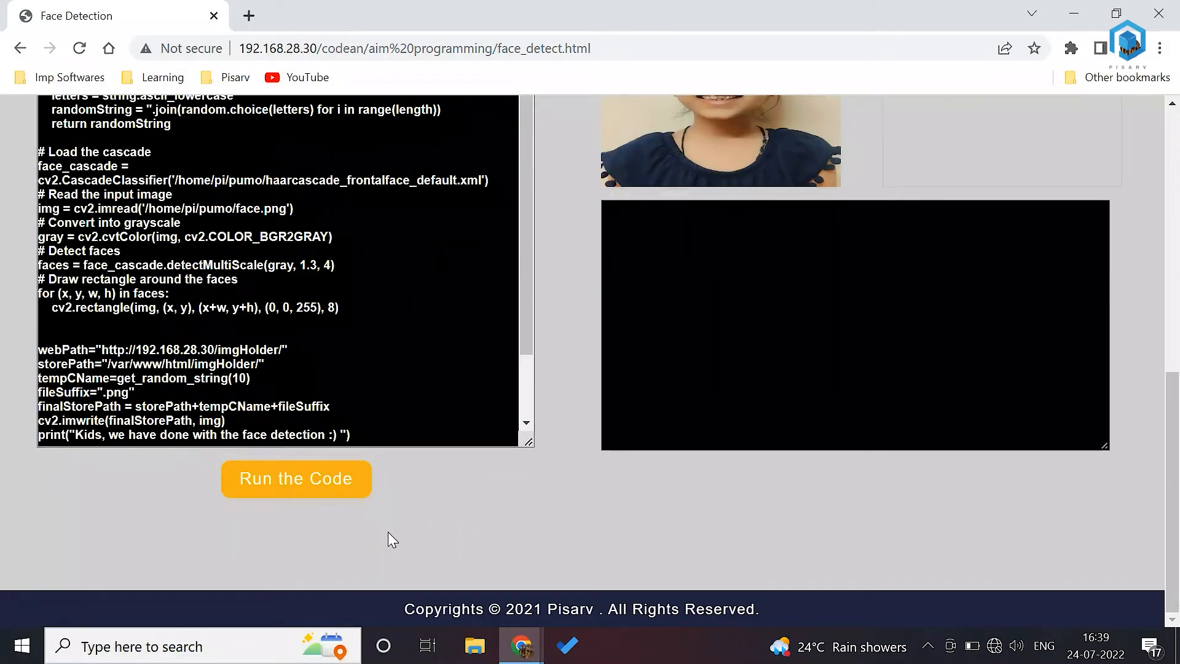
- Run the face detection script so the output shows the girl's face boxed in red with the done message
{"action": "left_click", "coordinate": [295, 479]}
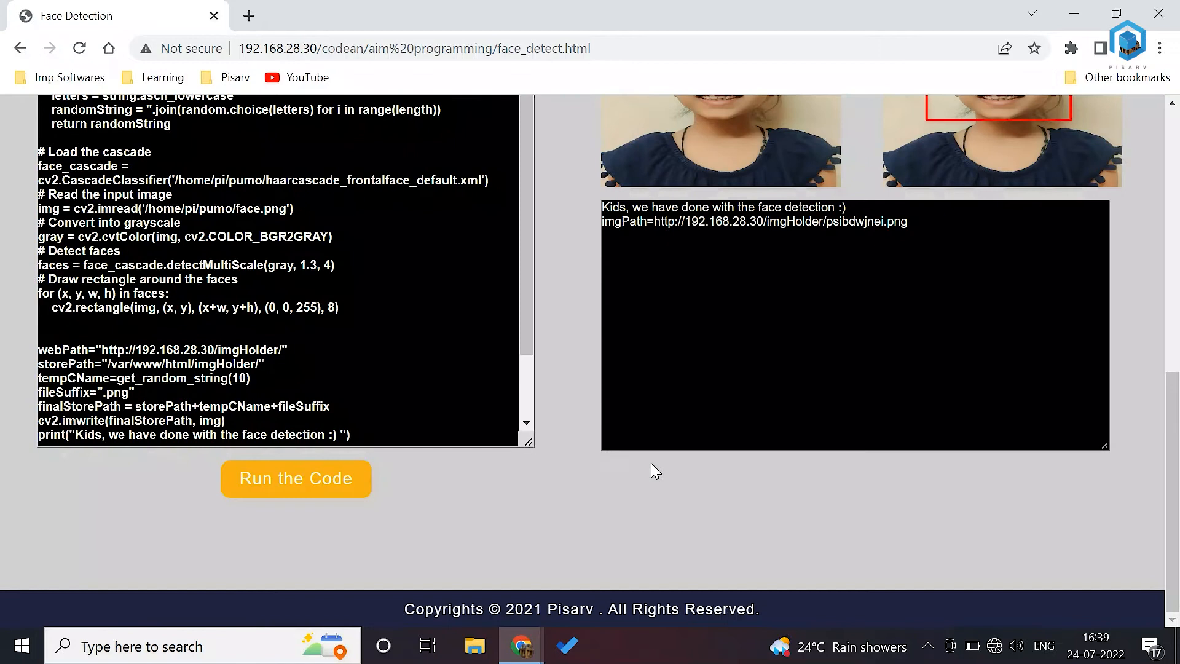
{"action": "scroll", "scroll_direction": "up", "scroll_amount": 3}
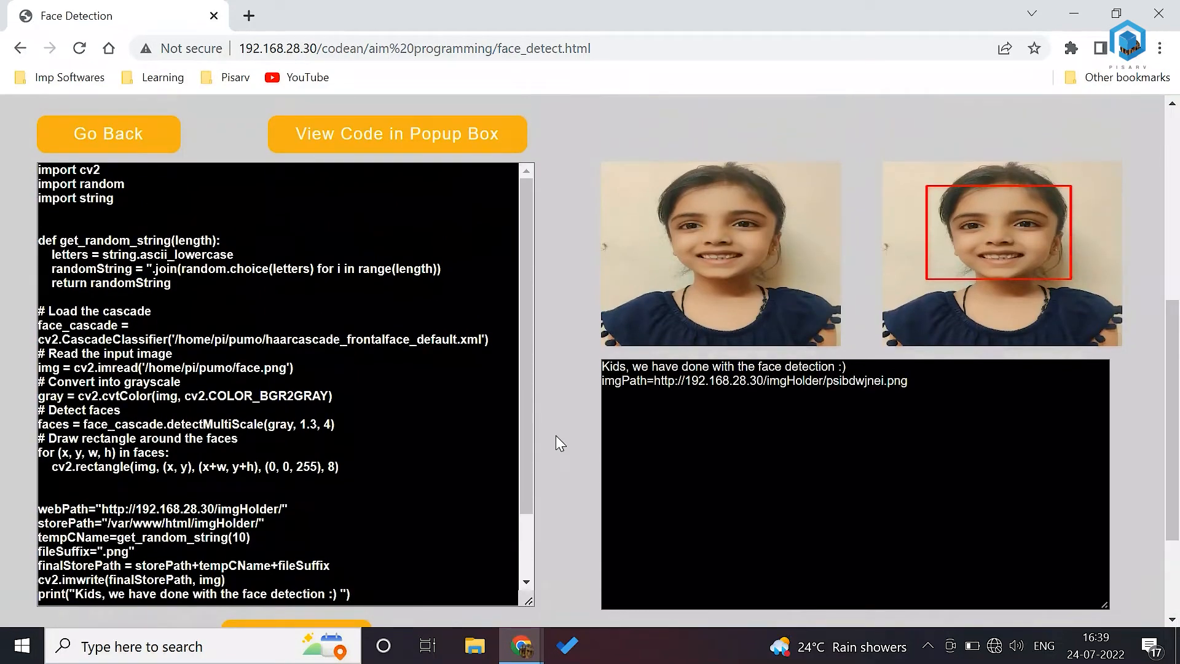
{"action": "mouse_move", "coordinate": [745, 167]}
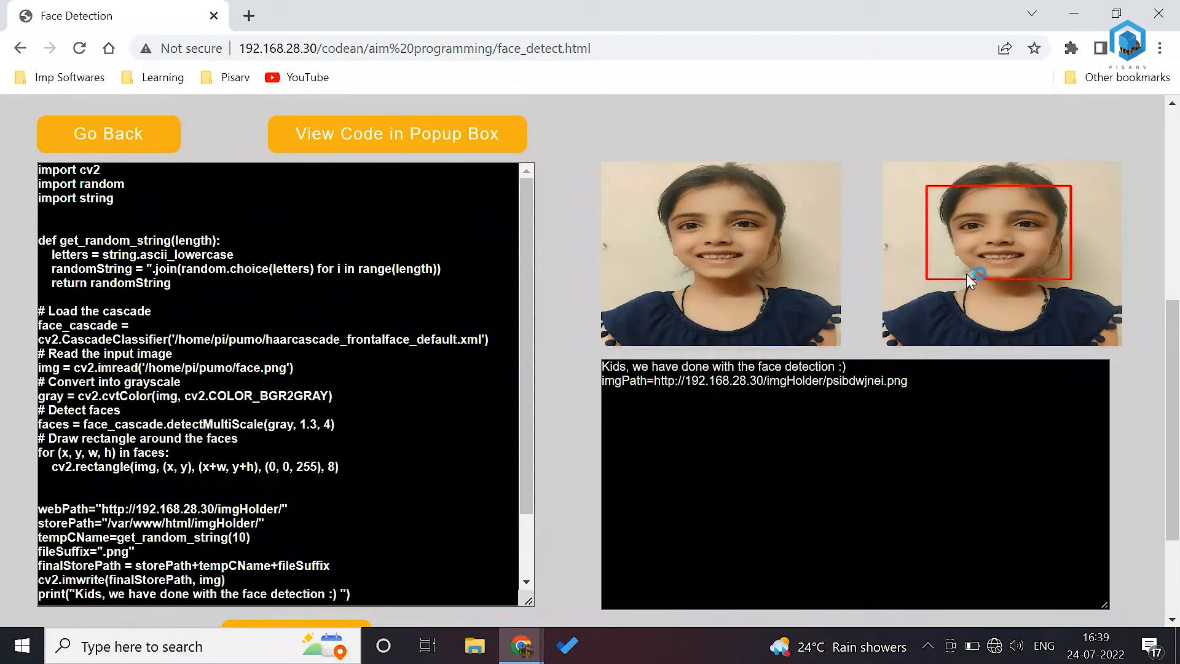
{"action": "mouse_move", "coordinate": [925, 288]}
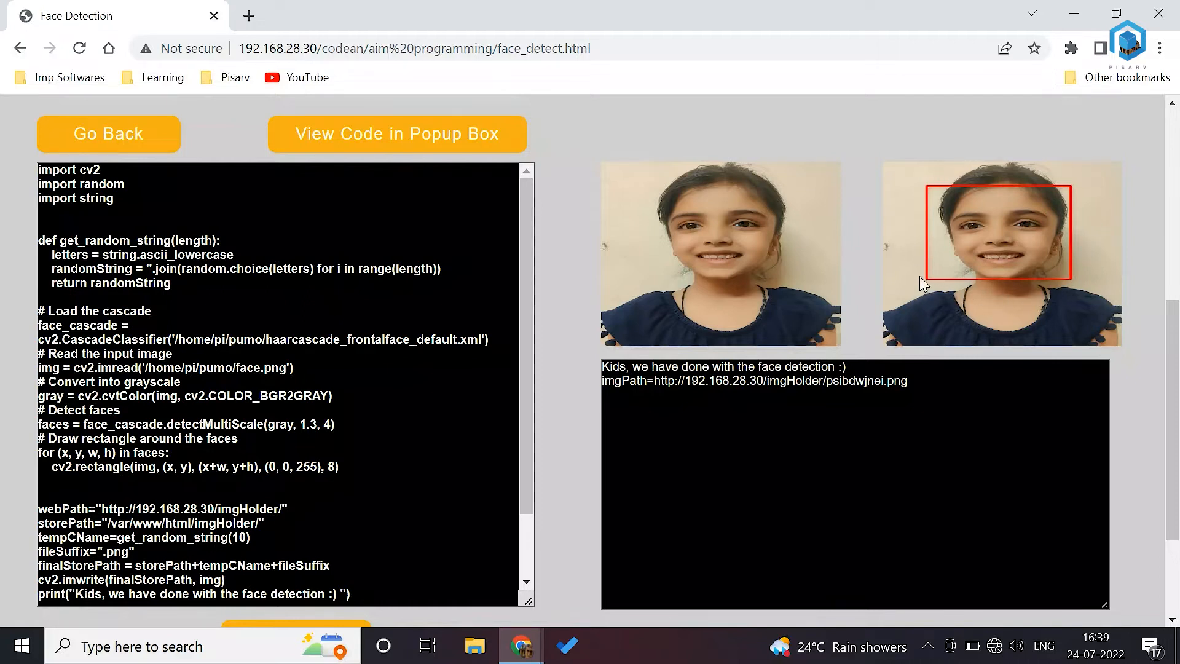
{"action": "scroll", "scroll_direction": "up", "scroll_amount": 3}
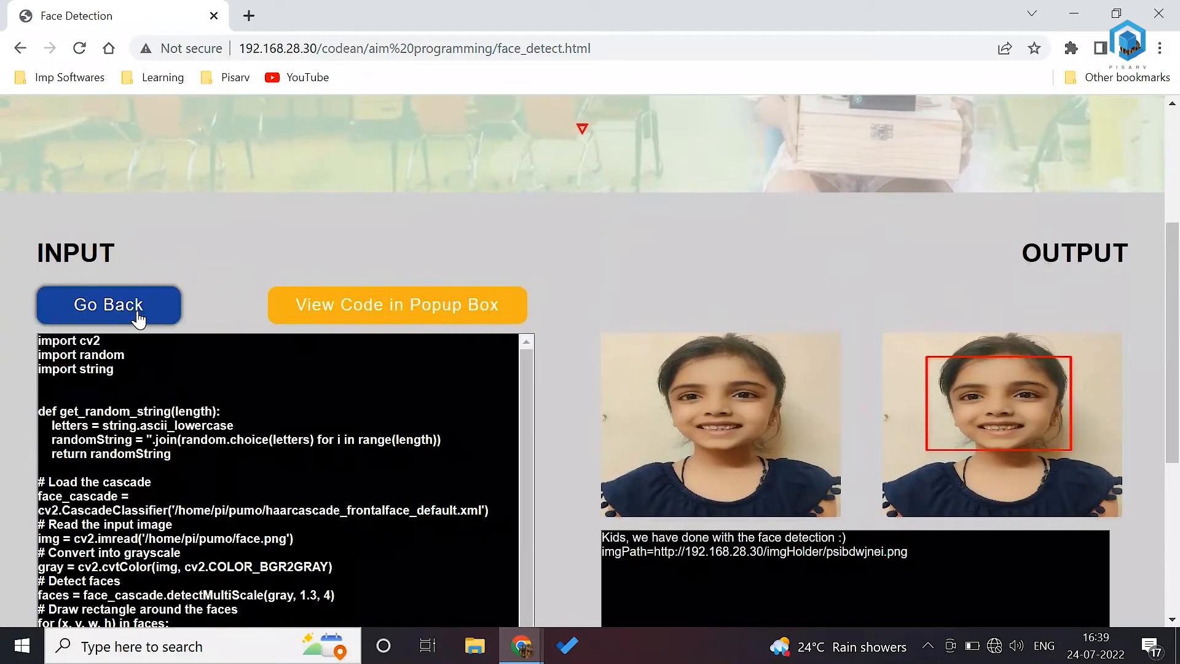
- Browse the Emotion, Object and Text Recognition activity cards, then go back to the Face Detection page
{"action": "left_click", "coordinate": [108, 305]}
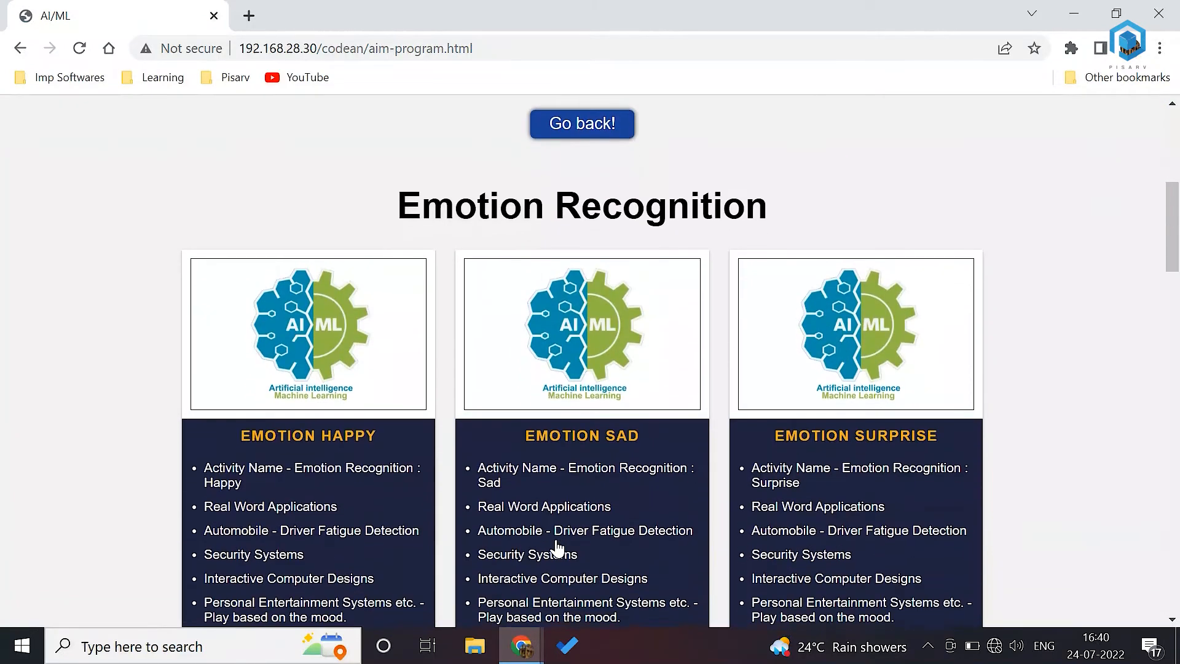
{"action": "scroll", "scroll_direction": "down", "scroll_amount": 3}
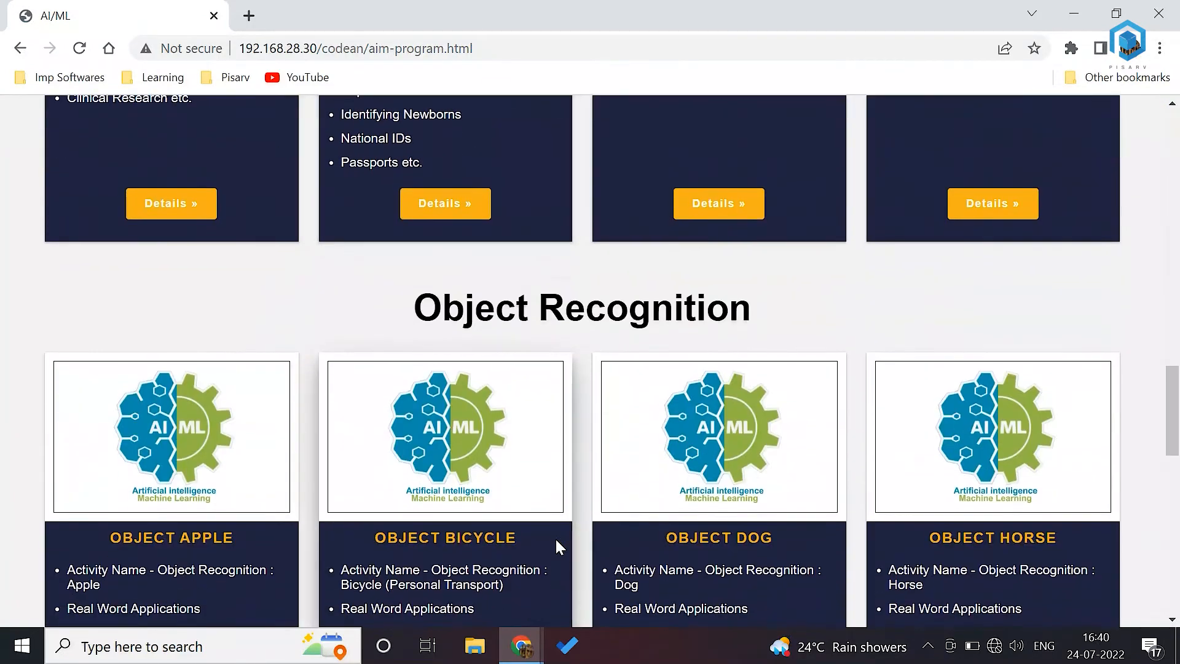
{"action": "scroll", "scroll_direction": "down", "scroll_amount": 3}
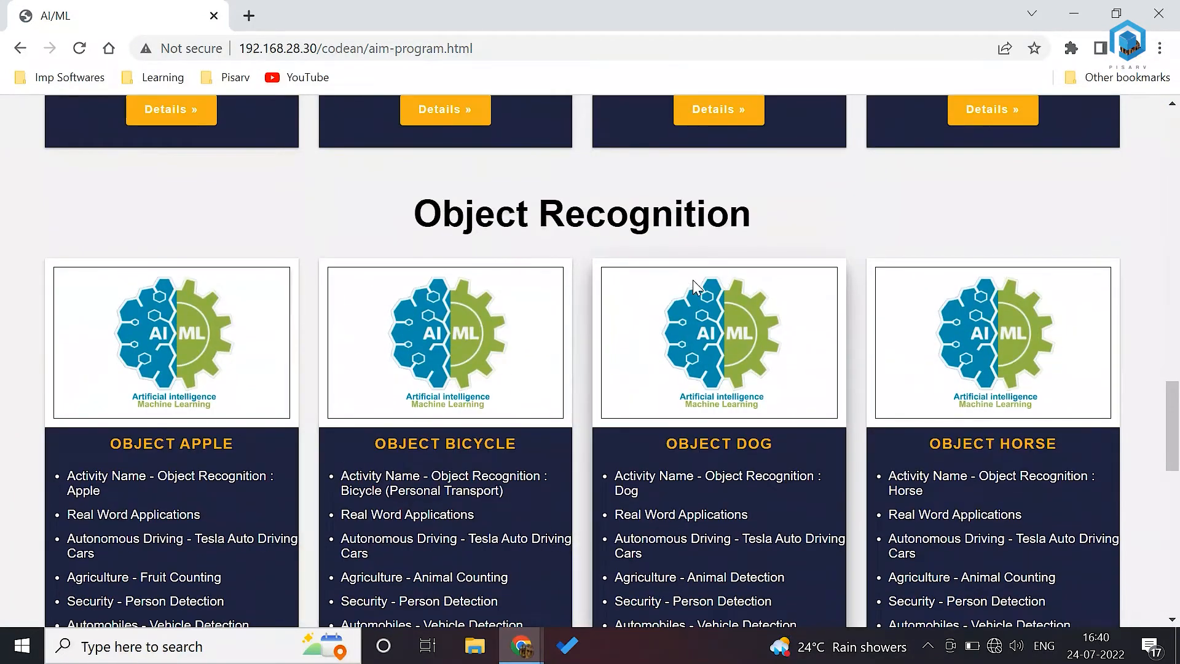
{"action": "scroll", "scroll_direction": "down", "scroll_amount": 3}
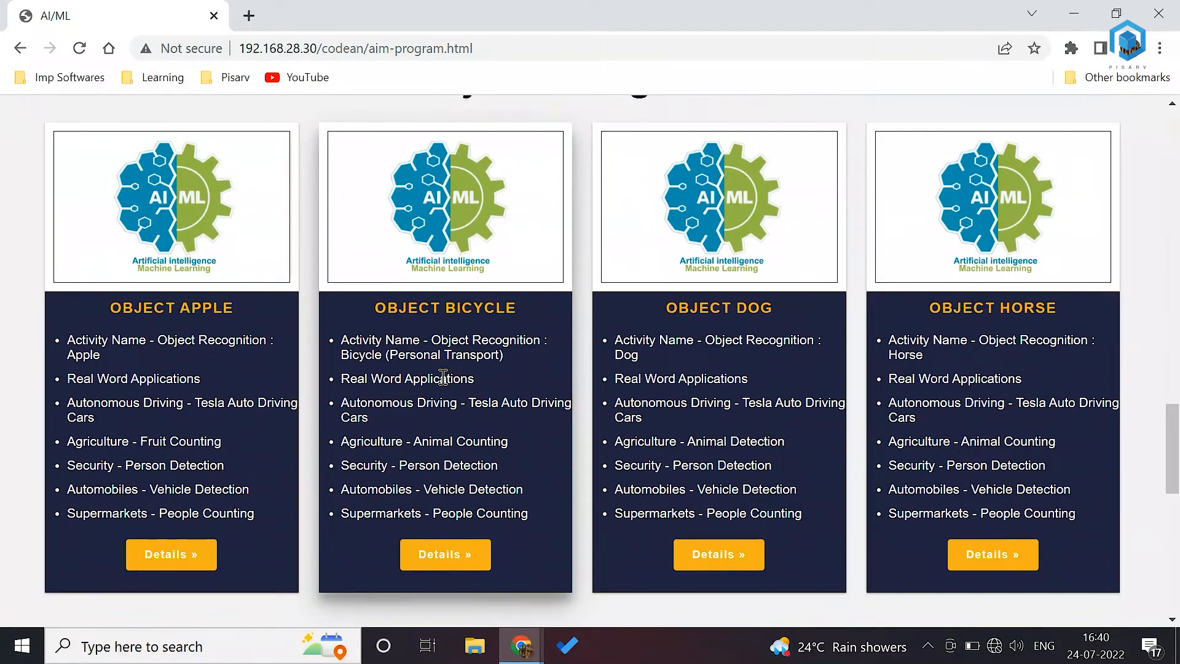
{"action": "scroll", "scroll_direction": "down", "scroll_amount": 3}
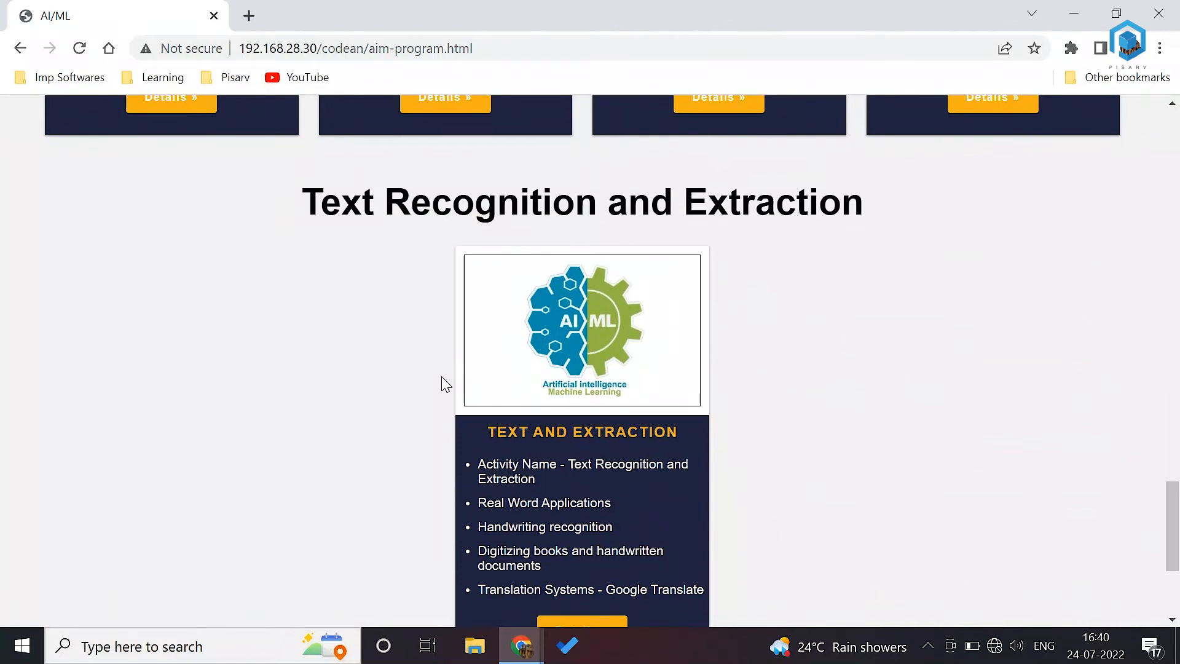
{"action": "scroll", "scroll_direction": "down", "scroll_amount": 3}
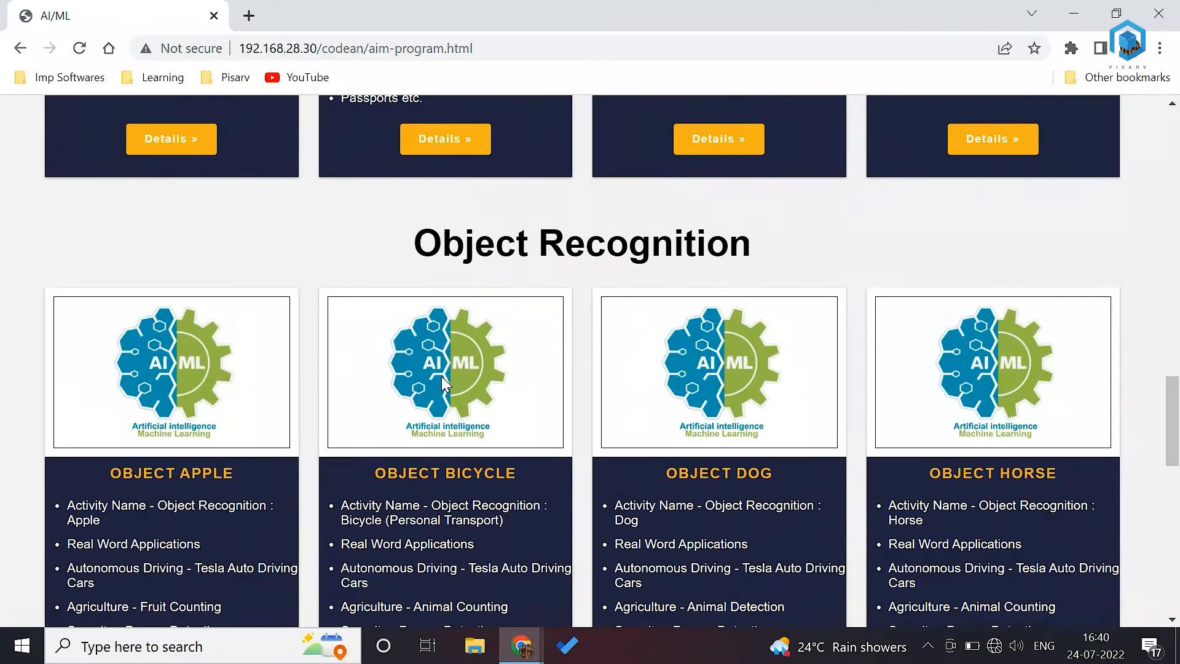
{"action": "scroll", "scroll_direction": "down", "scroll_amount": 3}
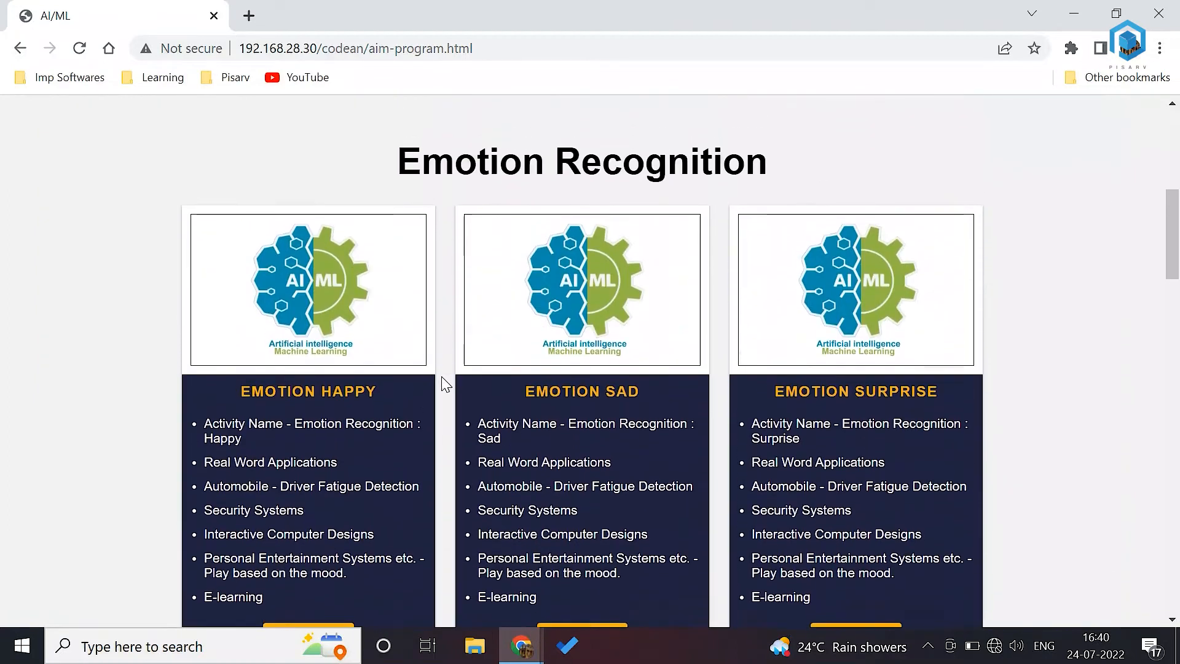
{"action": "scroll", "scroll_direction": "up", "scroll_amount": 3}
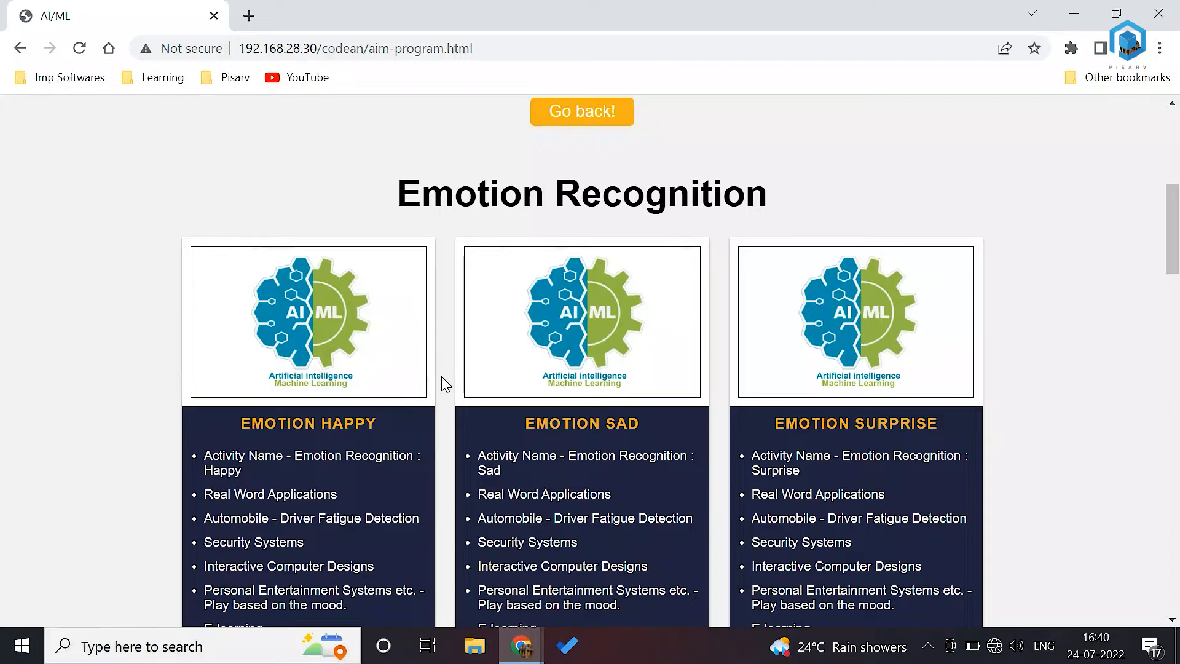
{"action": "scroll", "scroll_direction": "up", "scroll_amount": 3}
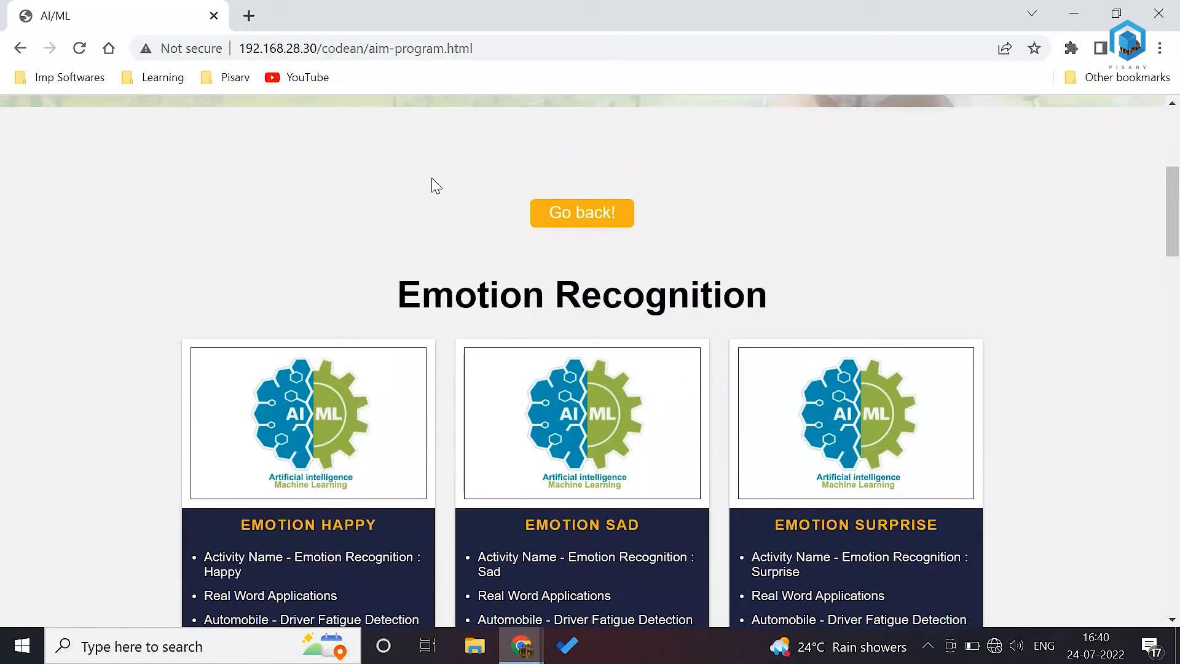
{"action": "left_click", "coordinate": [581, 212]}
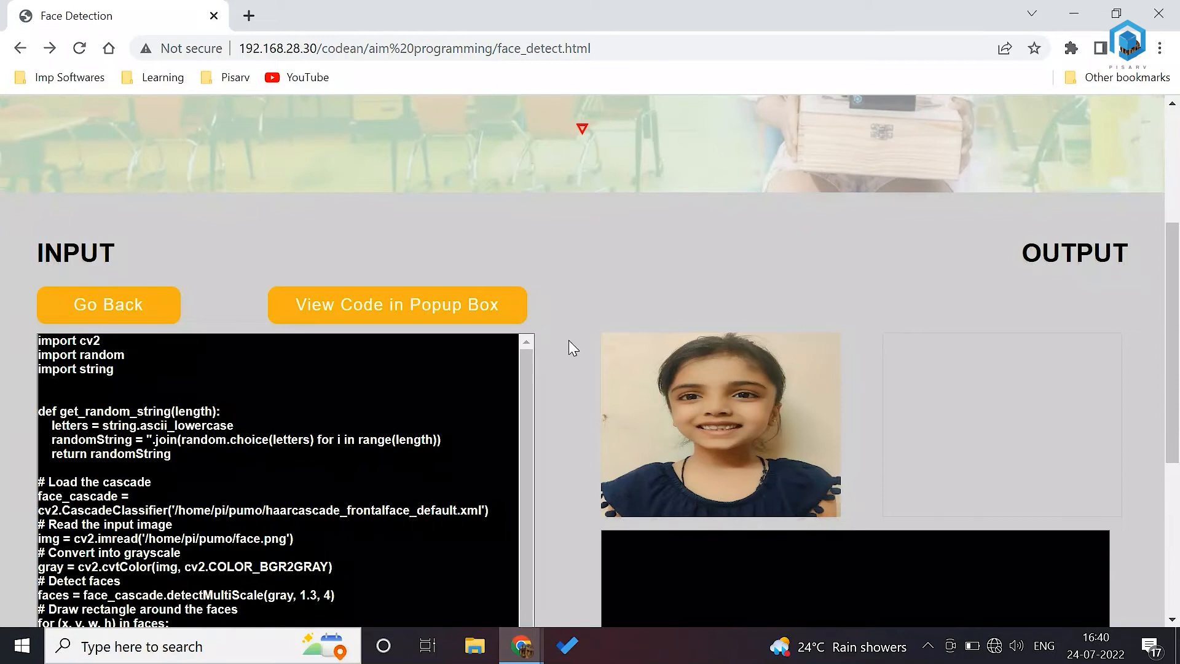
- Return to the Codean home page and open the ROBOTICS course from Select Languages
{"action": "left_click", "coordinate": [108, 305]}
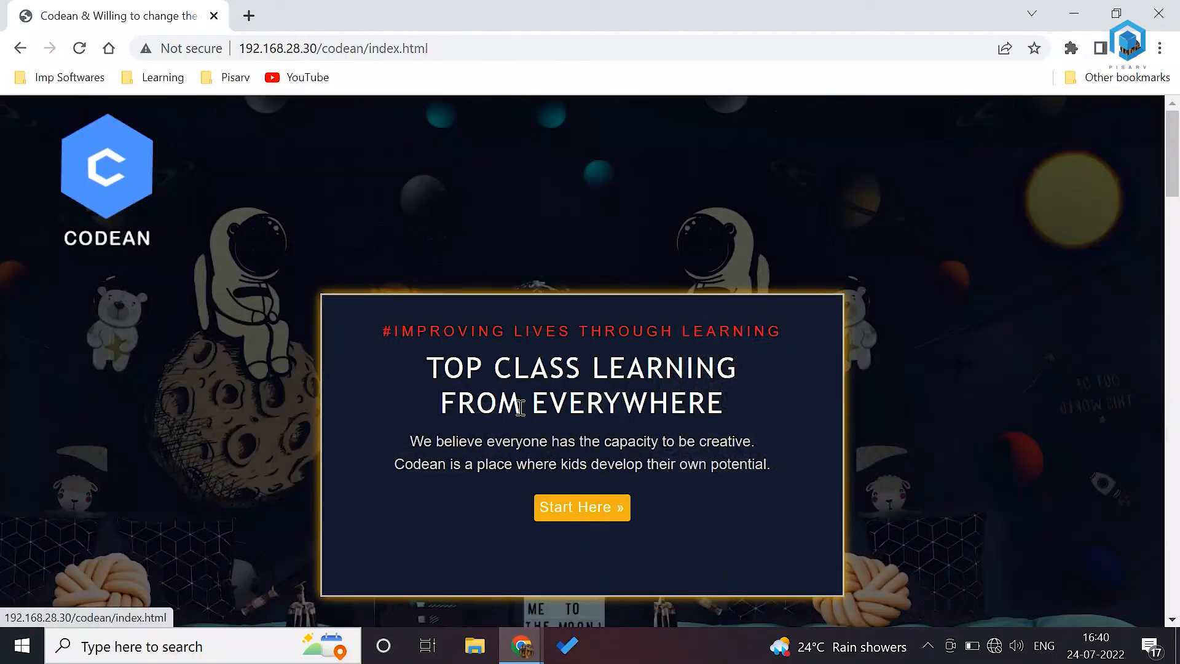
{"action": "scroll", "scroll_direction": "down", "scroll_amount": 3}
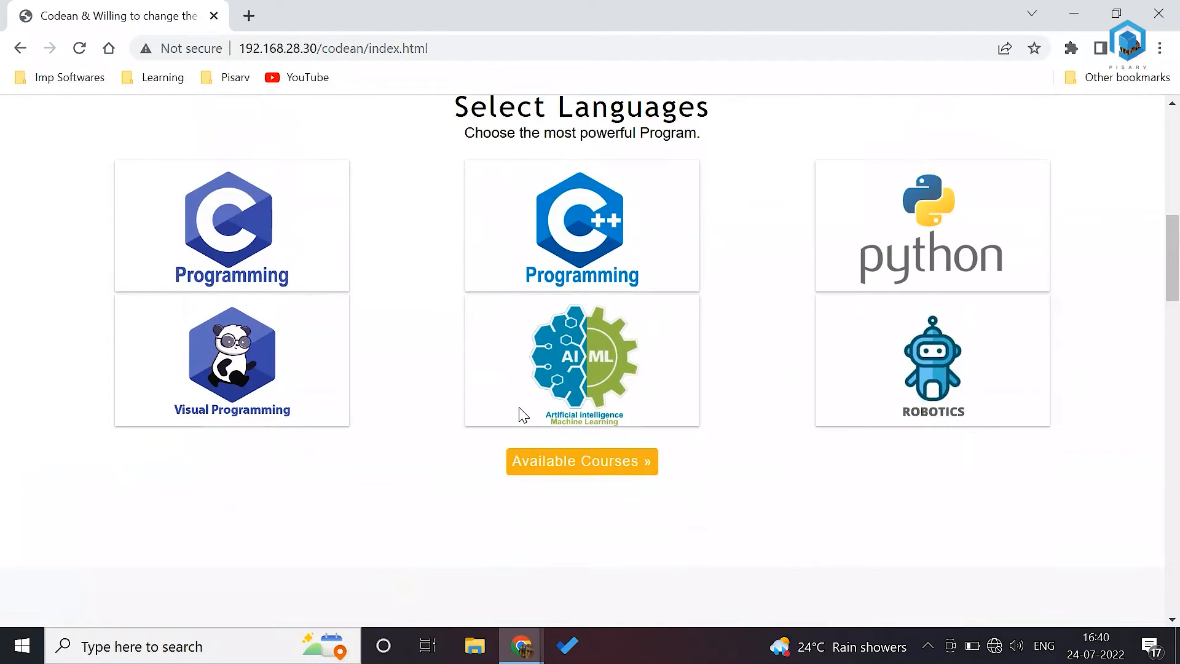
{"action": "mouse_move", "coordinate": [579, 398]}
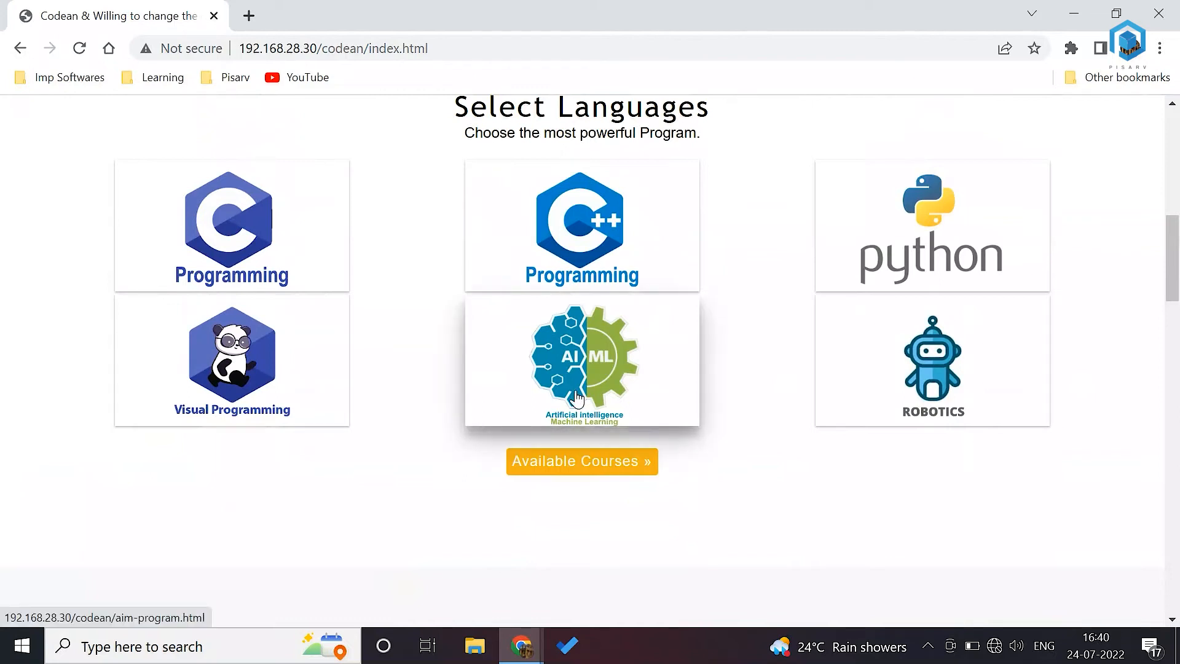
{"action": "left_click", "coordinate": [932, 362]}
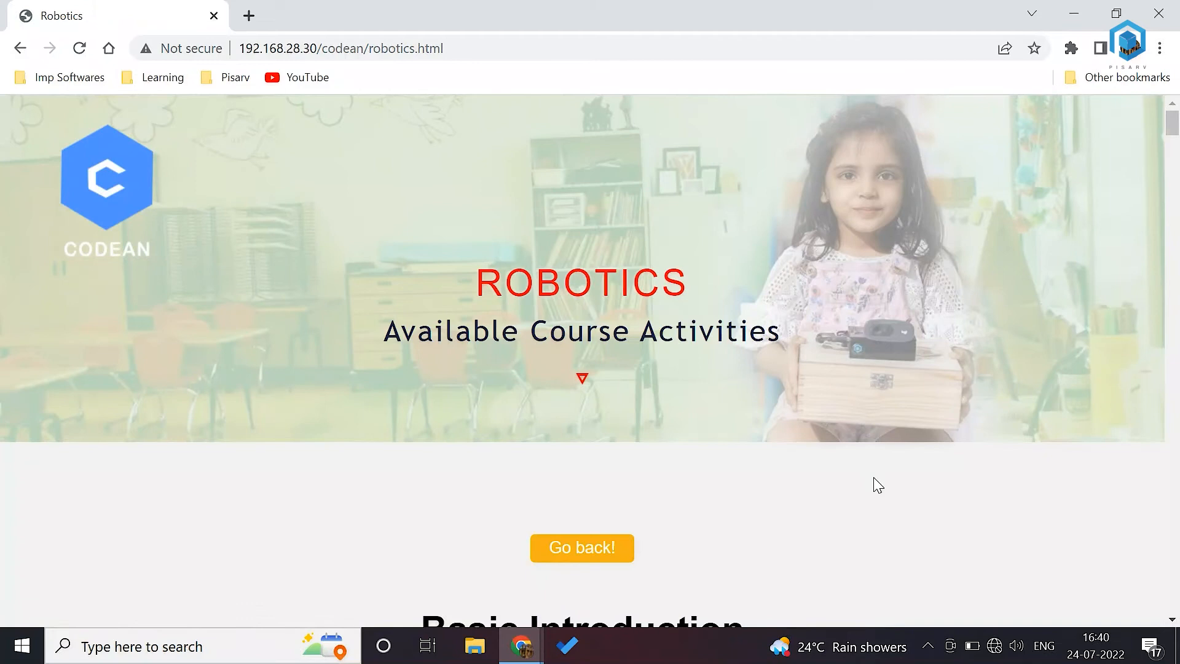
- Browse the Robotics course past the Hello World intro to the Images activities like Rabbit, Smile and Umbrella
{"action": "scroll", "scroll_direction": "down", "scroll_amount": 3}
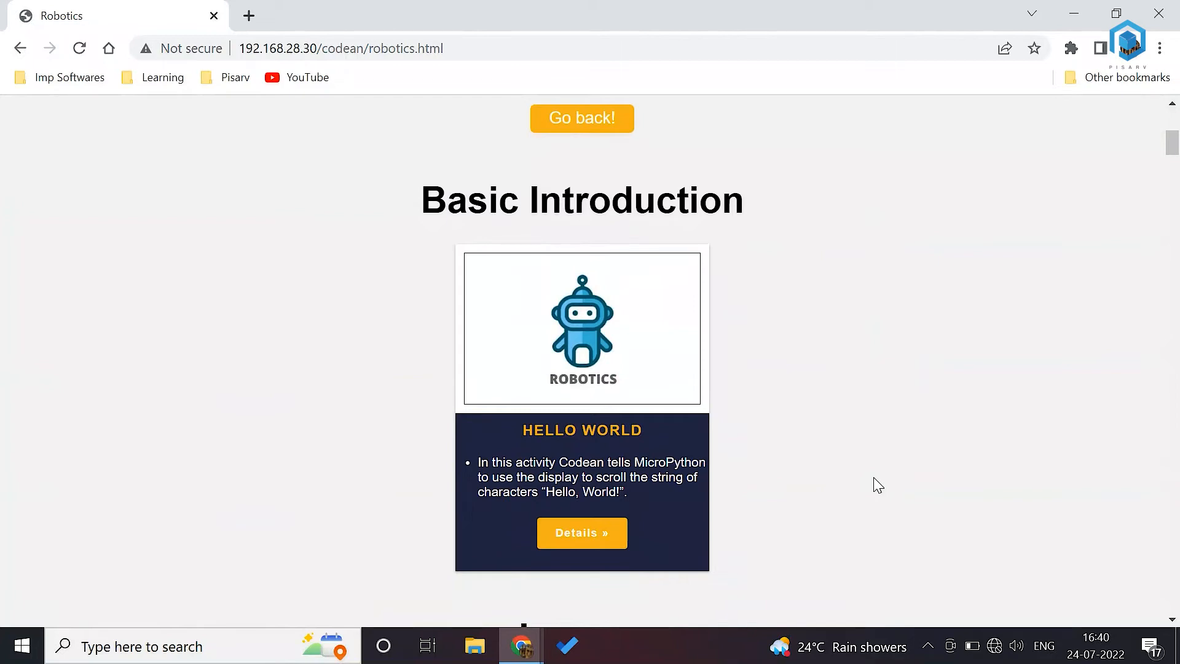
{"action": "scroll", "scroll_direction": "down", "scroll_amount": 3}
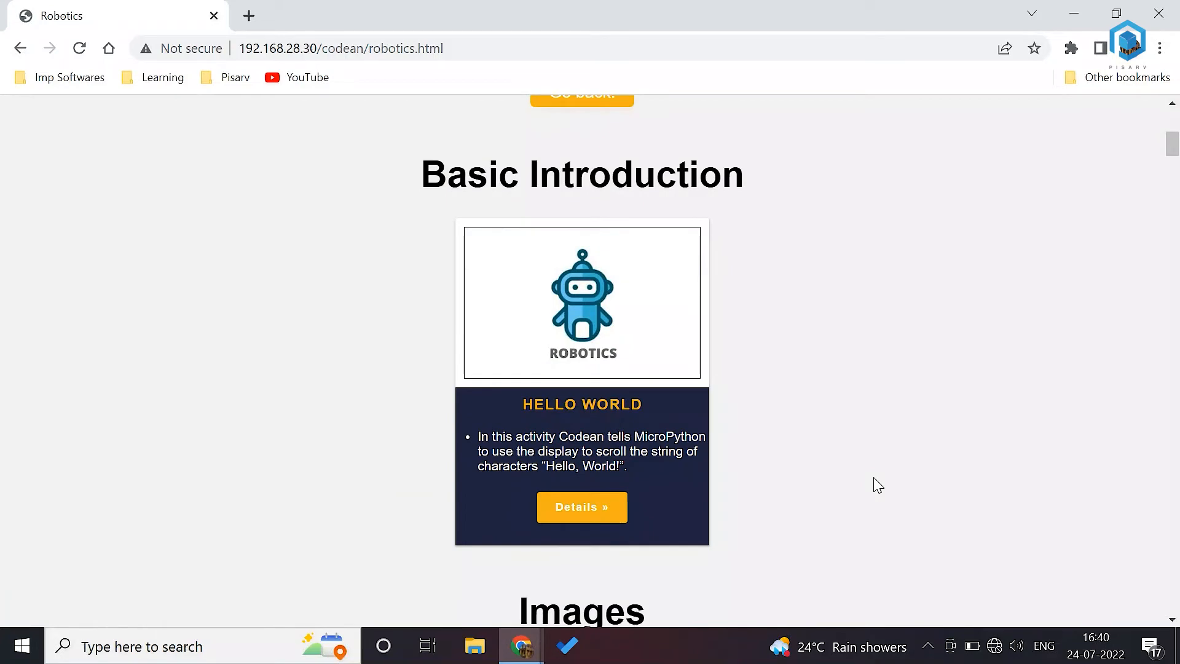
{"action": "scroll", "scroll_direction": "up", "scroll_amount": 3}
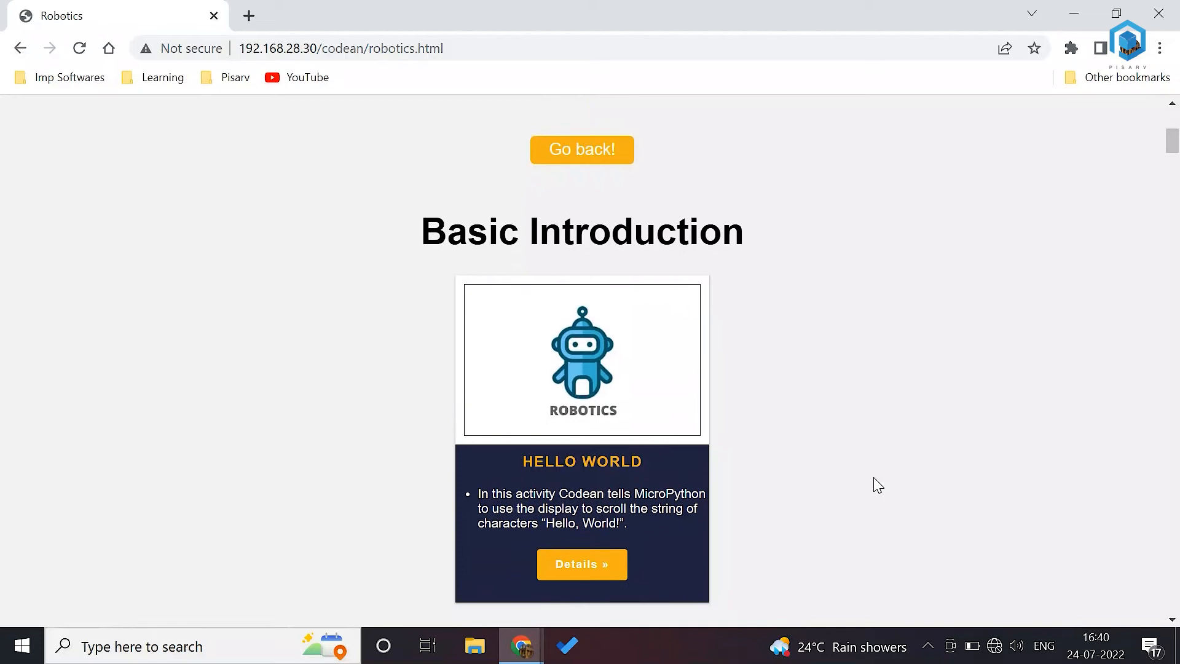
{"action": "scroll", "scroll_direction": "down", "scroll_amount": 3}
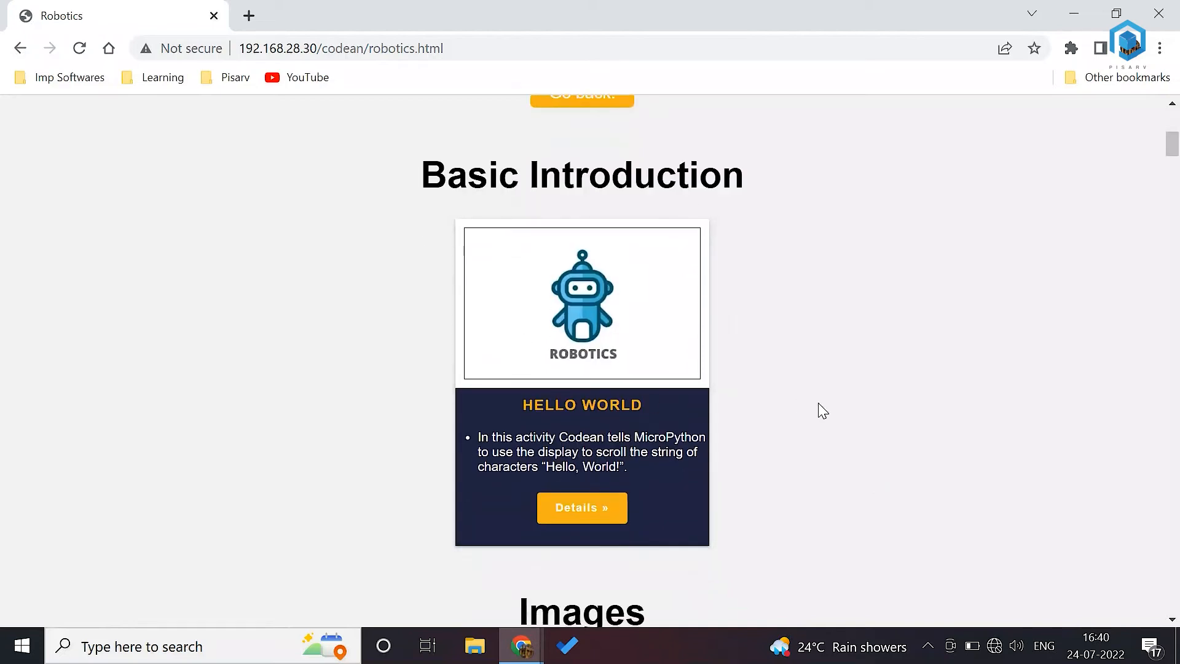
{"action": "scroll", "scroll_direction": "down", "scroll_amount": 3}
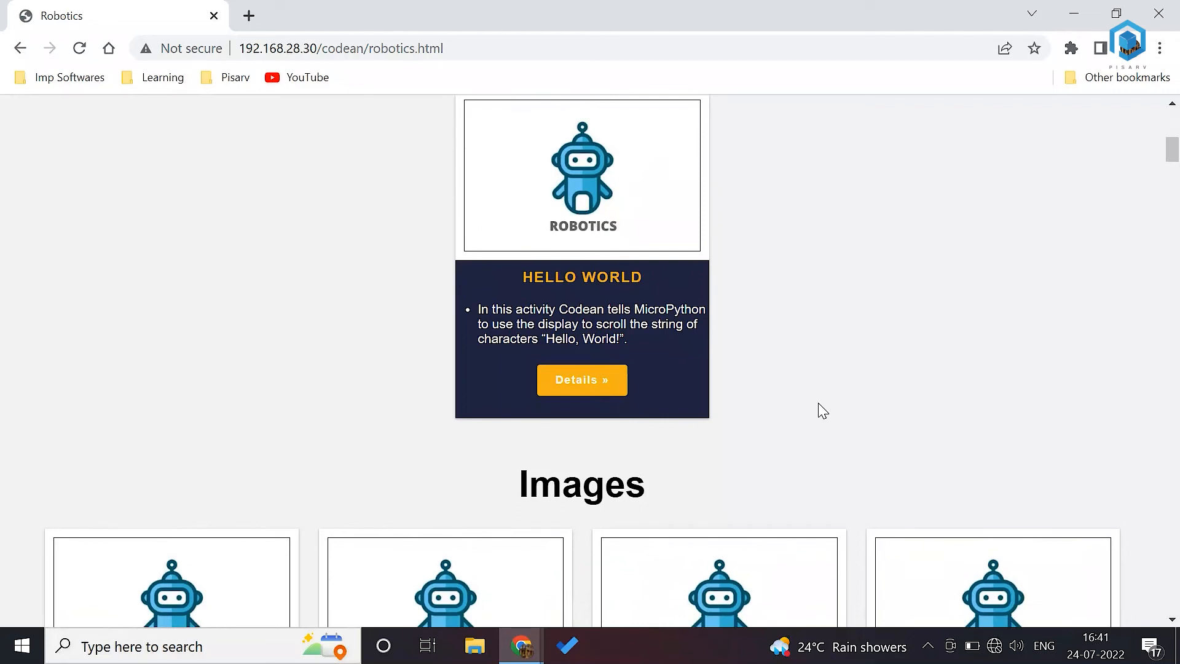
{"action": "scroll", "scroll_direction": "down", "scroll_amount": 3}
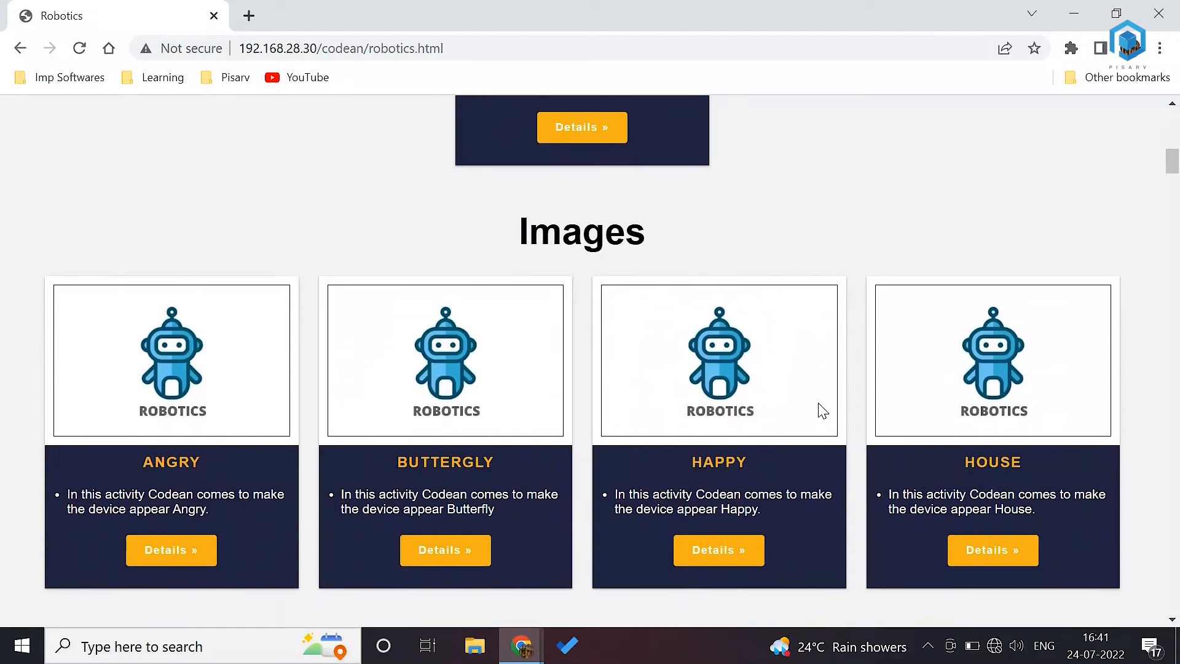
{"action": "scroll", "scroll_direction": "down", "scroll_amount": 3}
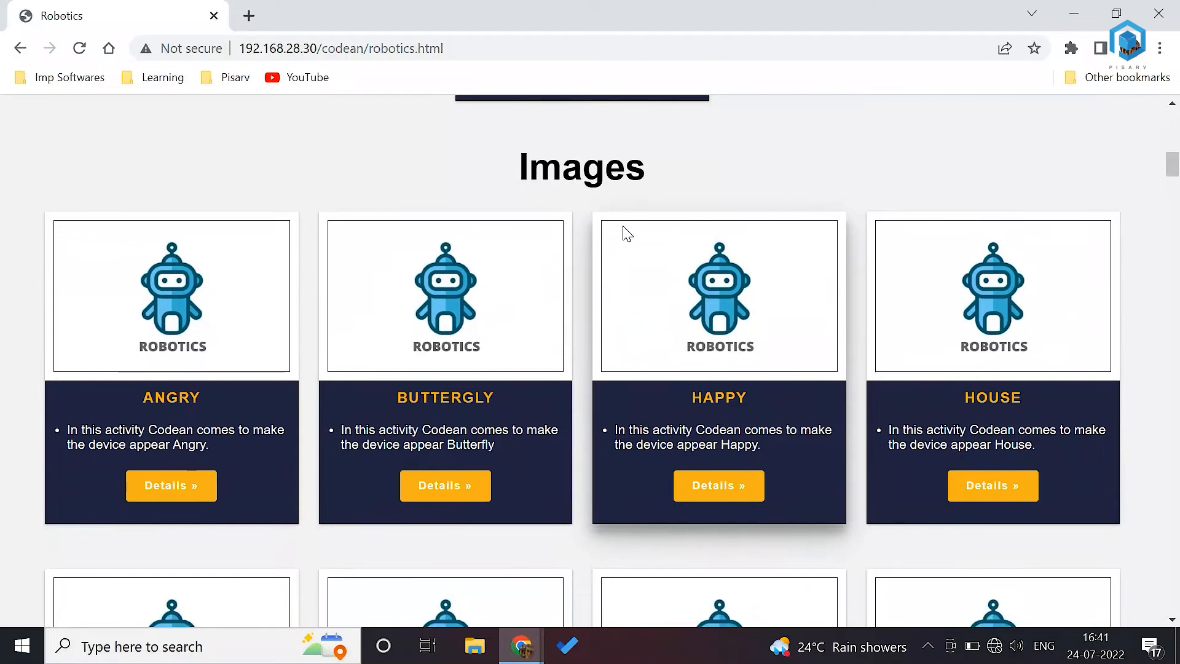
{"action": "scroll", "scroll_direction": "down", "scroll_amount": 3}
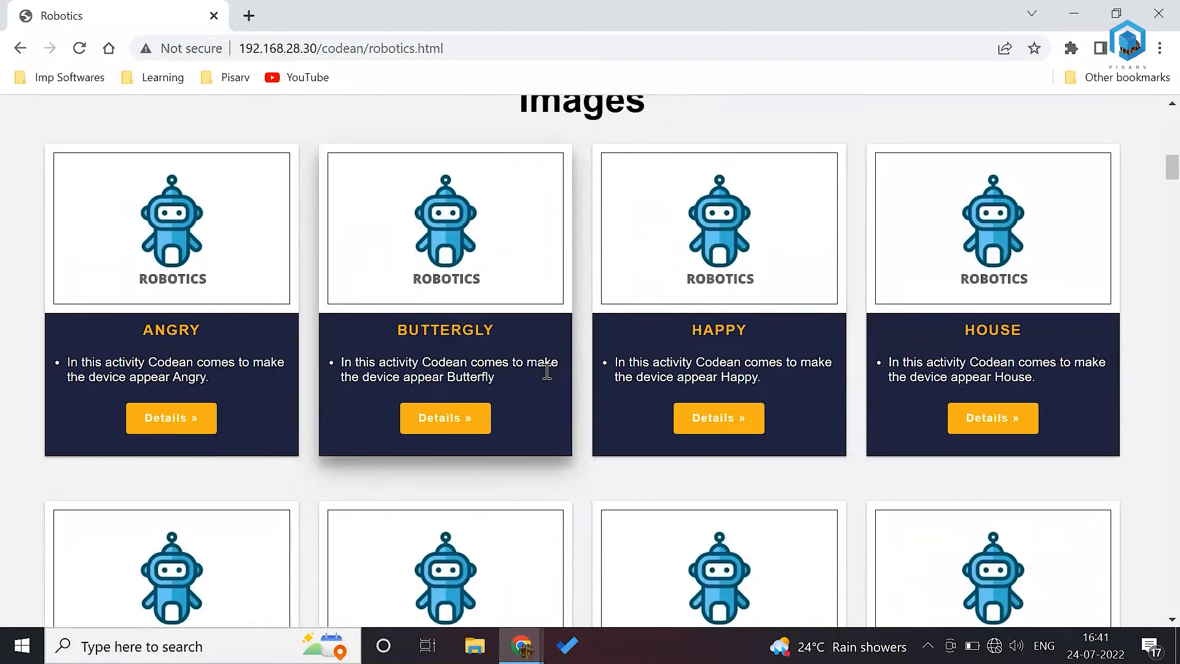
{"action": "mouse_move", "coordinate": [737, 391]}
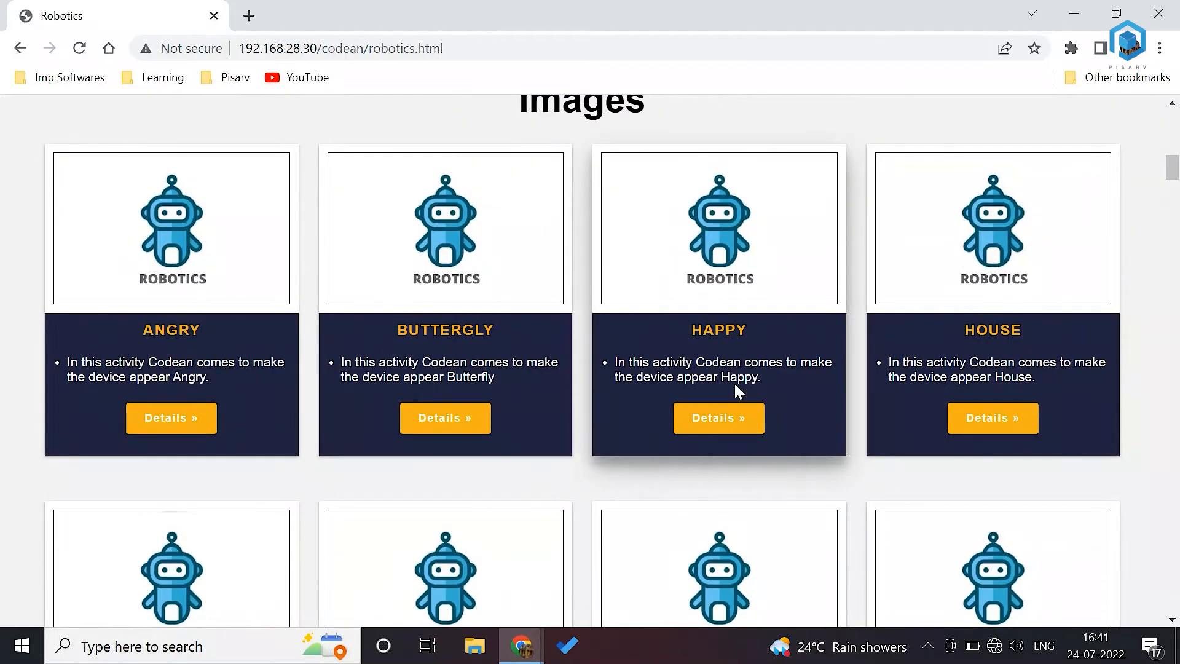
{"action": "scroll", "scroll_direction": "down", "scroll_amount": 3}
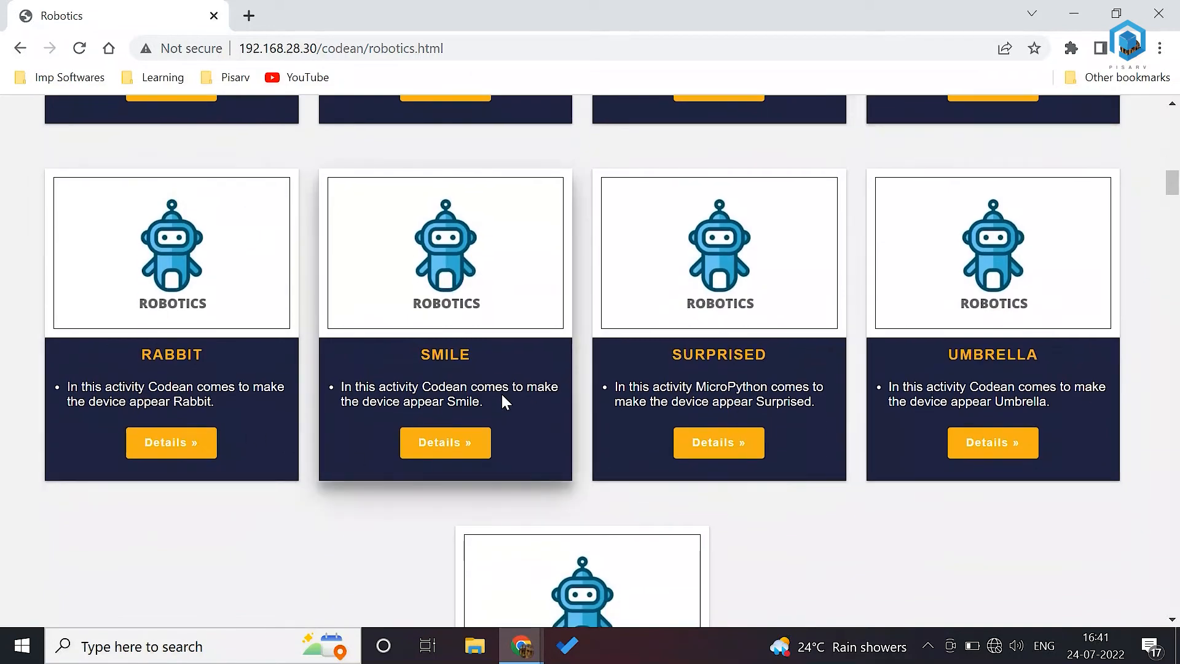
{"action": "scroll", "scroll_direction": "down", "scroll_amount": 3}
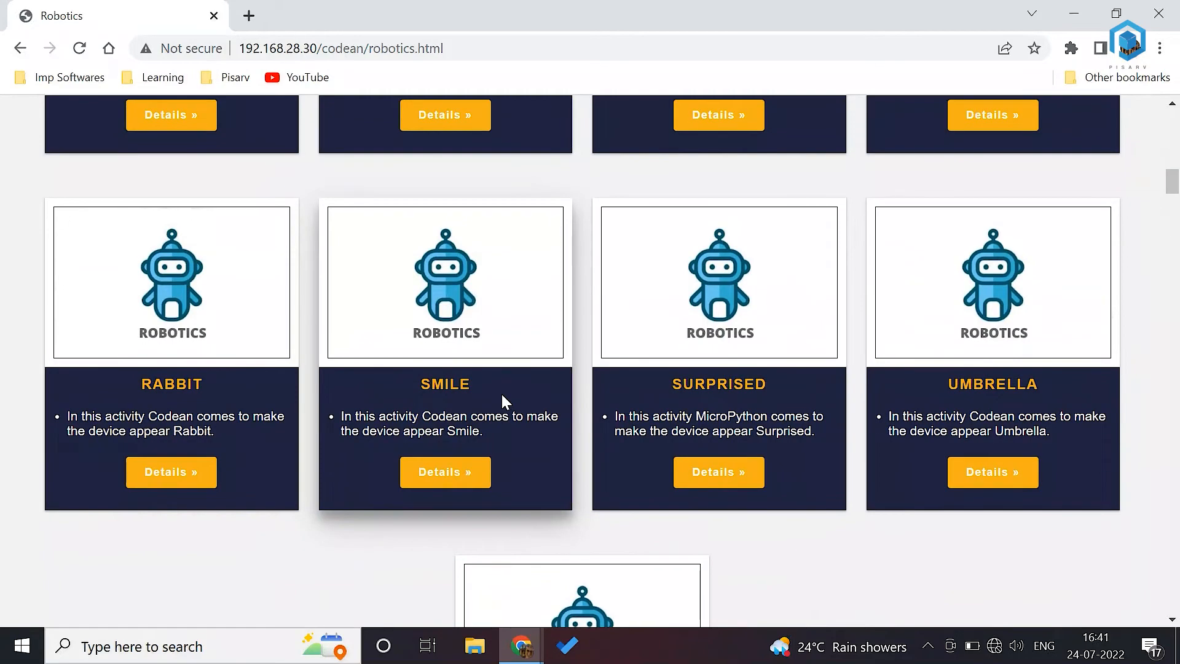
- Check in File Explorer that the MICROBIT (D:) drive with DETAILS and MICROBIT files is connected, then close it
{"action": "left_click", "coordinate": [474, 646]}
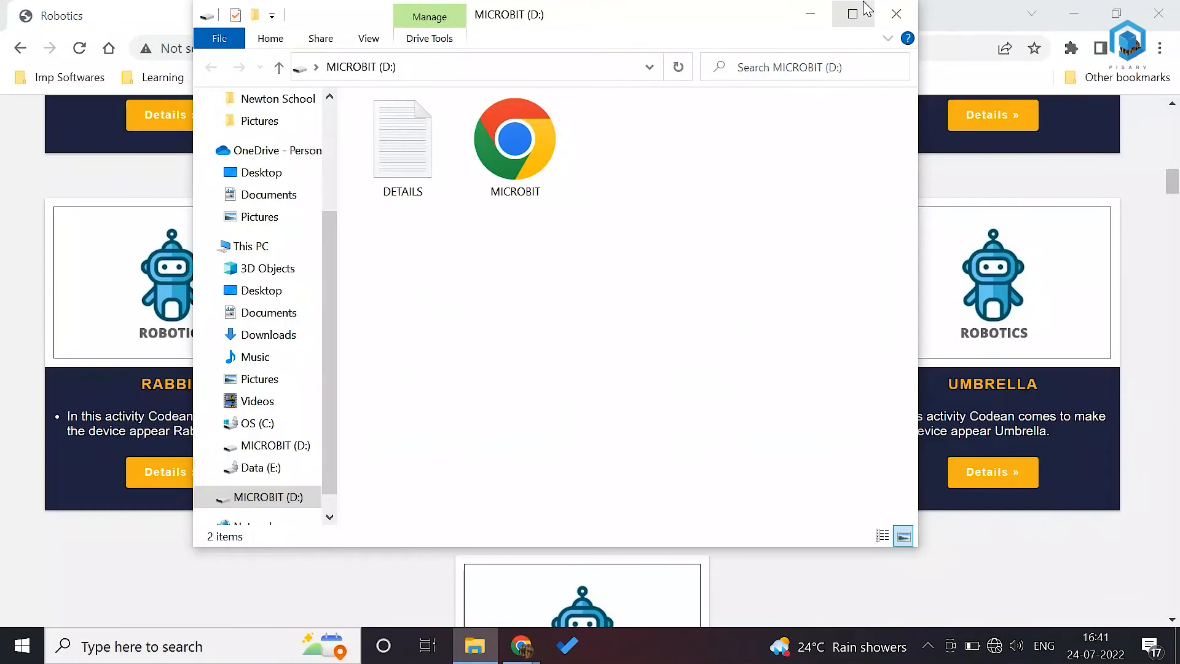
{"action": "left_click", "coordinate": [850, 13]}
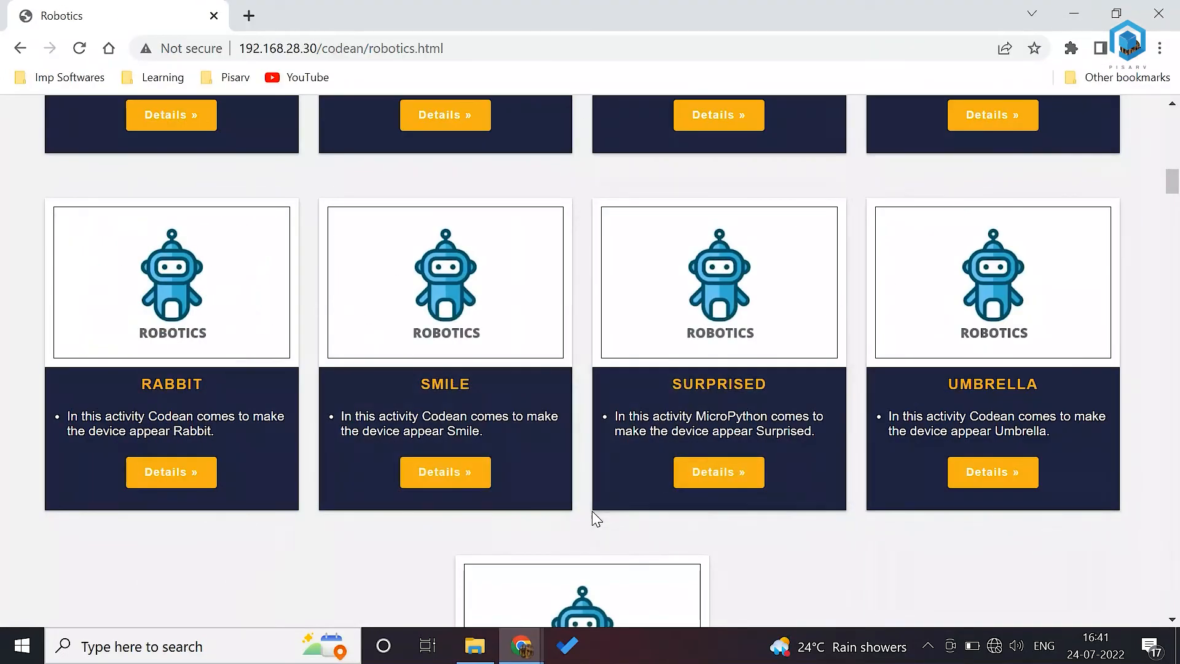
- Open the RABBIT image activity script and download it as Images_Rabbit.hex
{"action": "scroll", "scroll_direction": "up", "scroll_amount": 3}
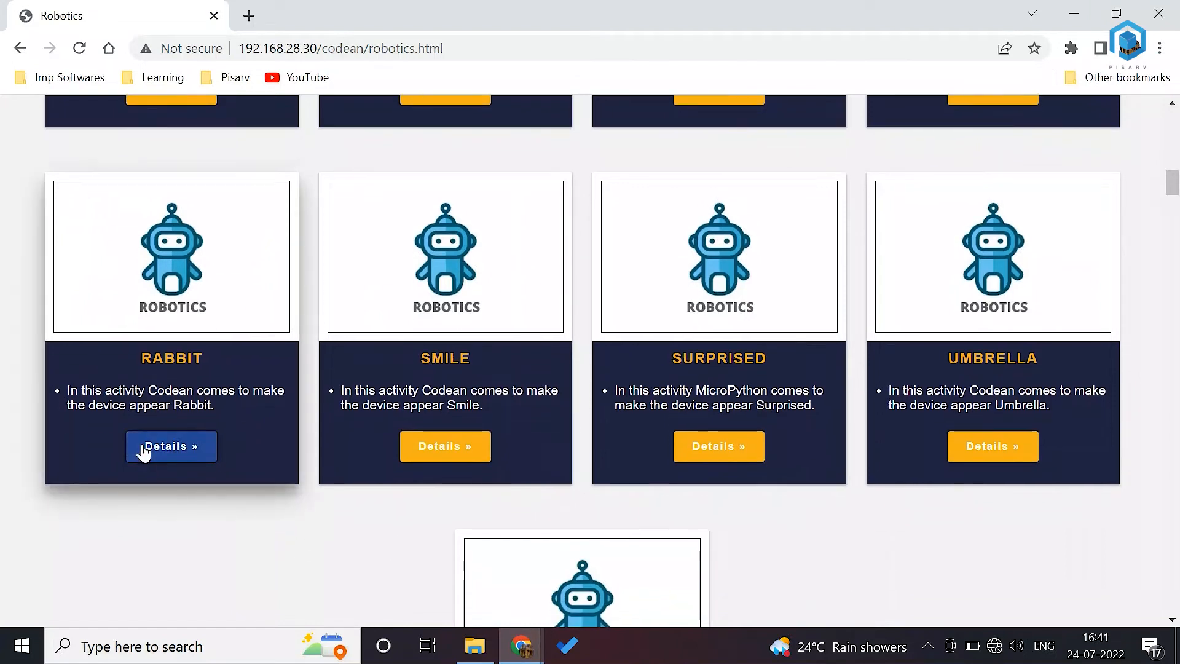
{"action": "left_click", "coordinate": [170, 445]}
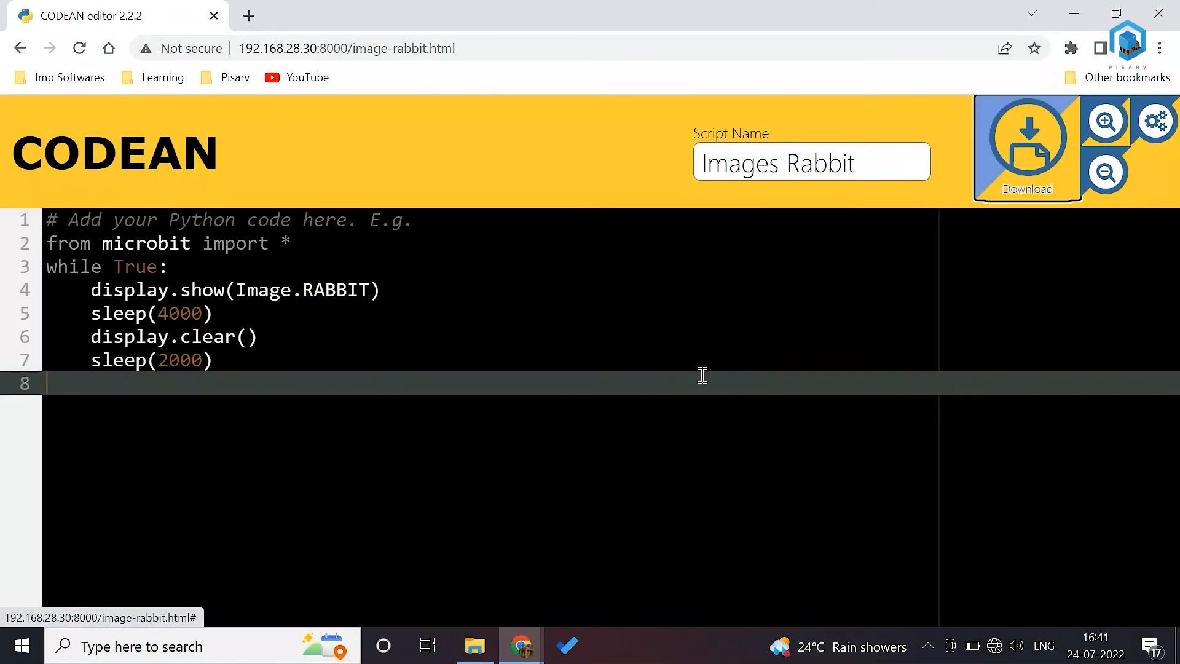
{"action": "mouse_move", "coordinate": [786, 318]}
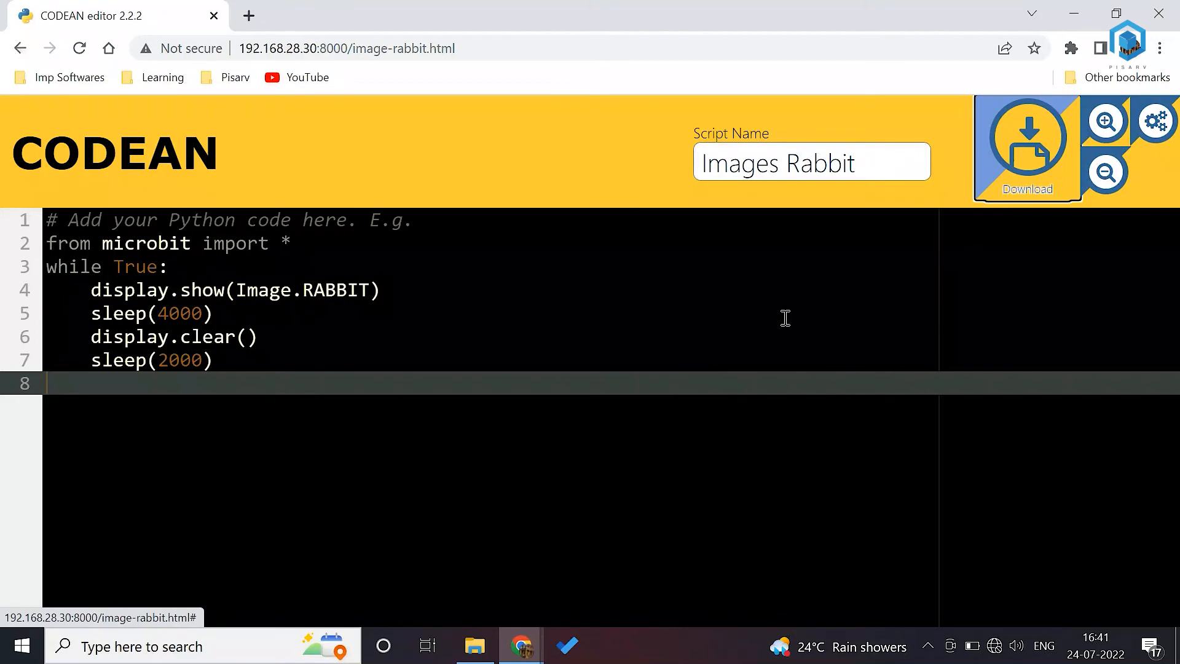
{"action": "left_click", "coordinate": [1026, 139]}
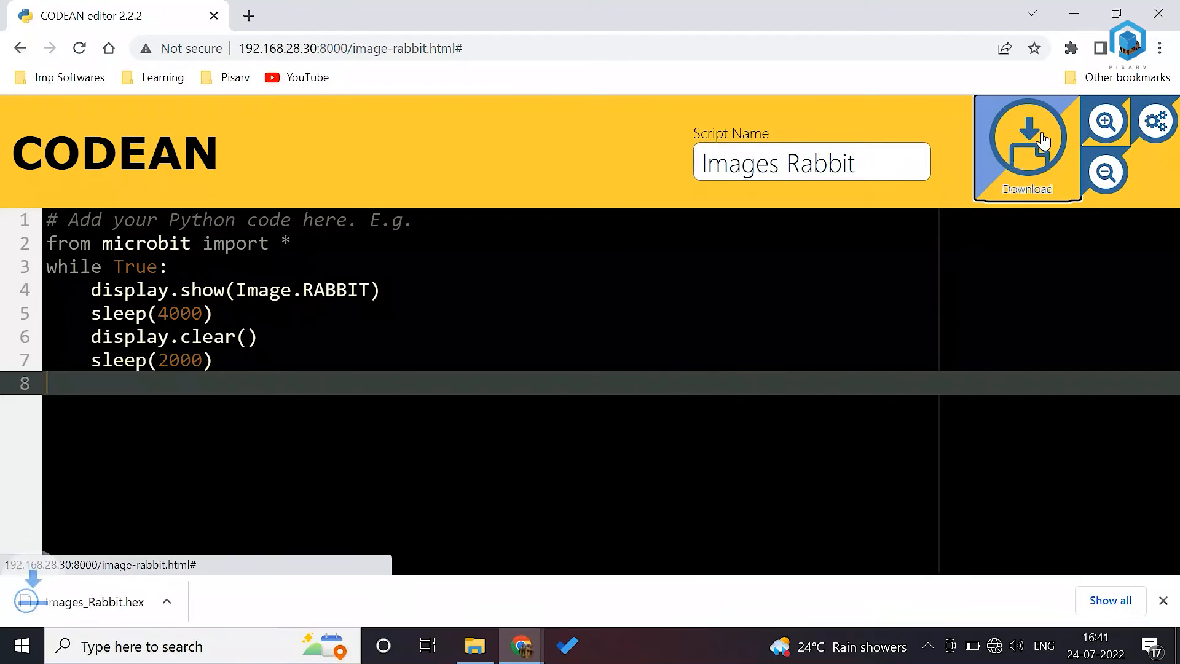